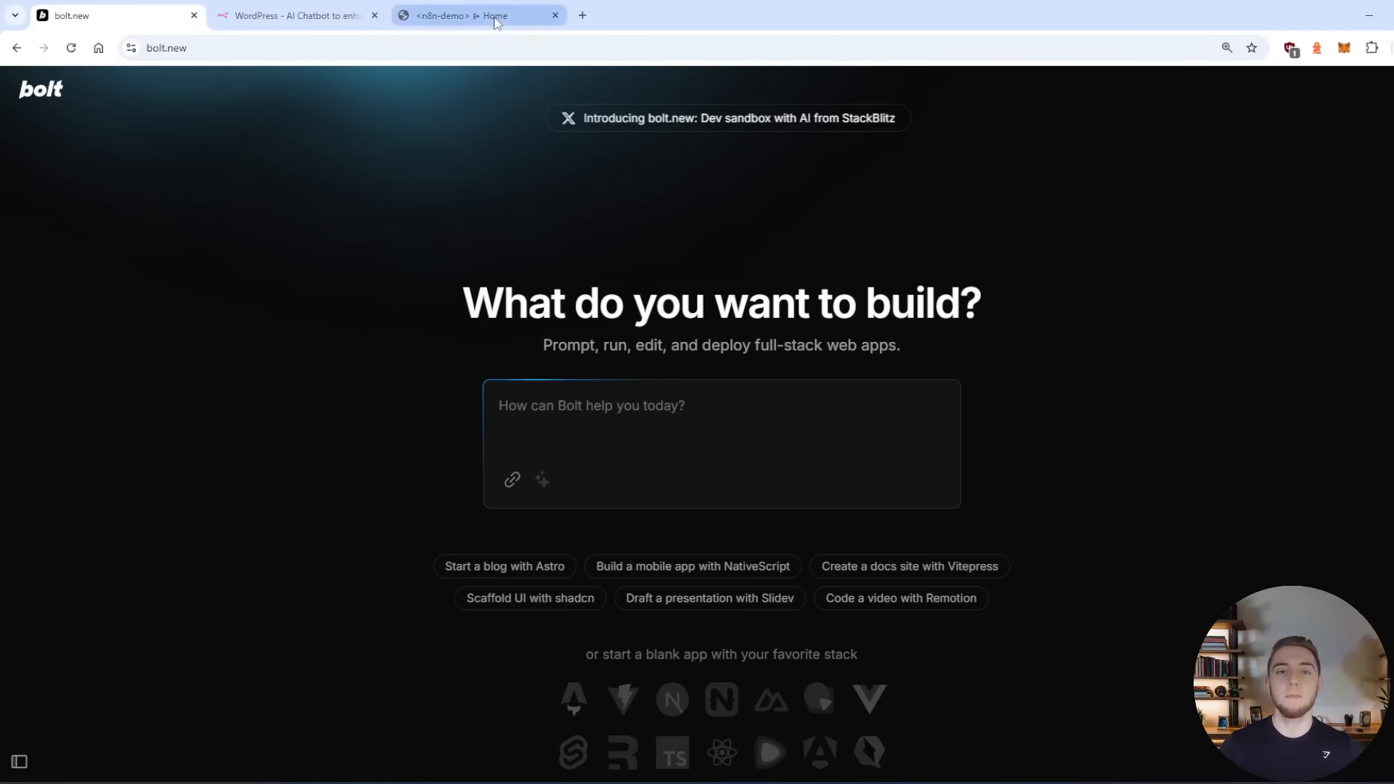
- Review the n8n-demo docs, its install instructions, and the WordPress chatbot workflow template
left_click(478, 15)
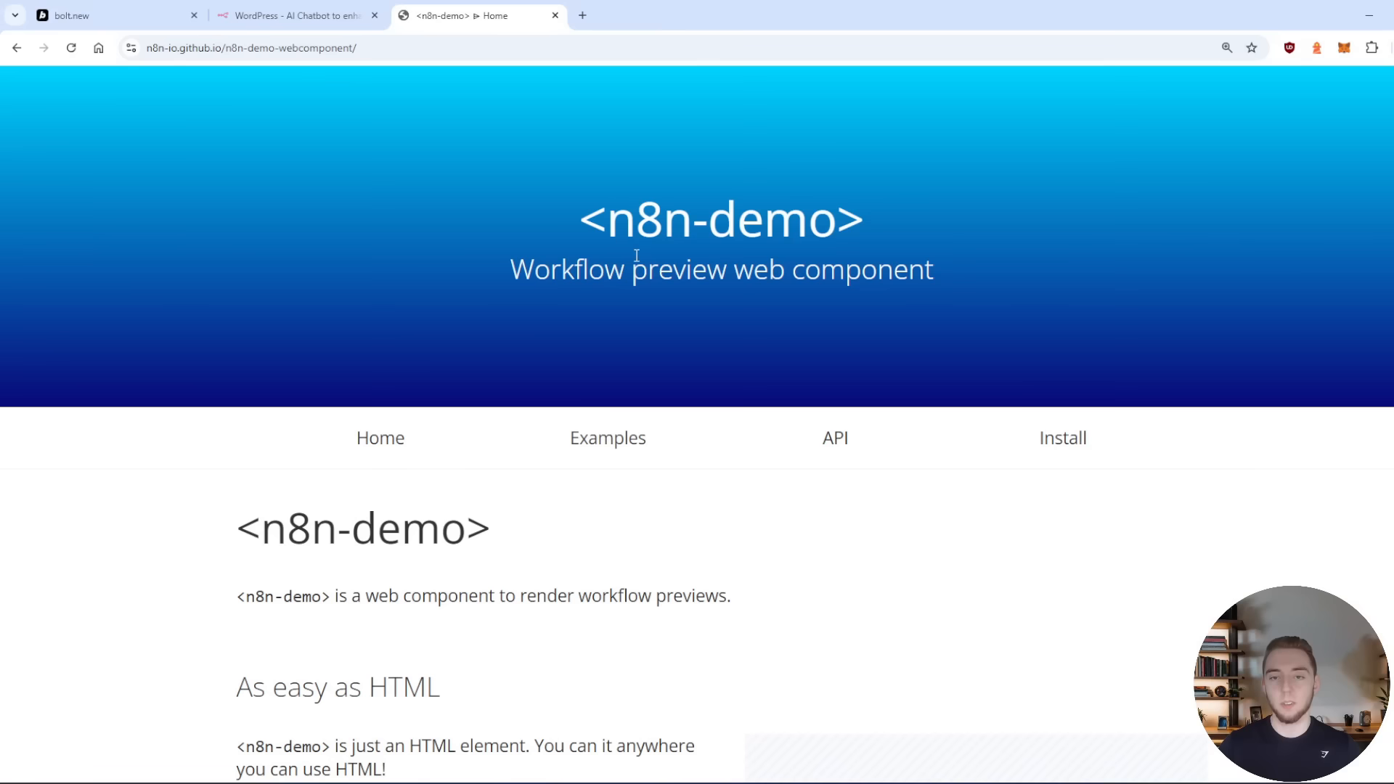
left_click(297, 15)
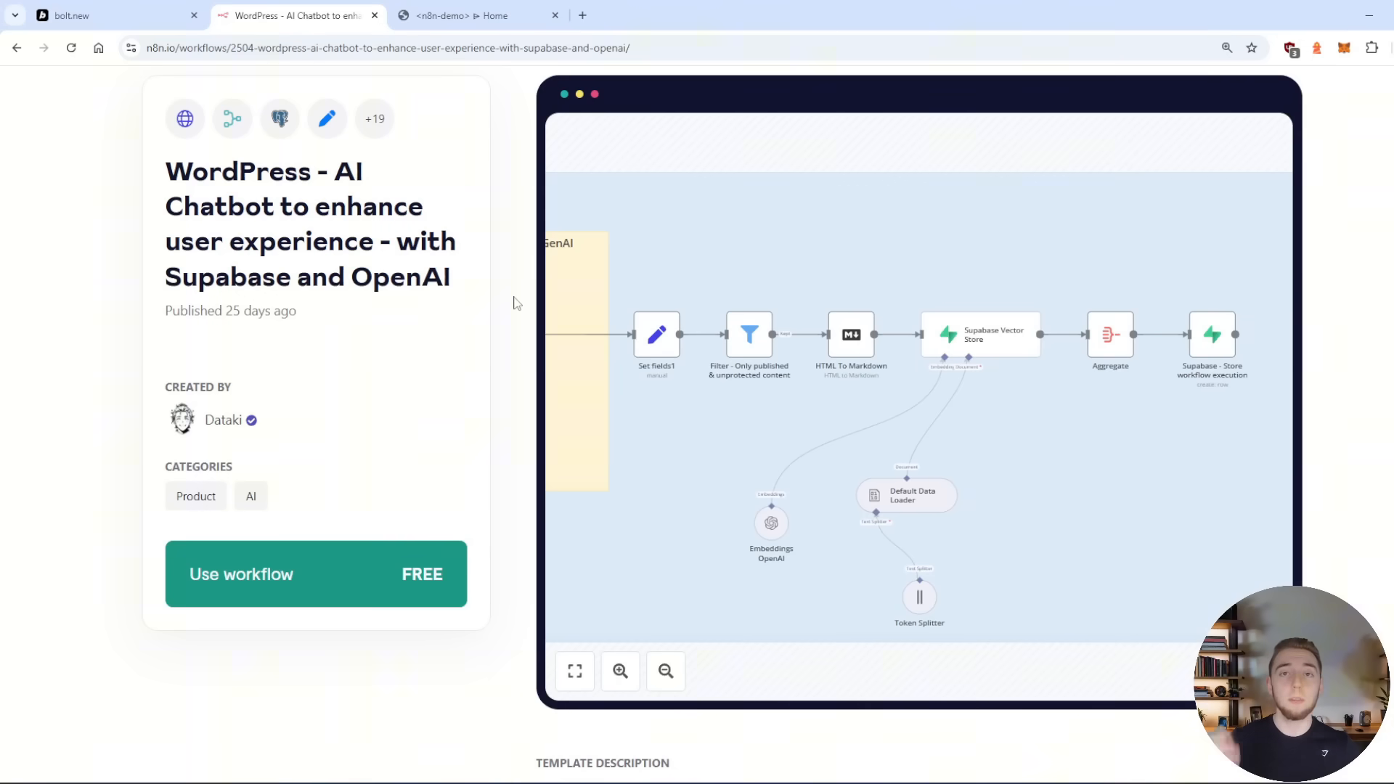
mouse_move(998, 343)
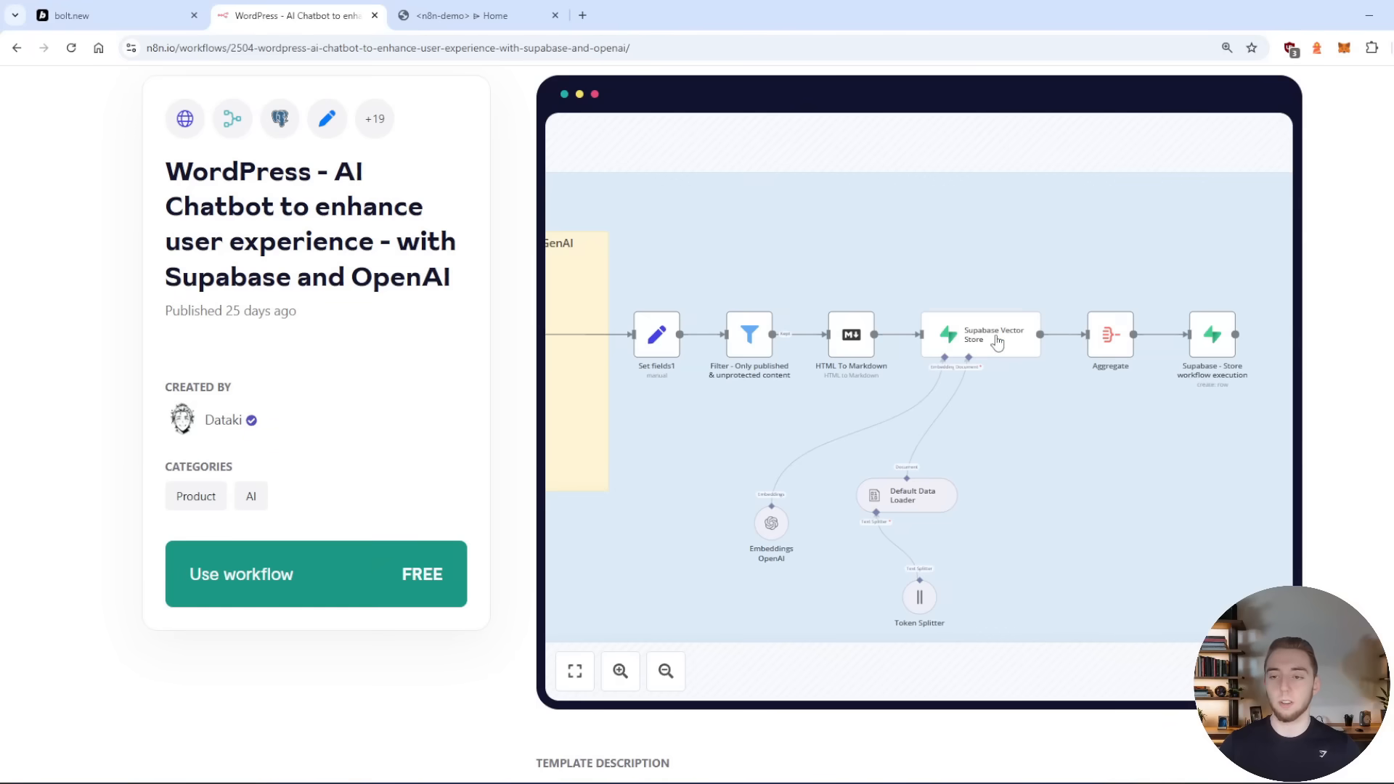
left_click(477, 15)
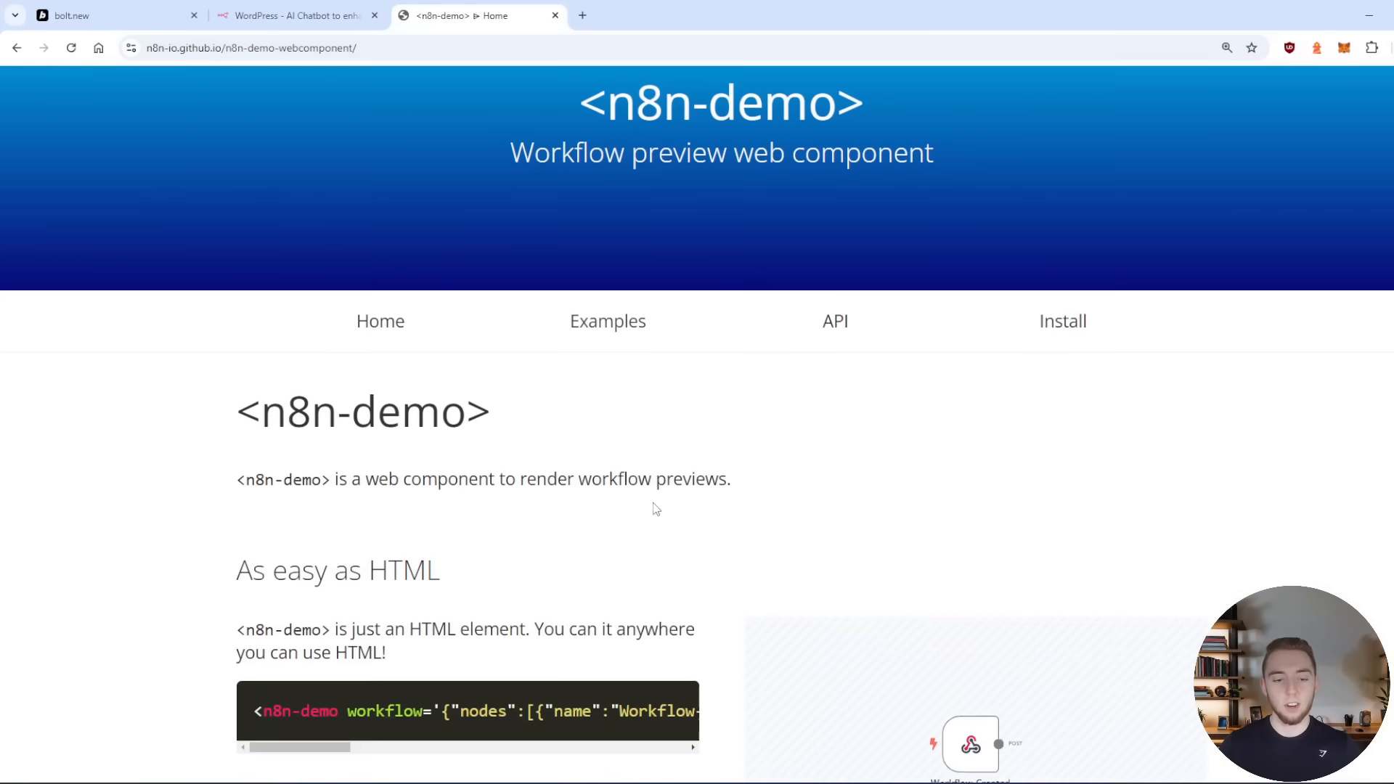
scroll("down", 3)
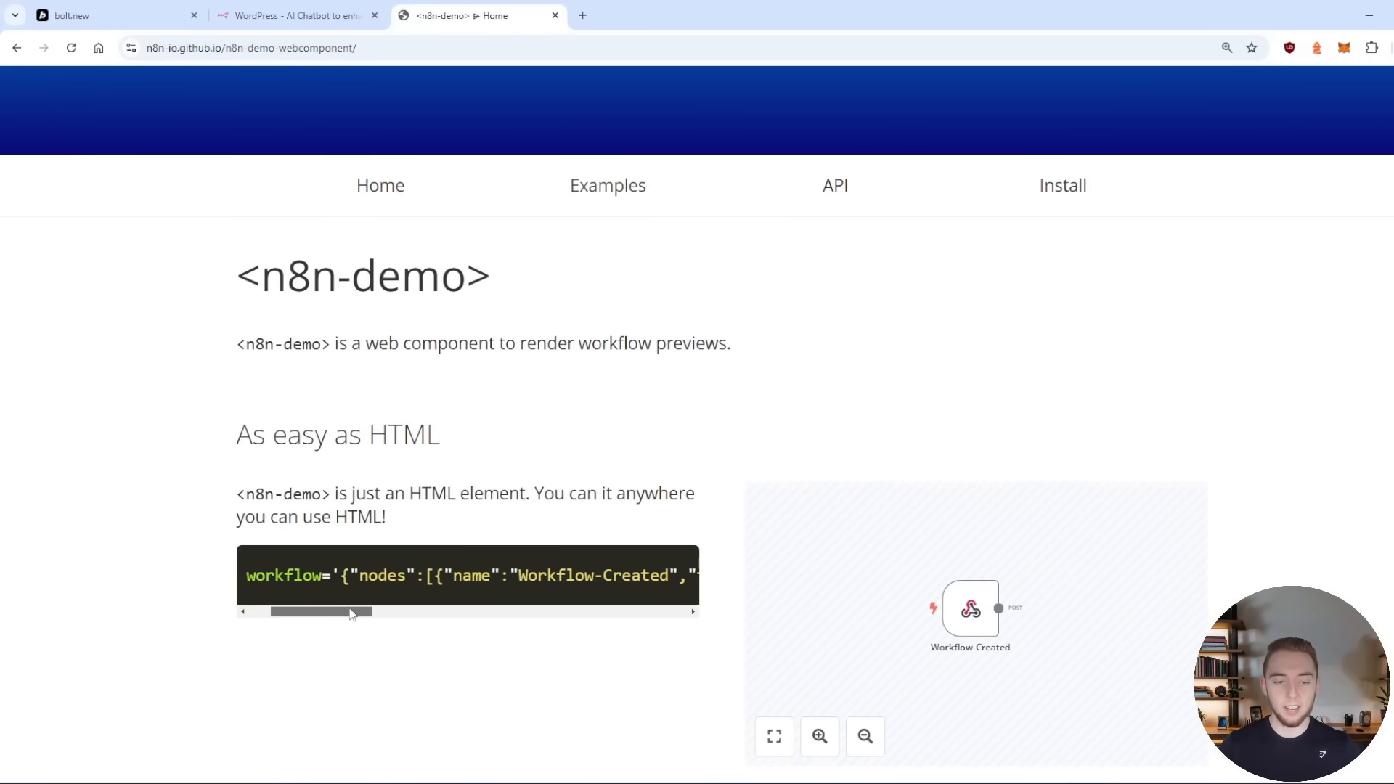
scroll("up", 3)
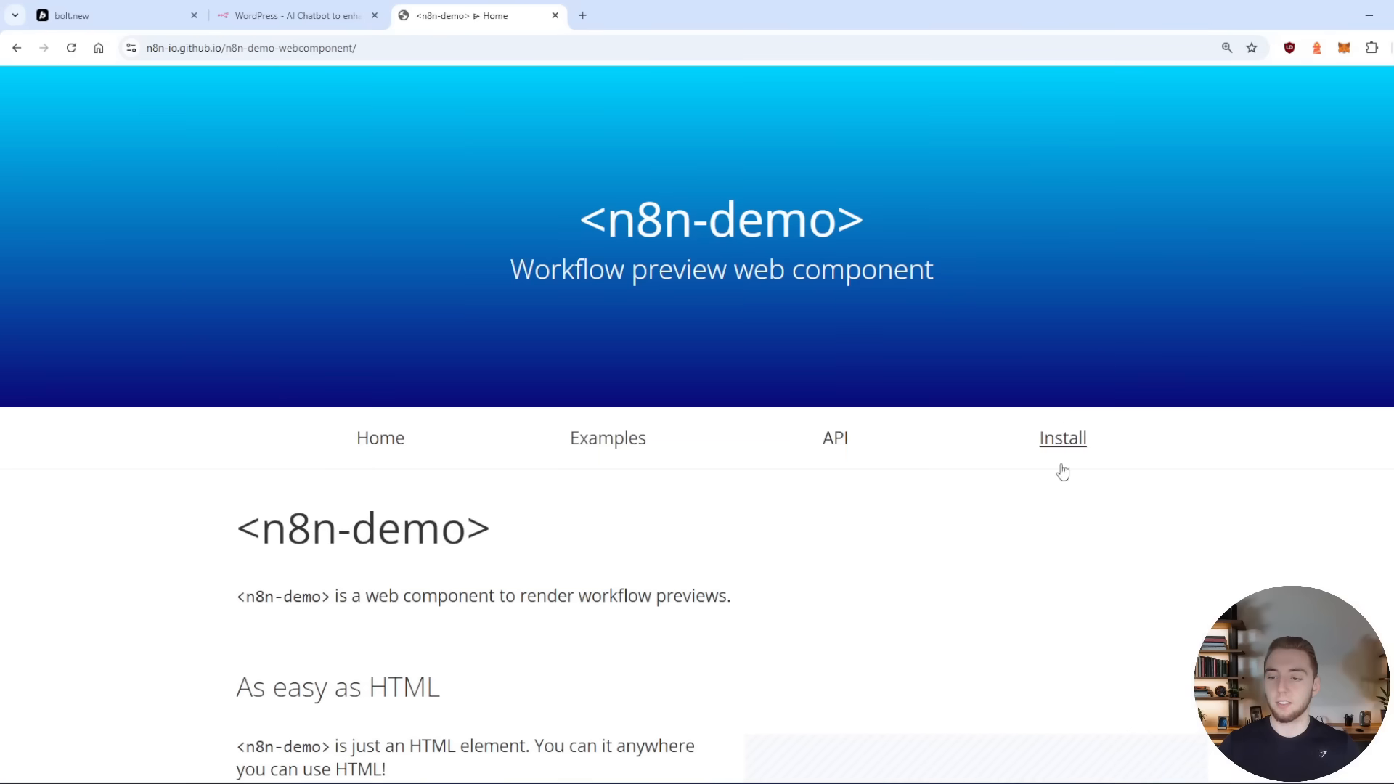
left_click(1062, 437)
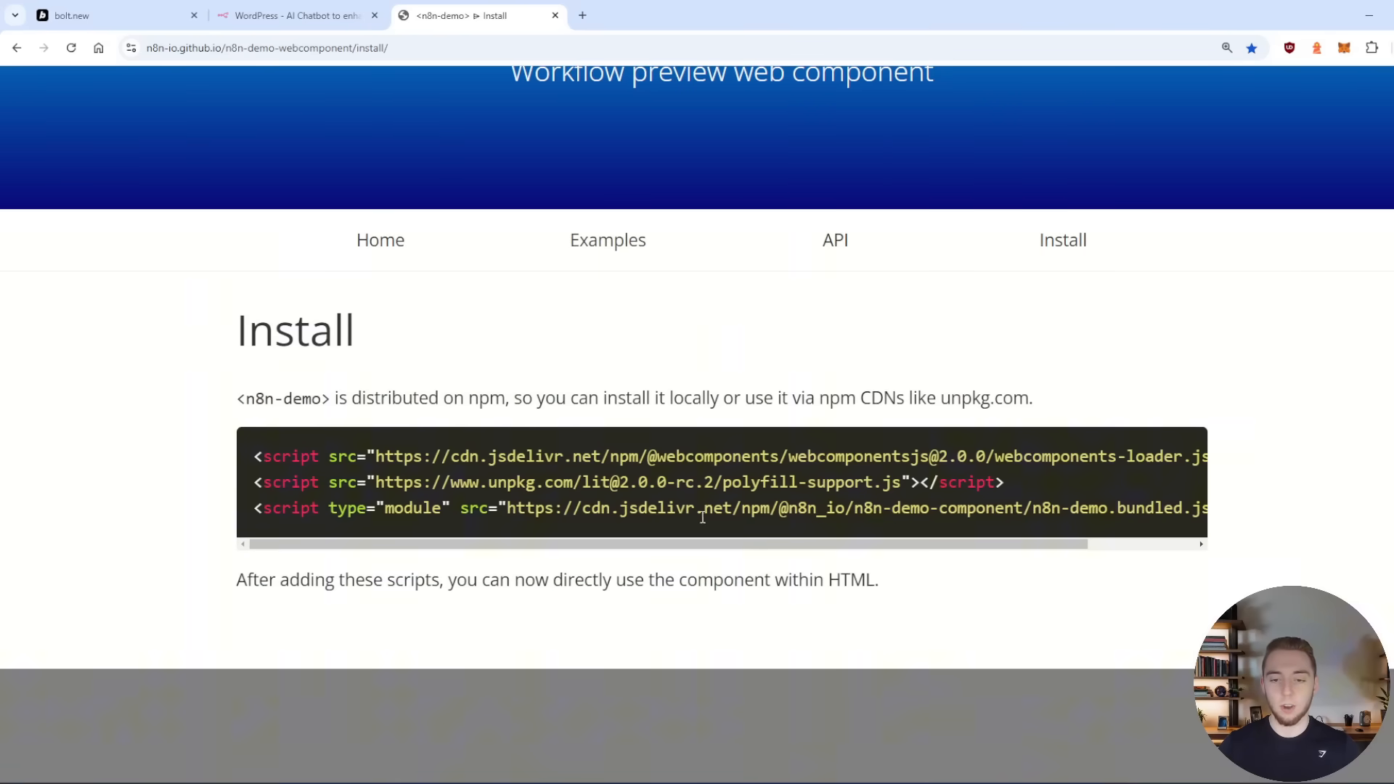
mouse_move(598, 376)
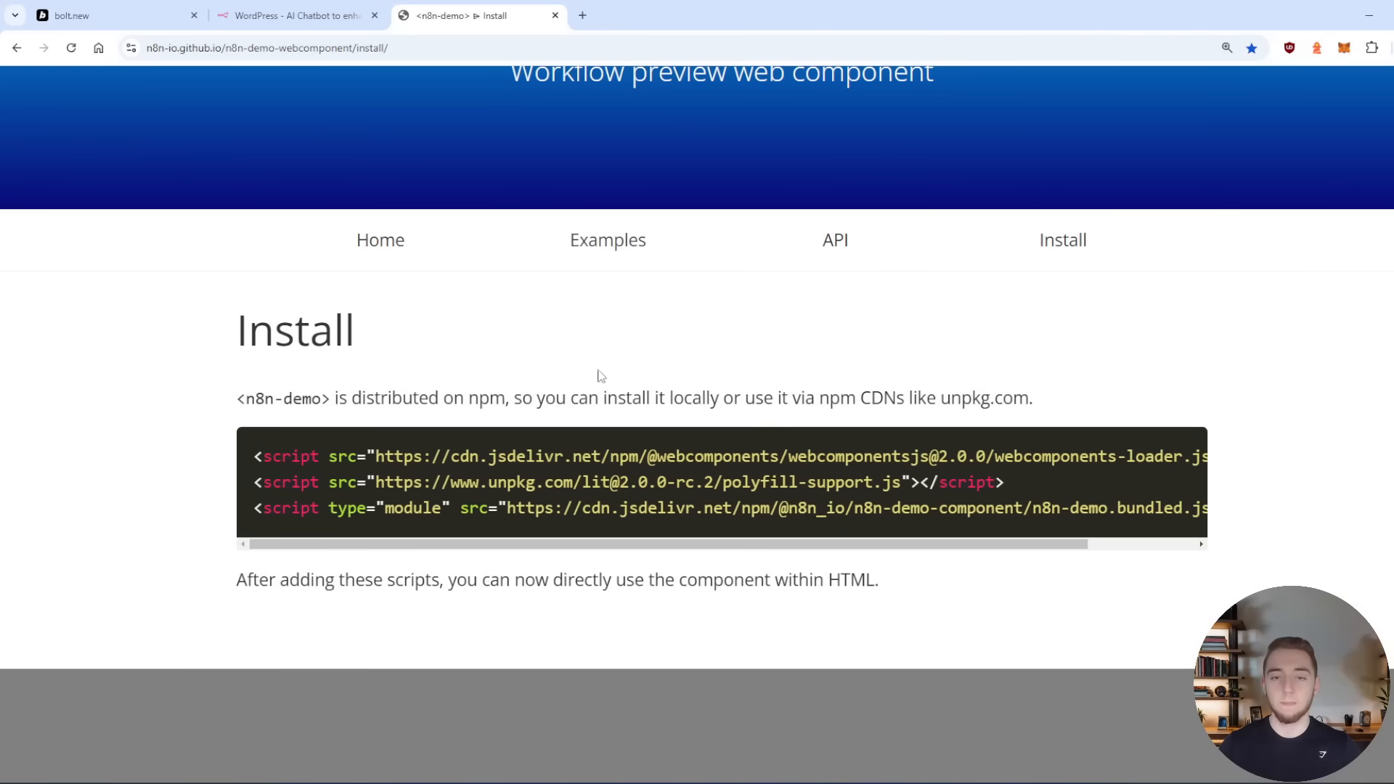
scroll("up", 3)
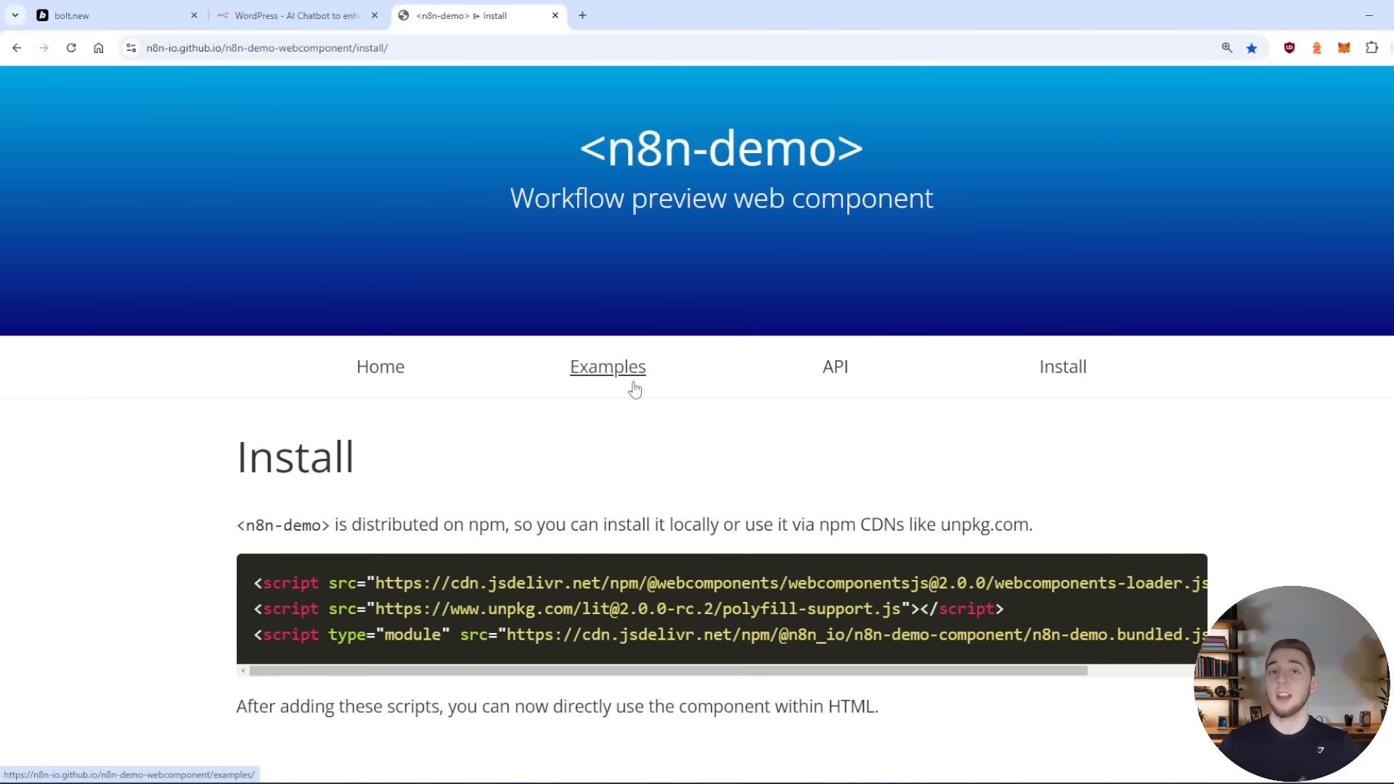
left_click(107, 16)
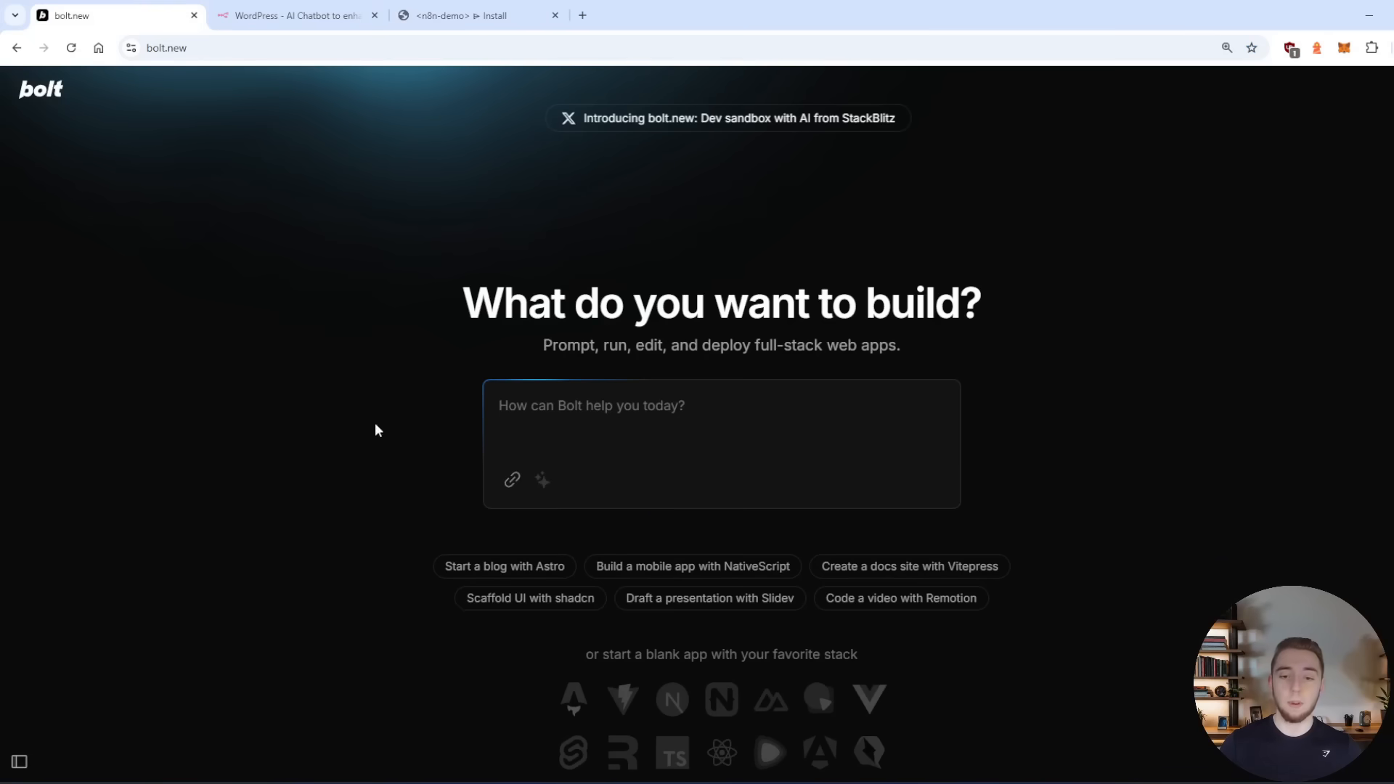
mouse_move(1018, 372)
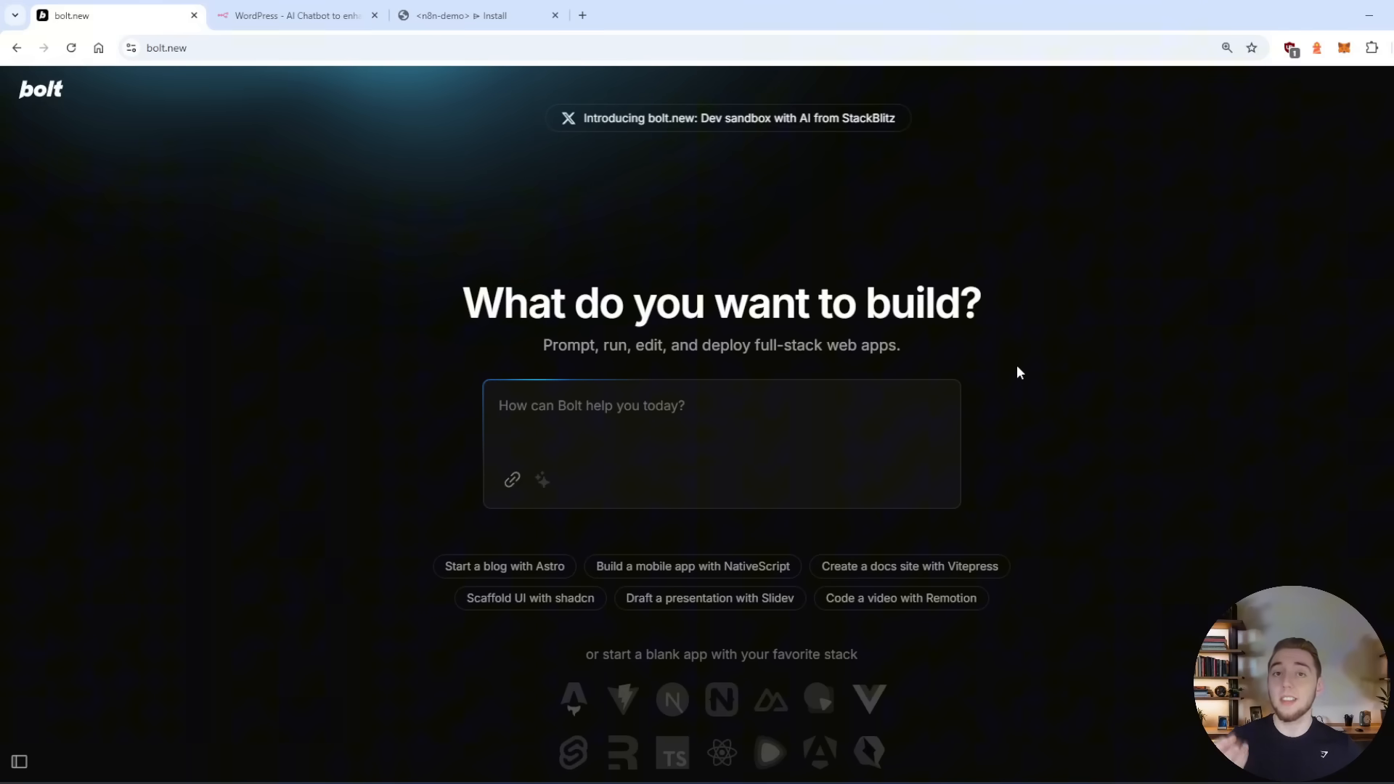
- Write and submit the request for a frontend previewing the n8n workflow with n8n-demo
left_click(670, 406)
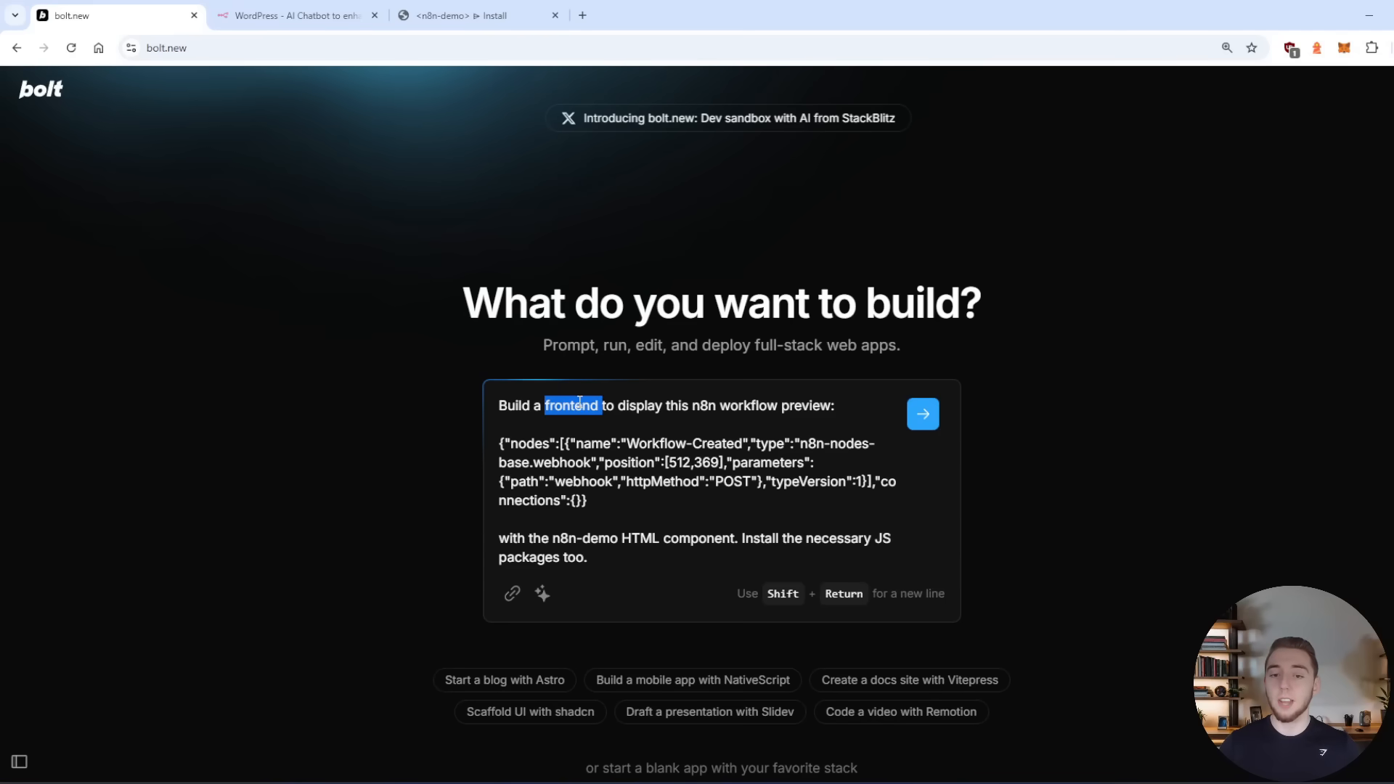
double_click(733, 405)
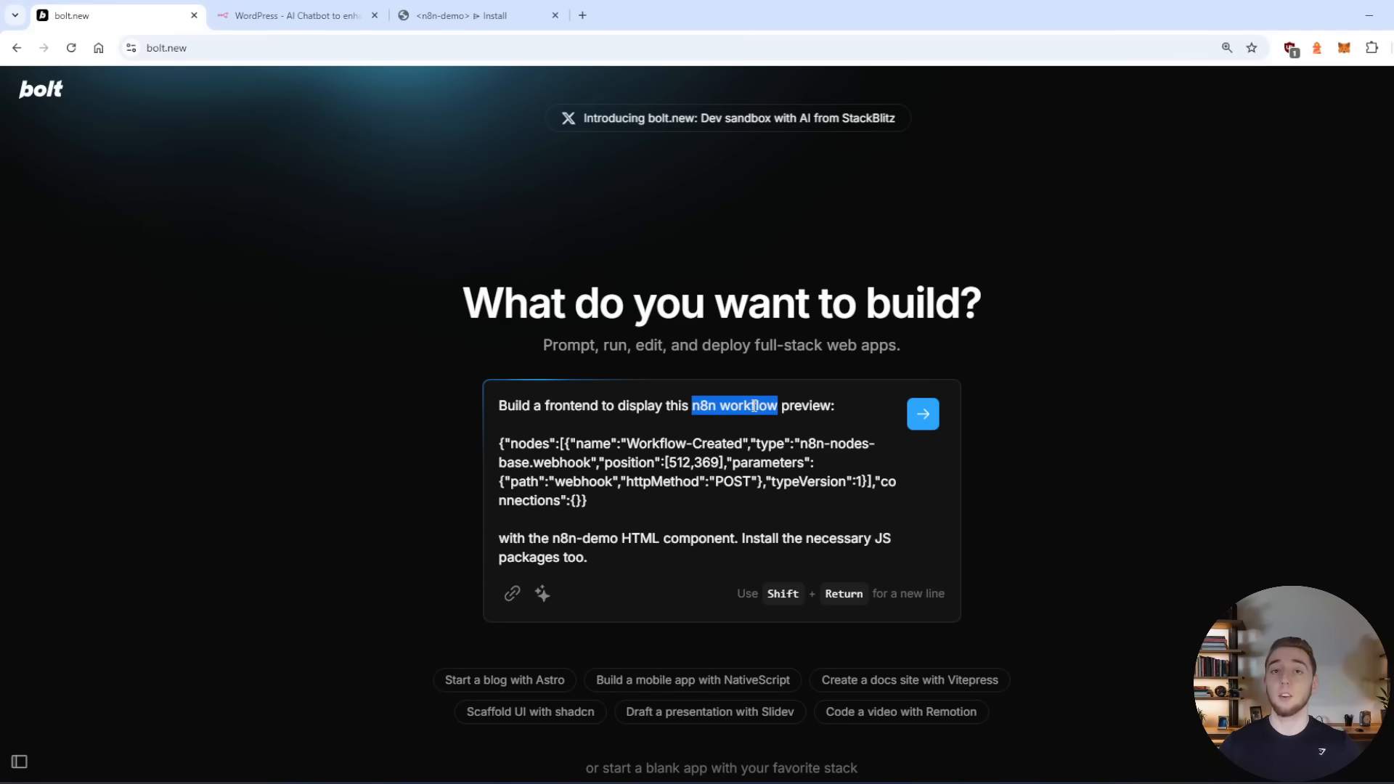
double_click(563, 538)
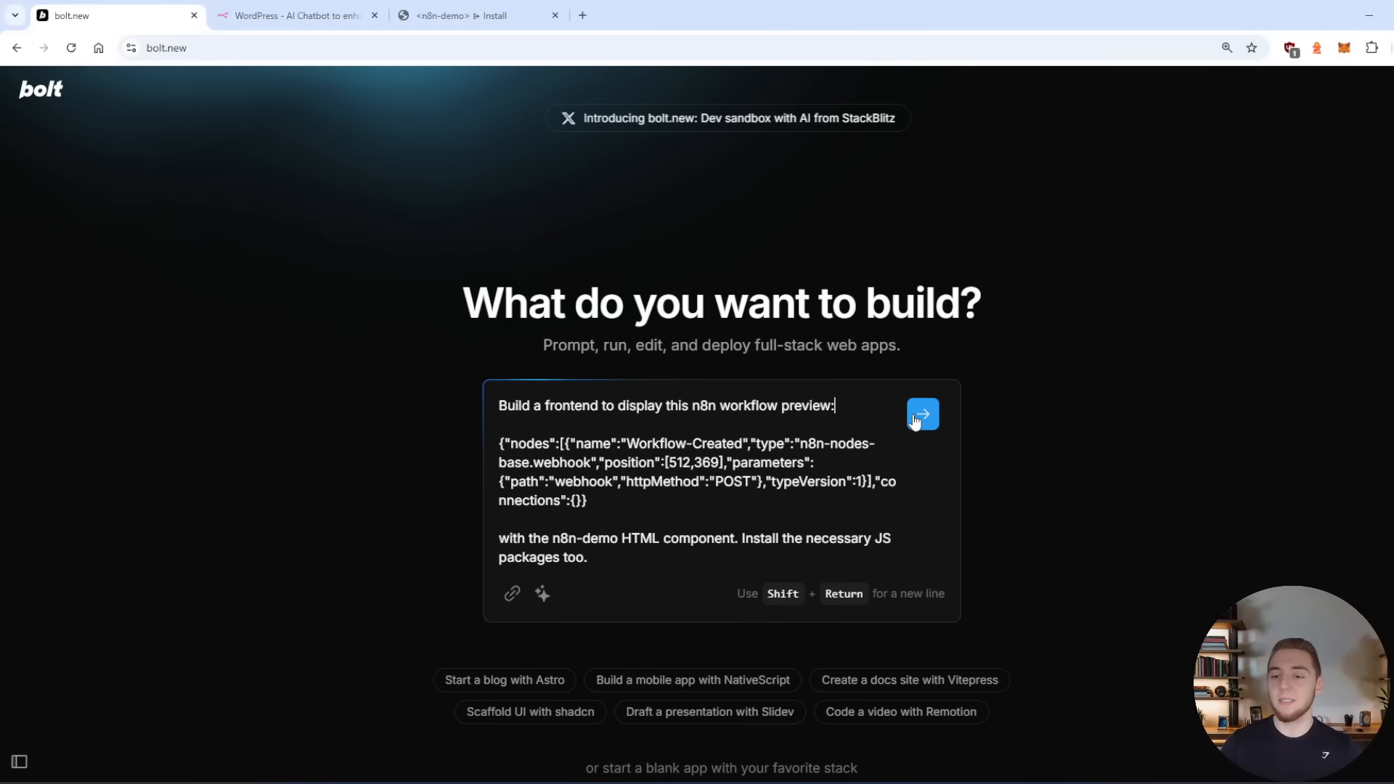
left_click(478, 15)
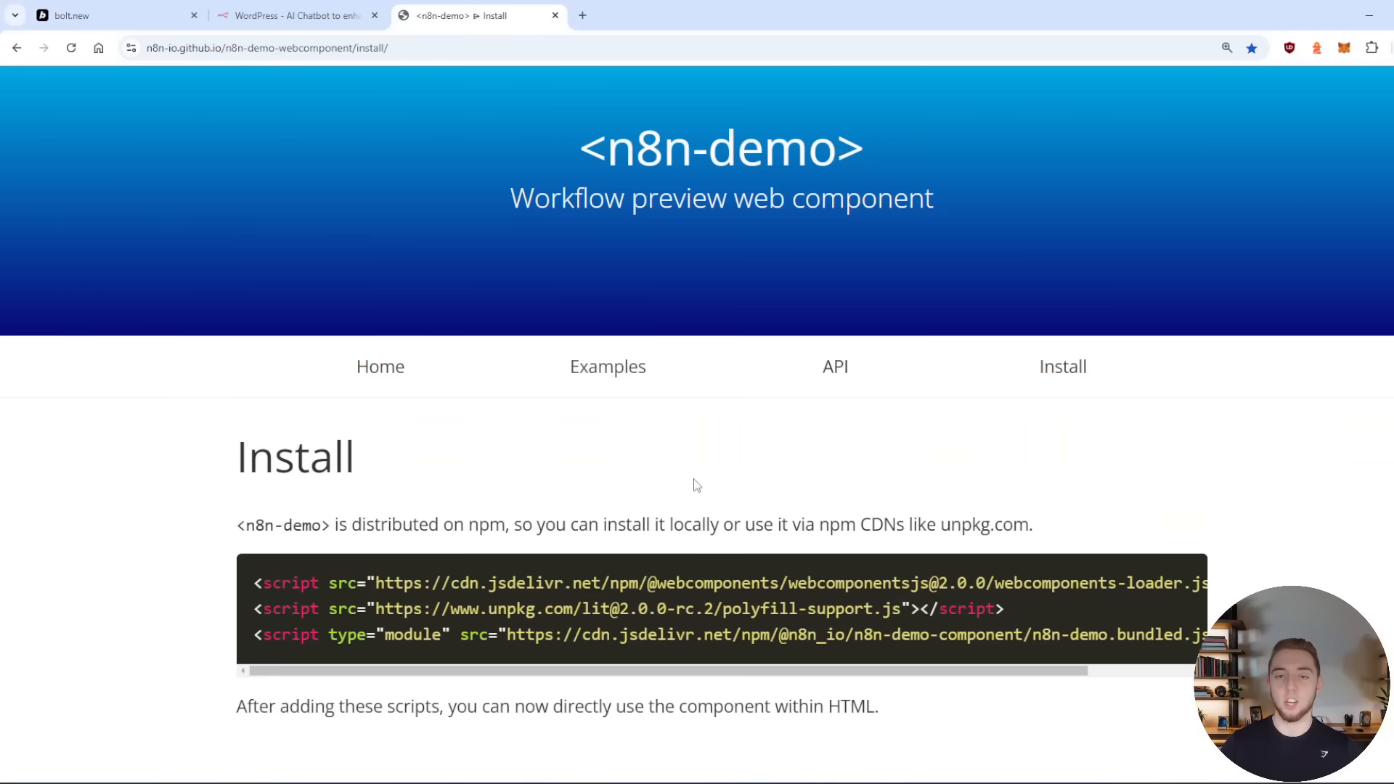
- Switch back to the bolt.new tab showing the generated N8N Workflow Preview Frontend project
left_click(116, 15)
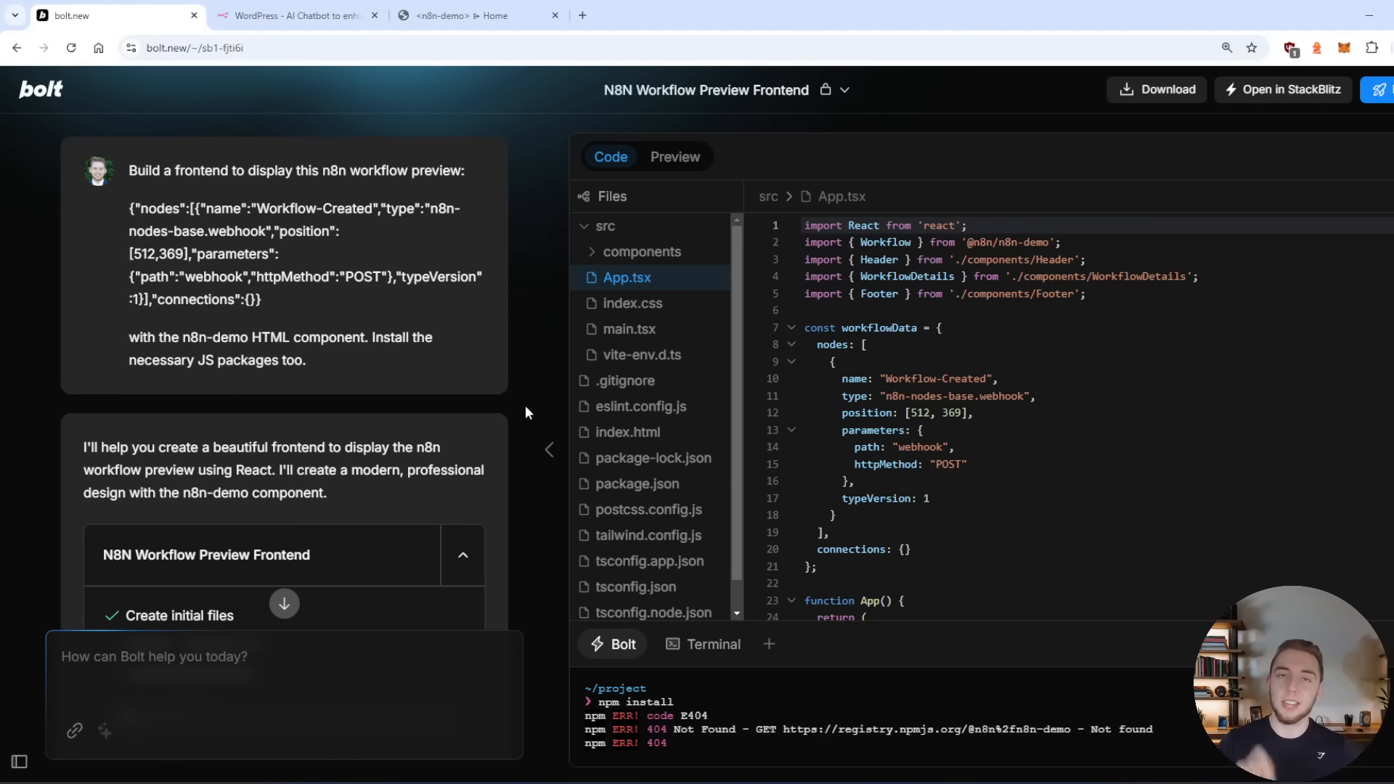
left_click(478, 15)
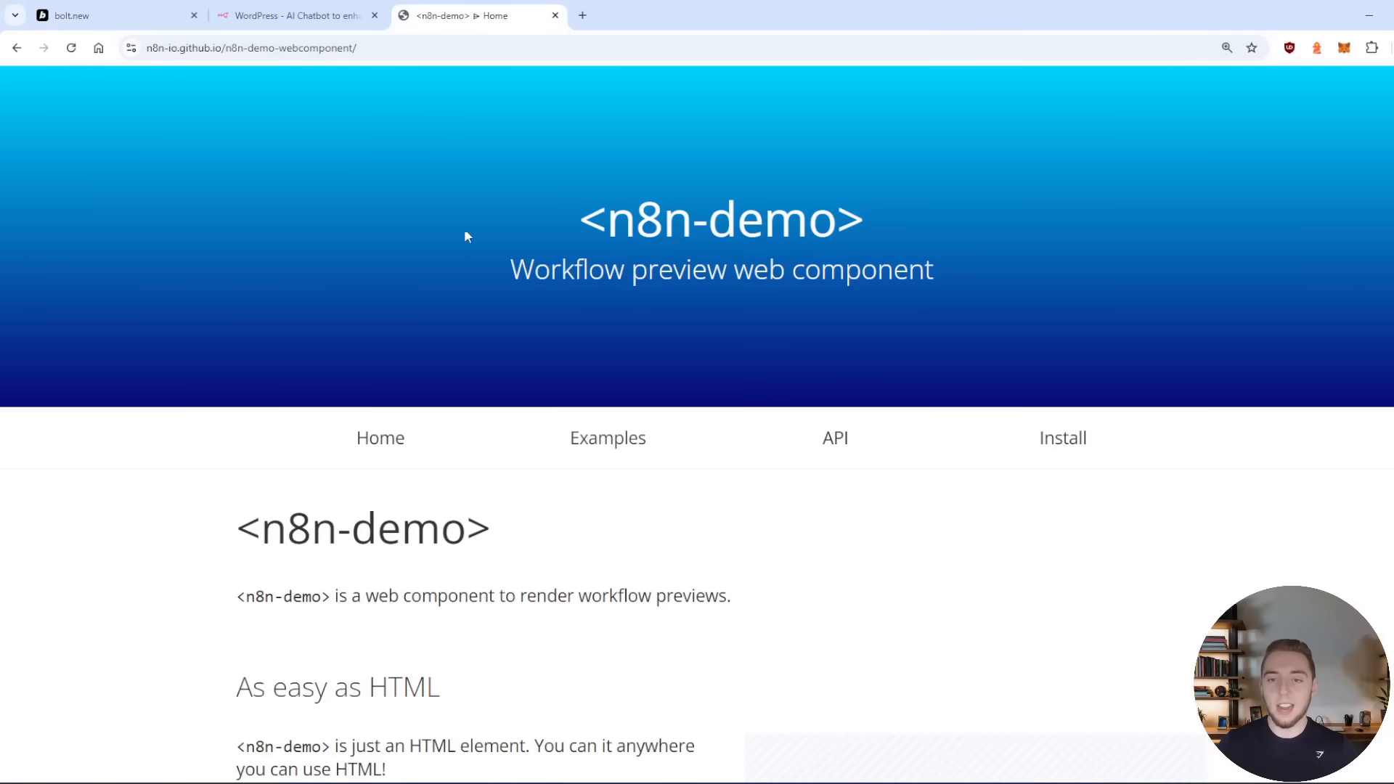
left_click(106, 15)
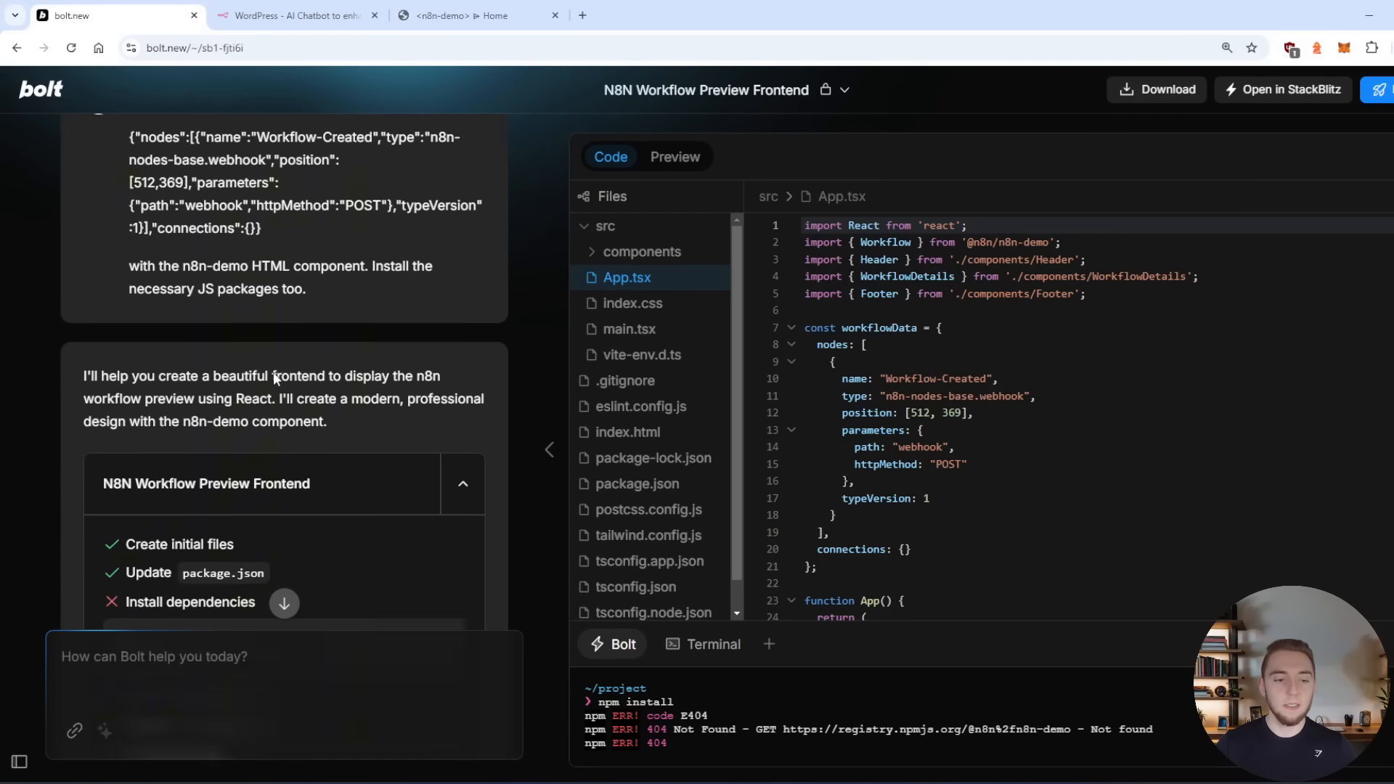
scroll("down", 3)
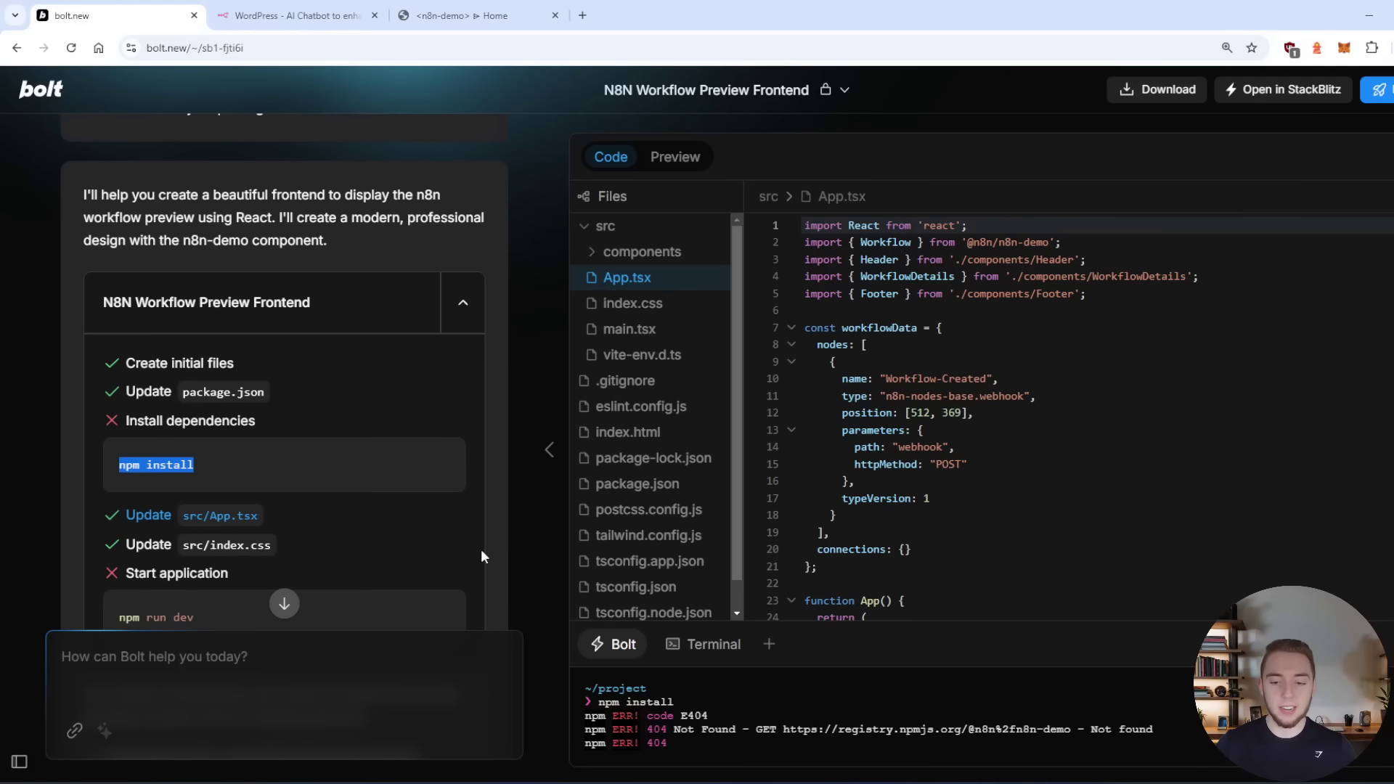
mouse_move(1096, 709)
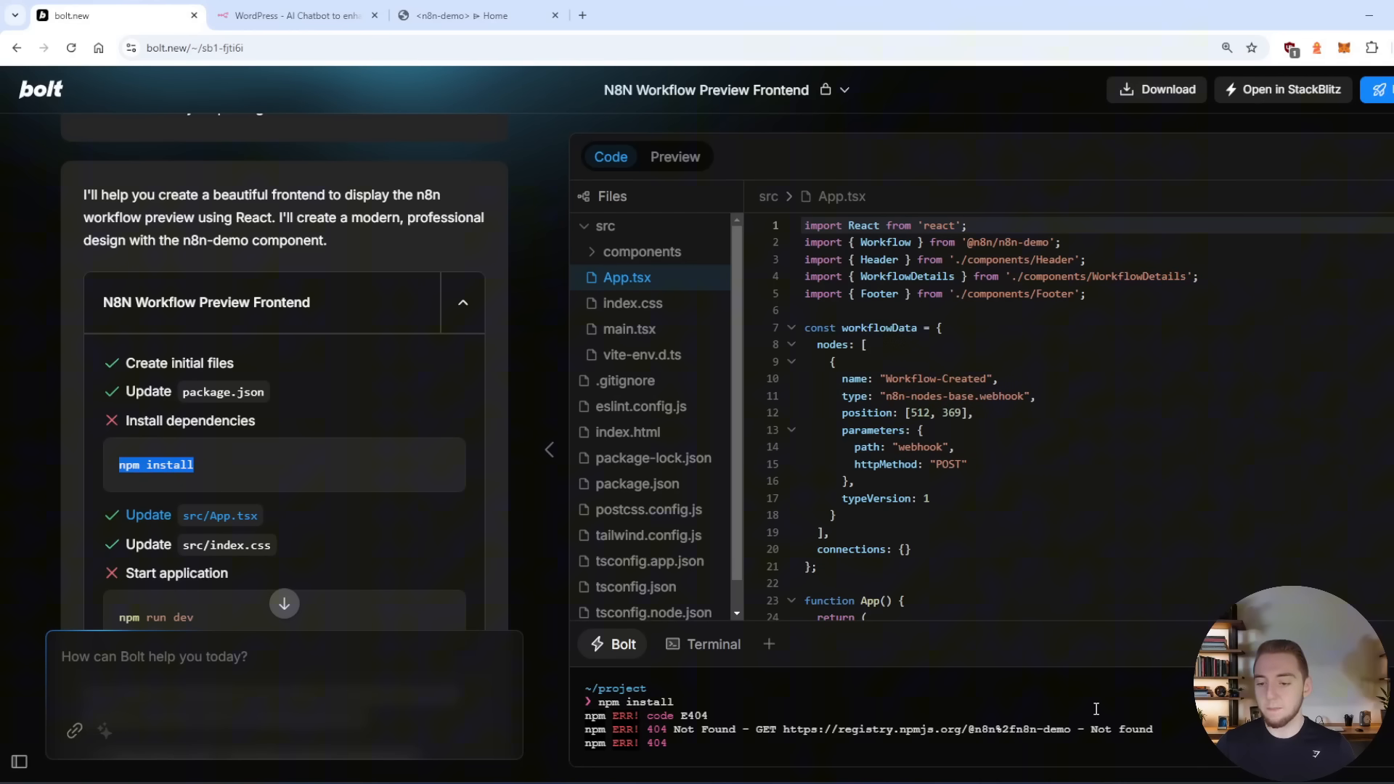
scroll("down", 3)
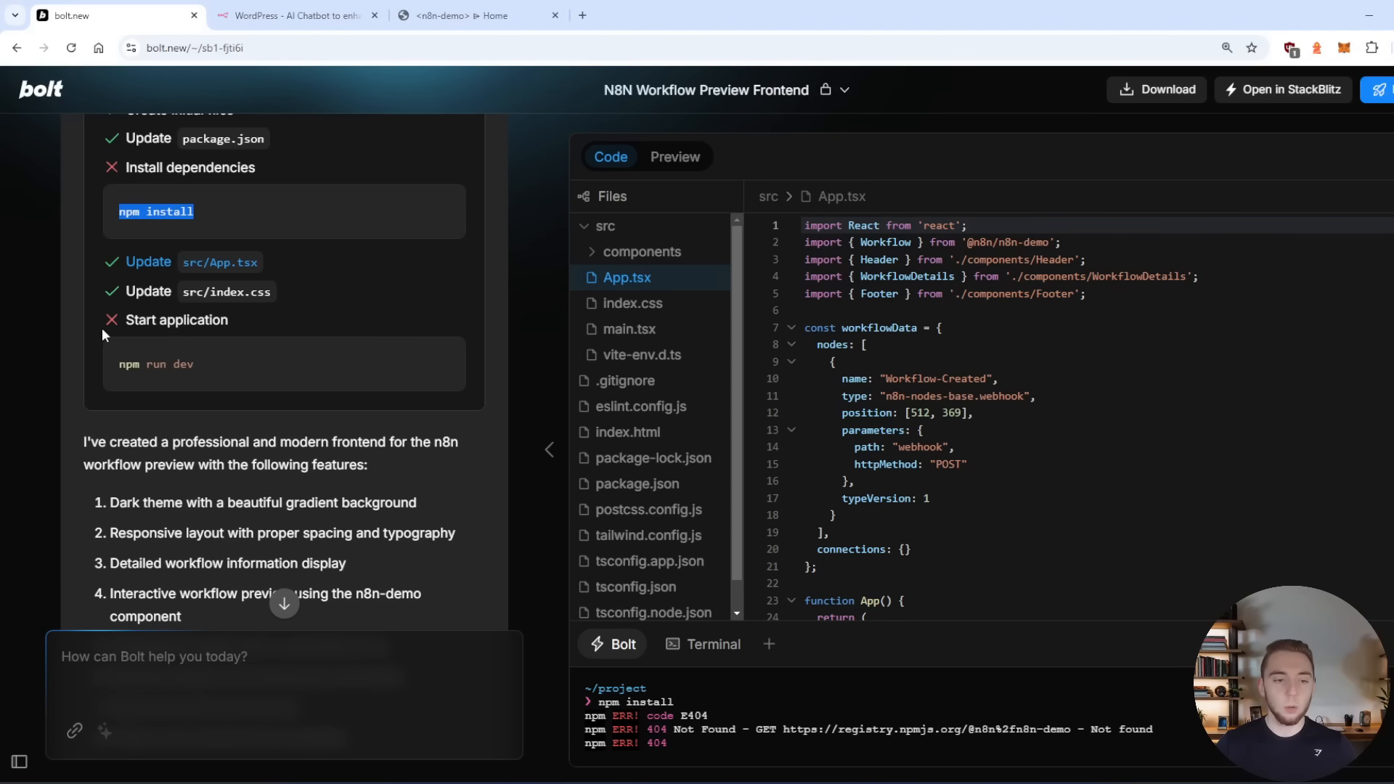
left_click(674, 156)
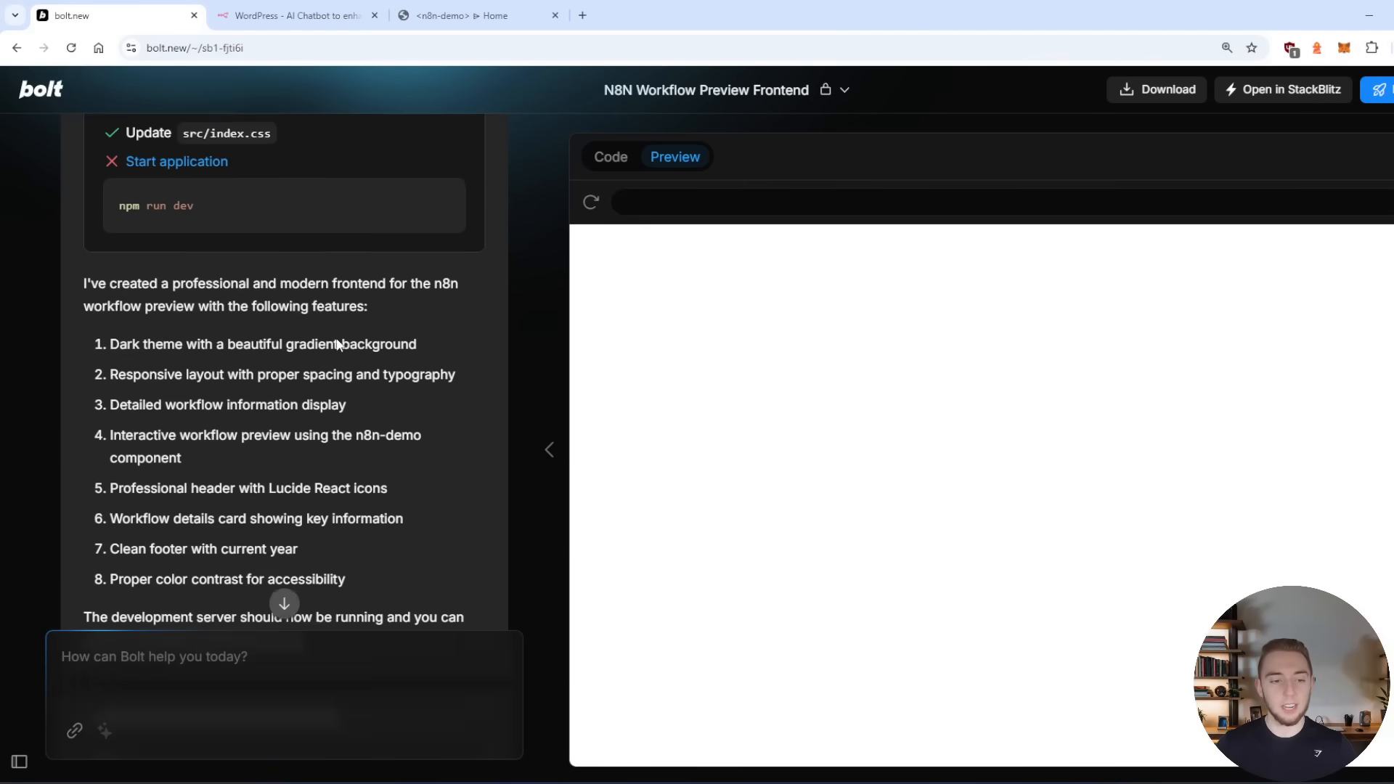
scroll("down", 3)
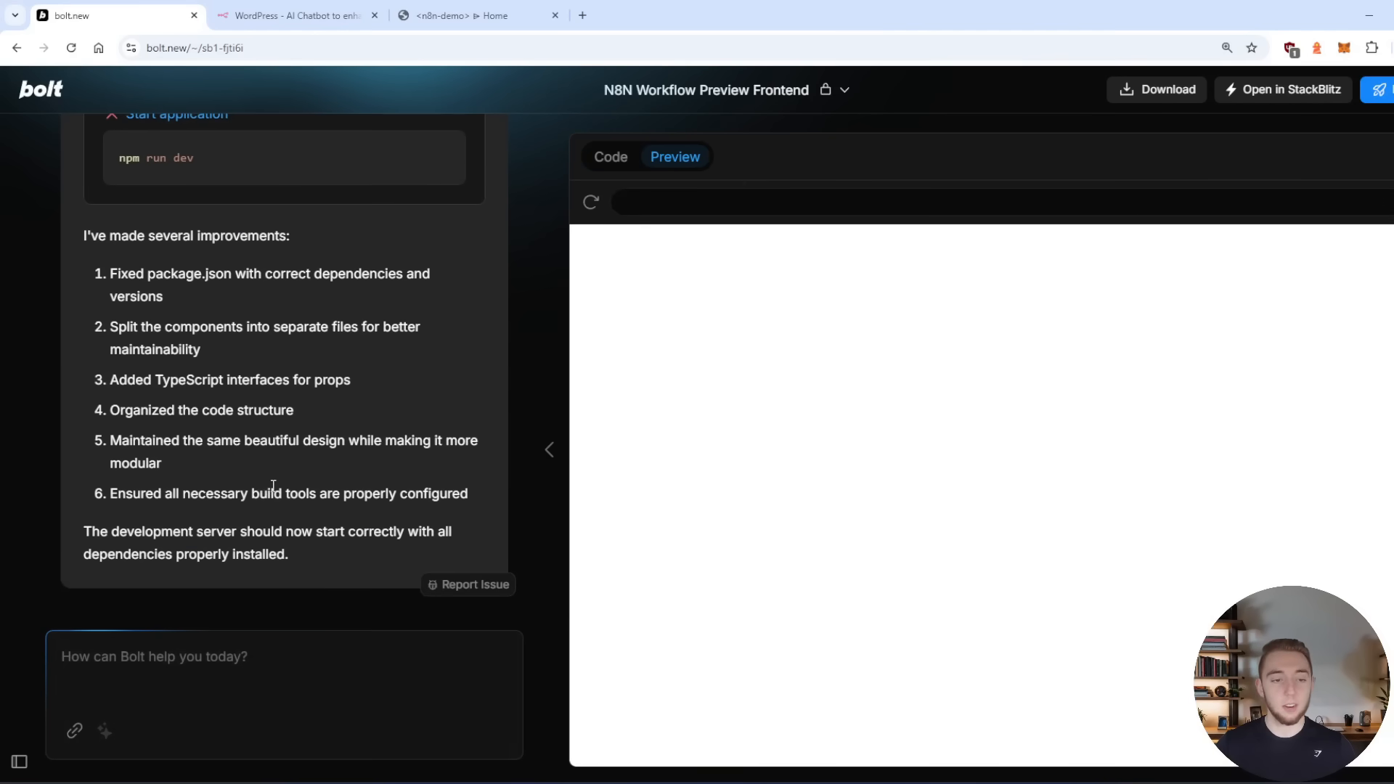
left_click(478, 15)
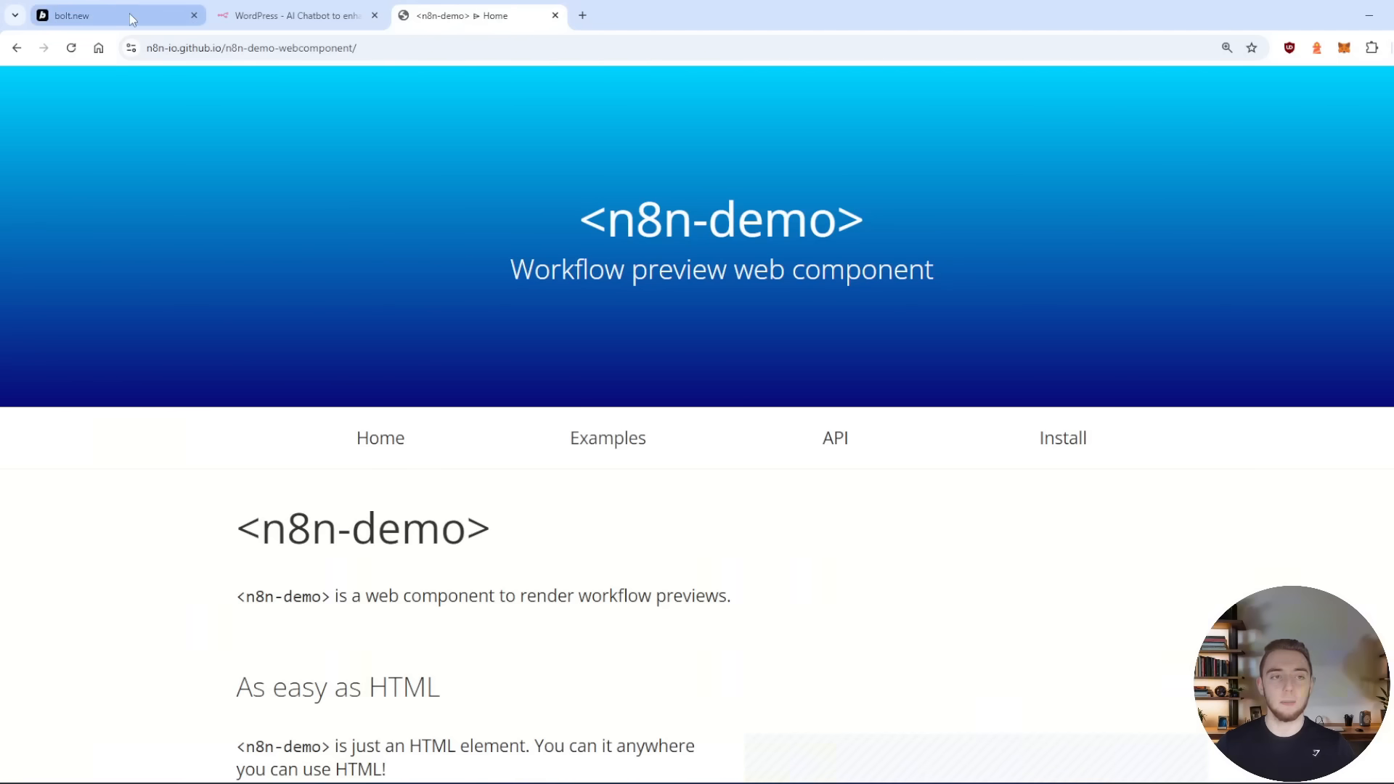
left_click(107, 15)
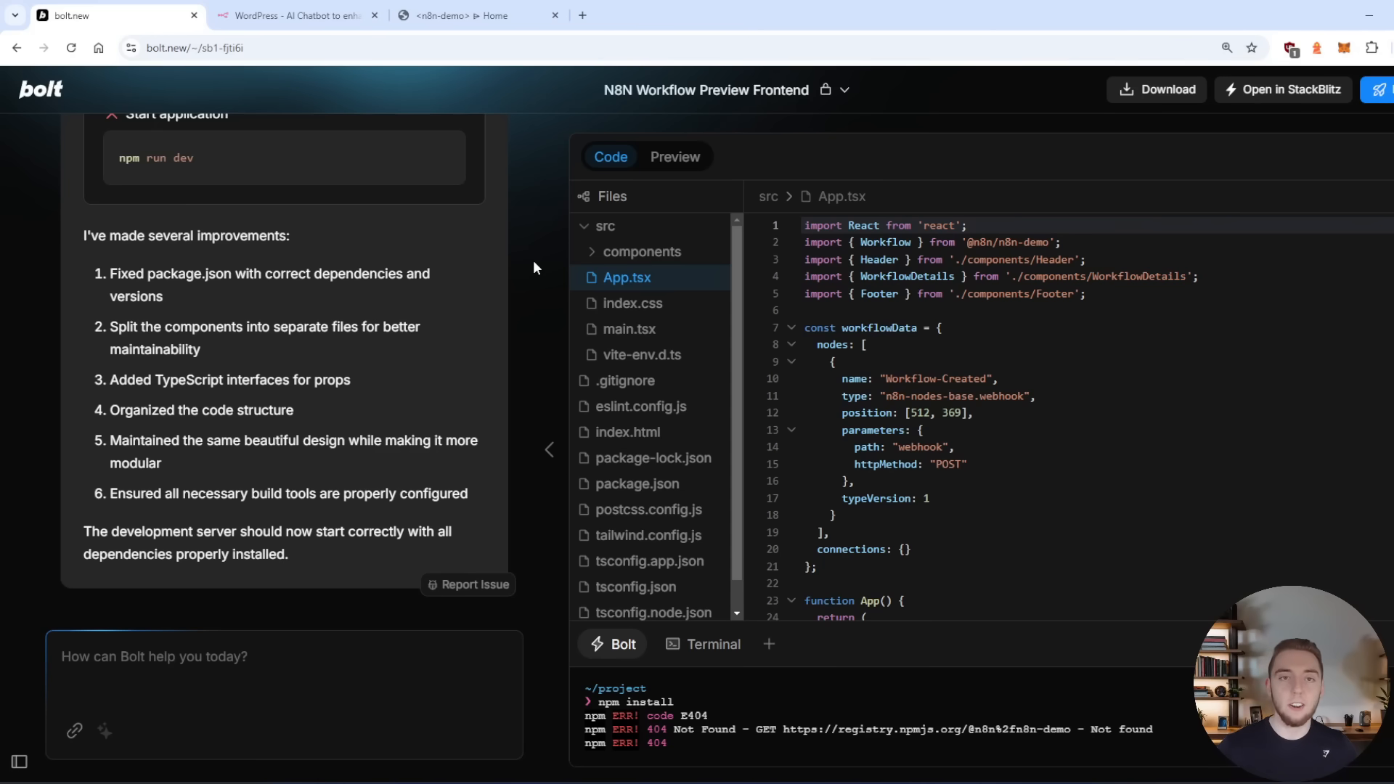
left_click(478, 16)
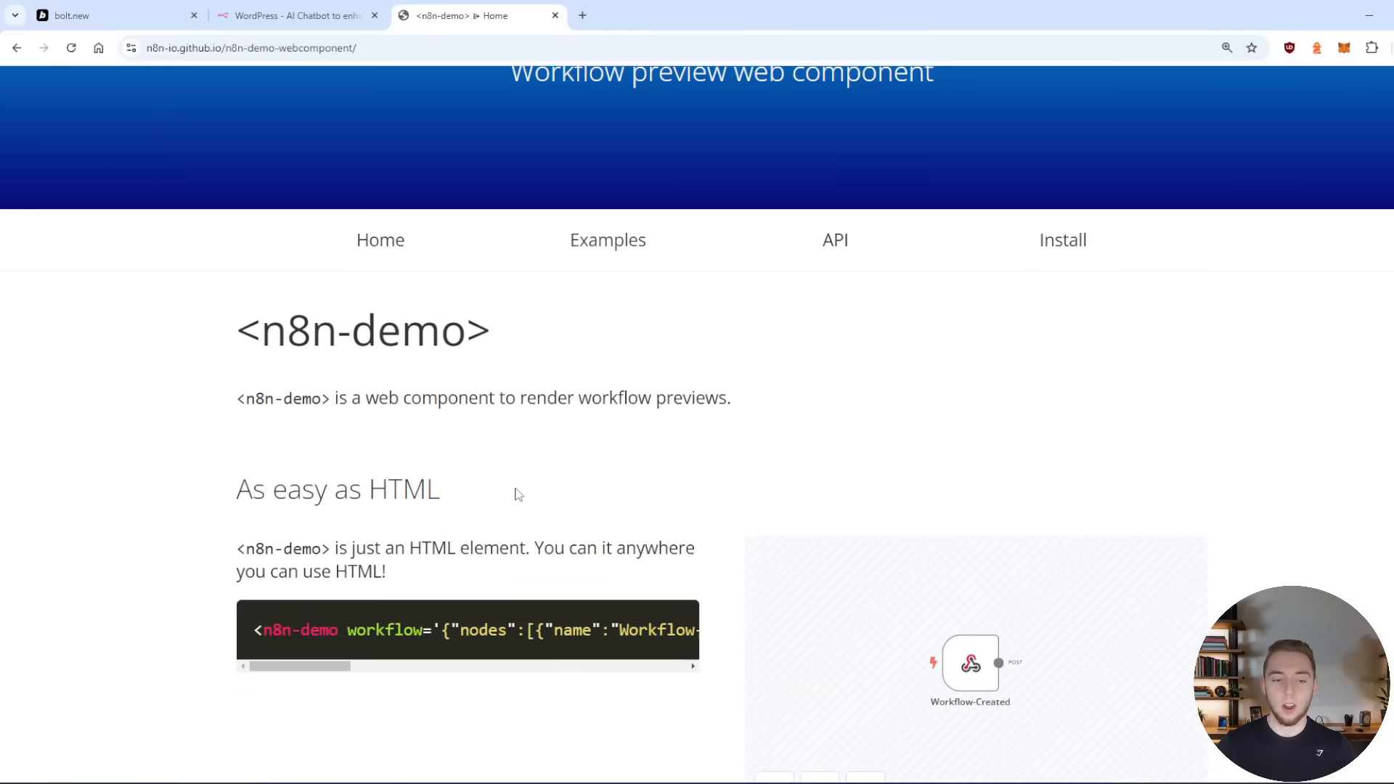
left_click(1062, 239)
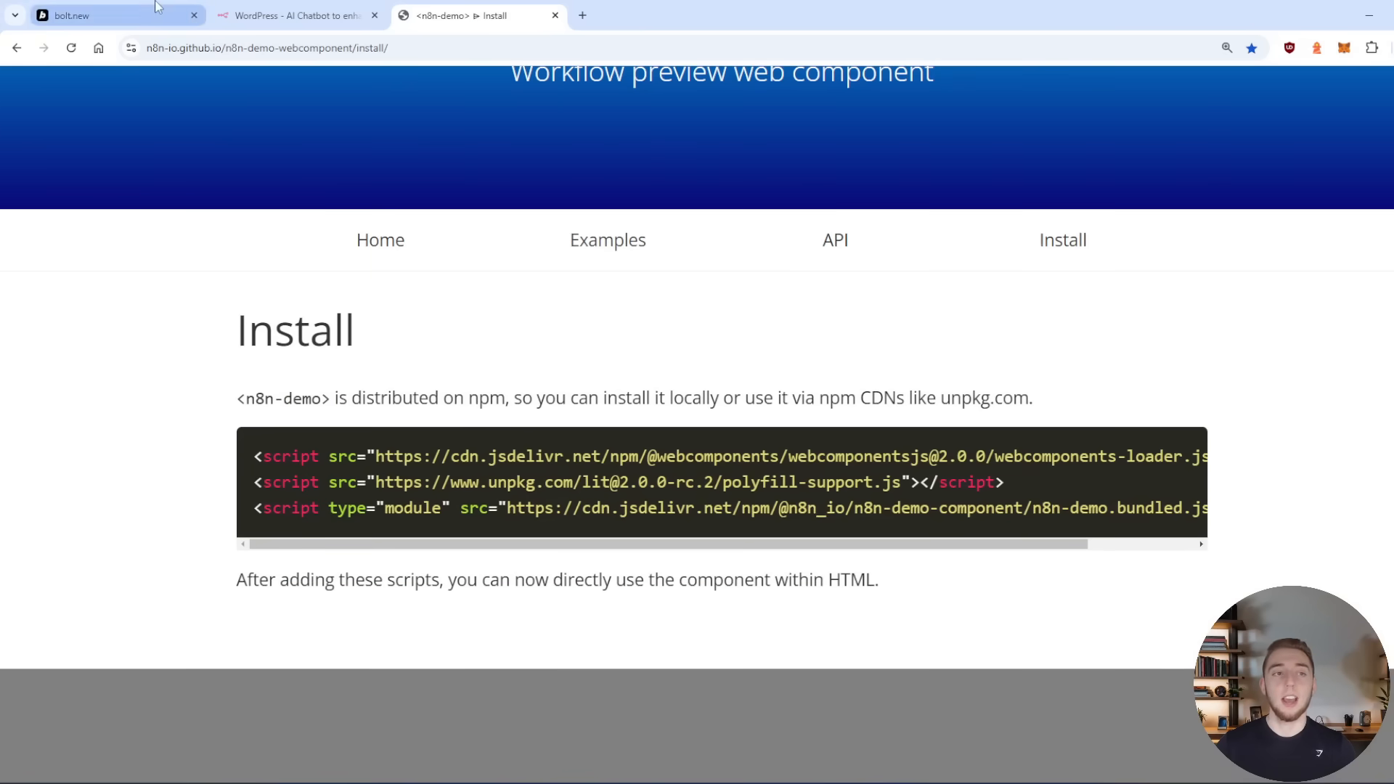
left_click(107, 15)
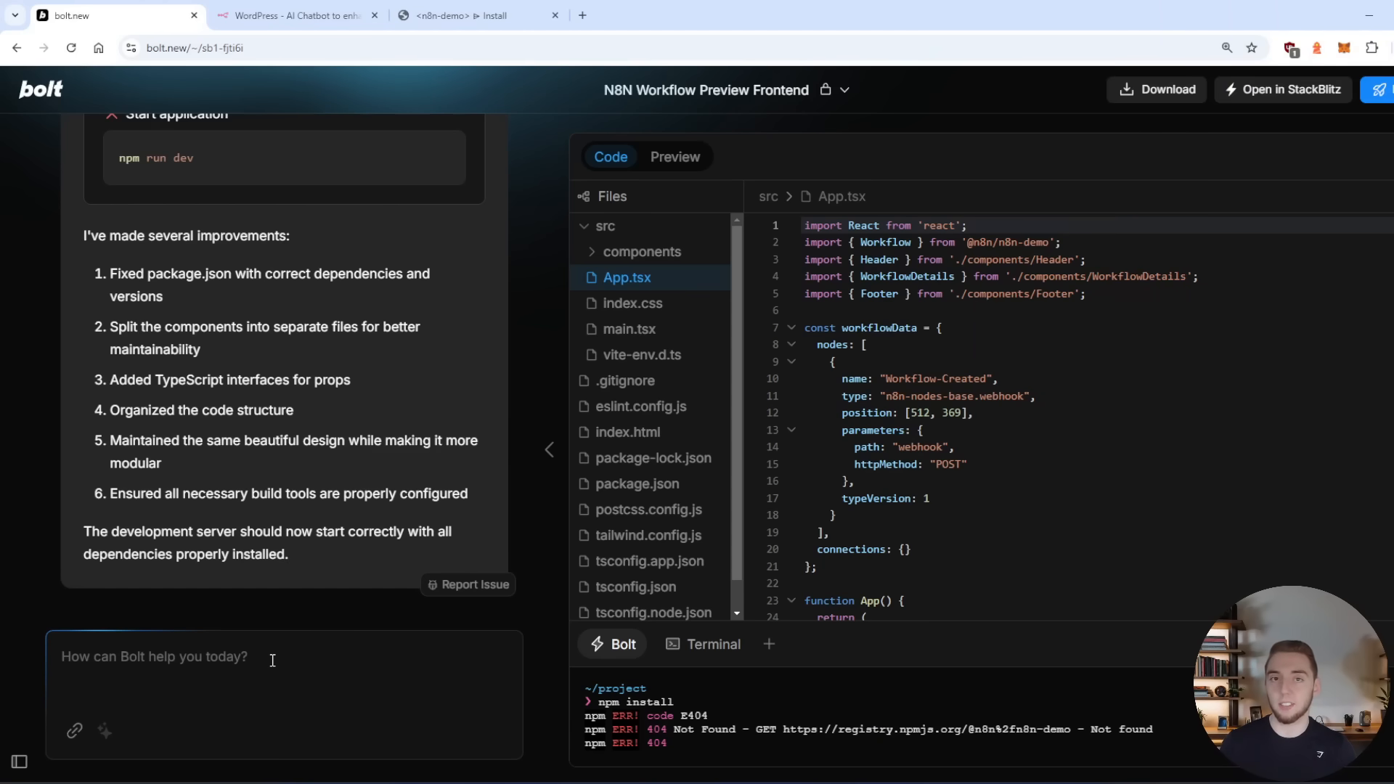
left_click(19, 762)
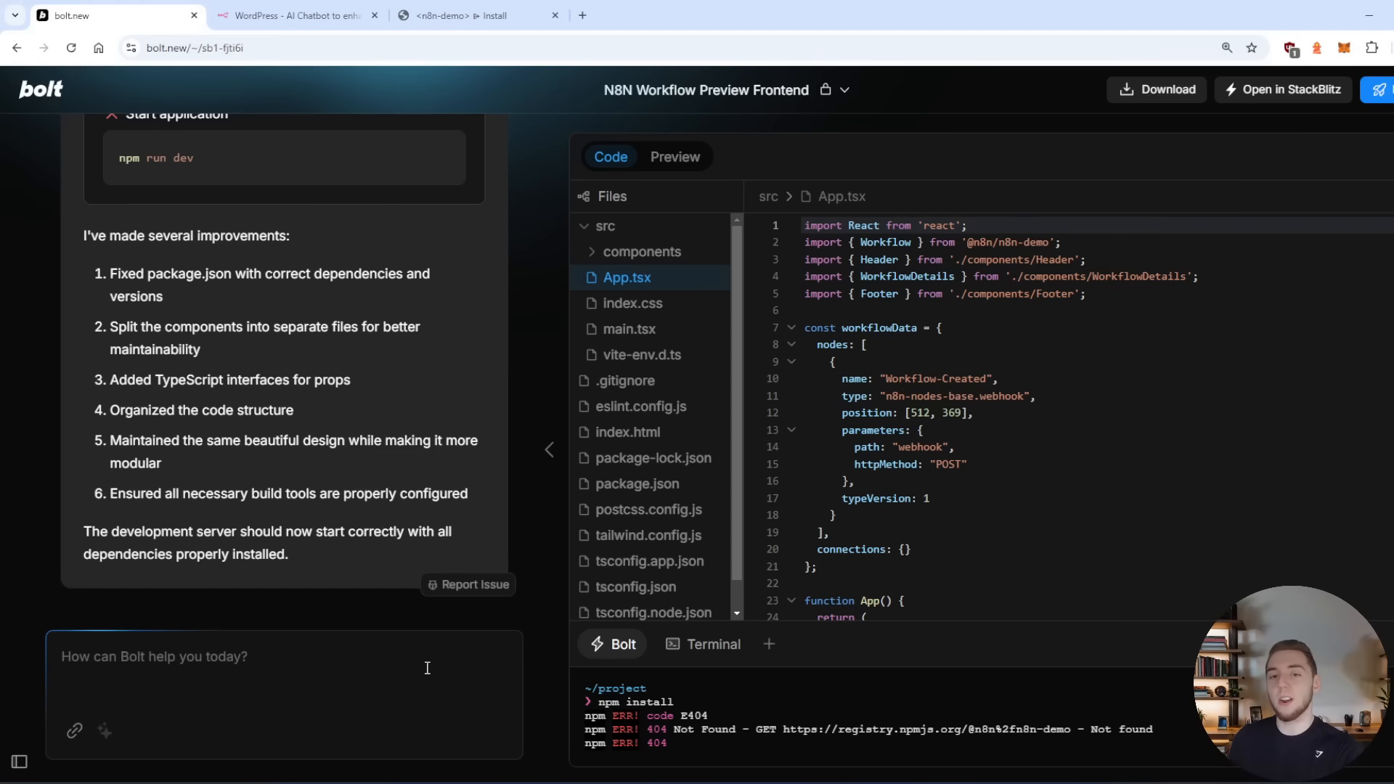
mouse_move(542, 344)
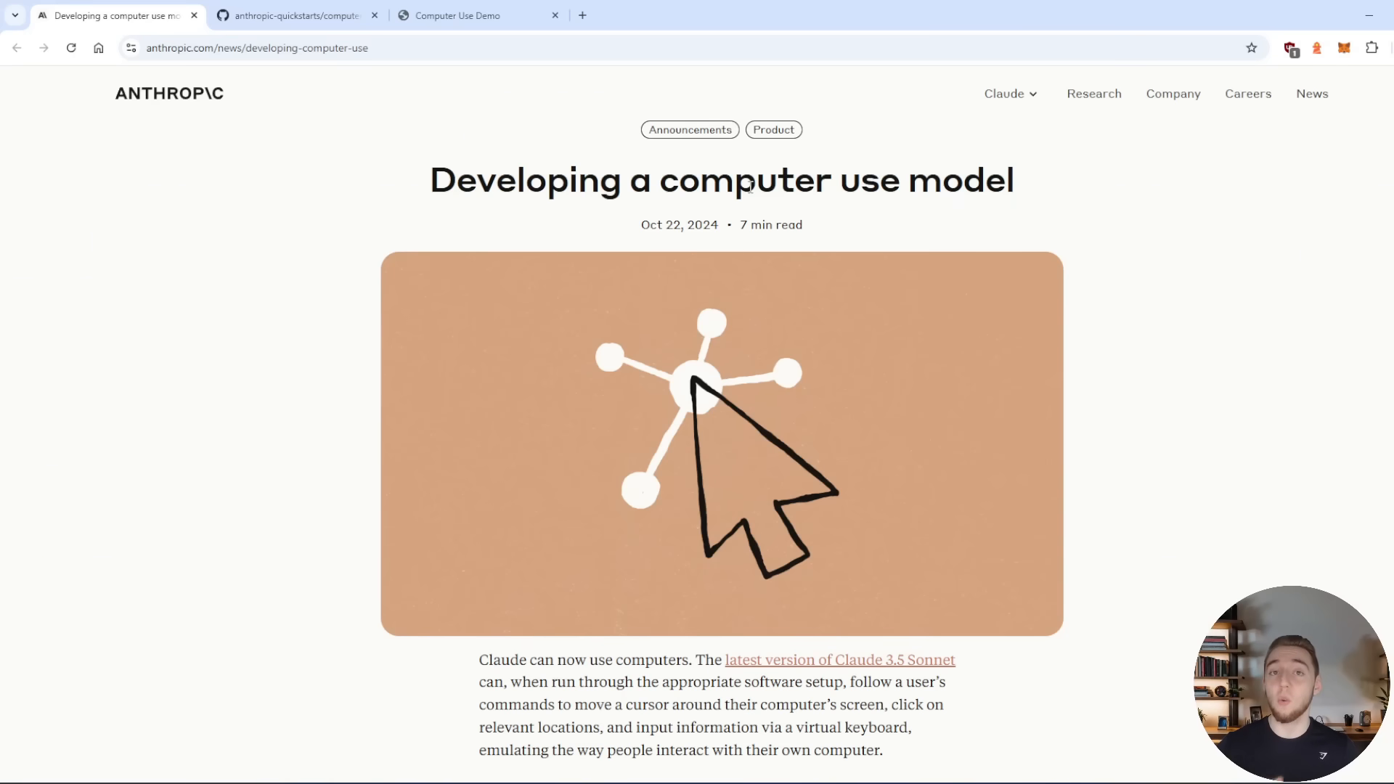
mouse_move(903, 325)
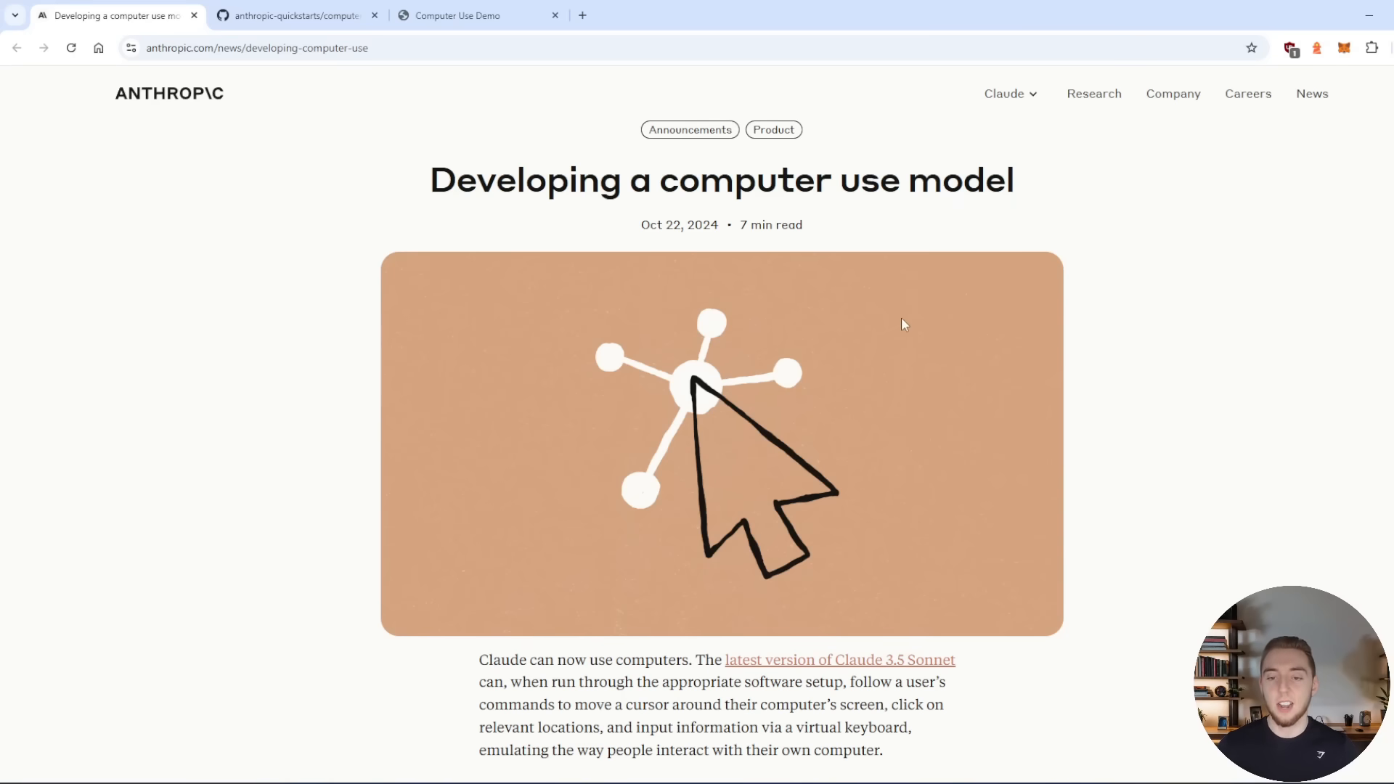
- Read through 'Developing a computer use model' and open its computer-use-demo reference implementation
scroll("down", 3)
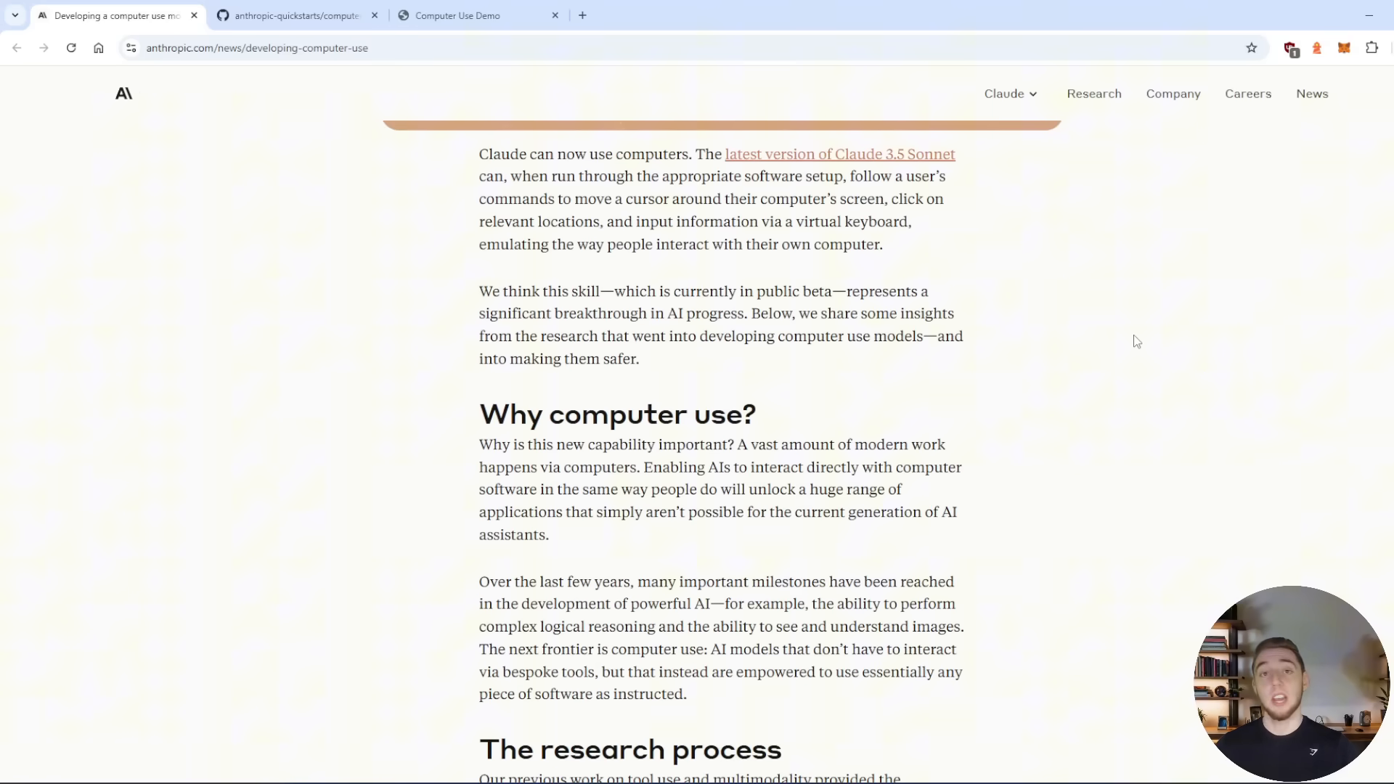
scroll("down", 3)
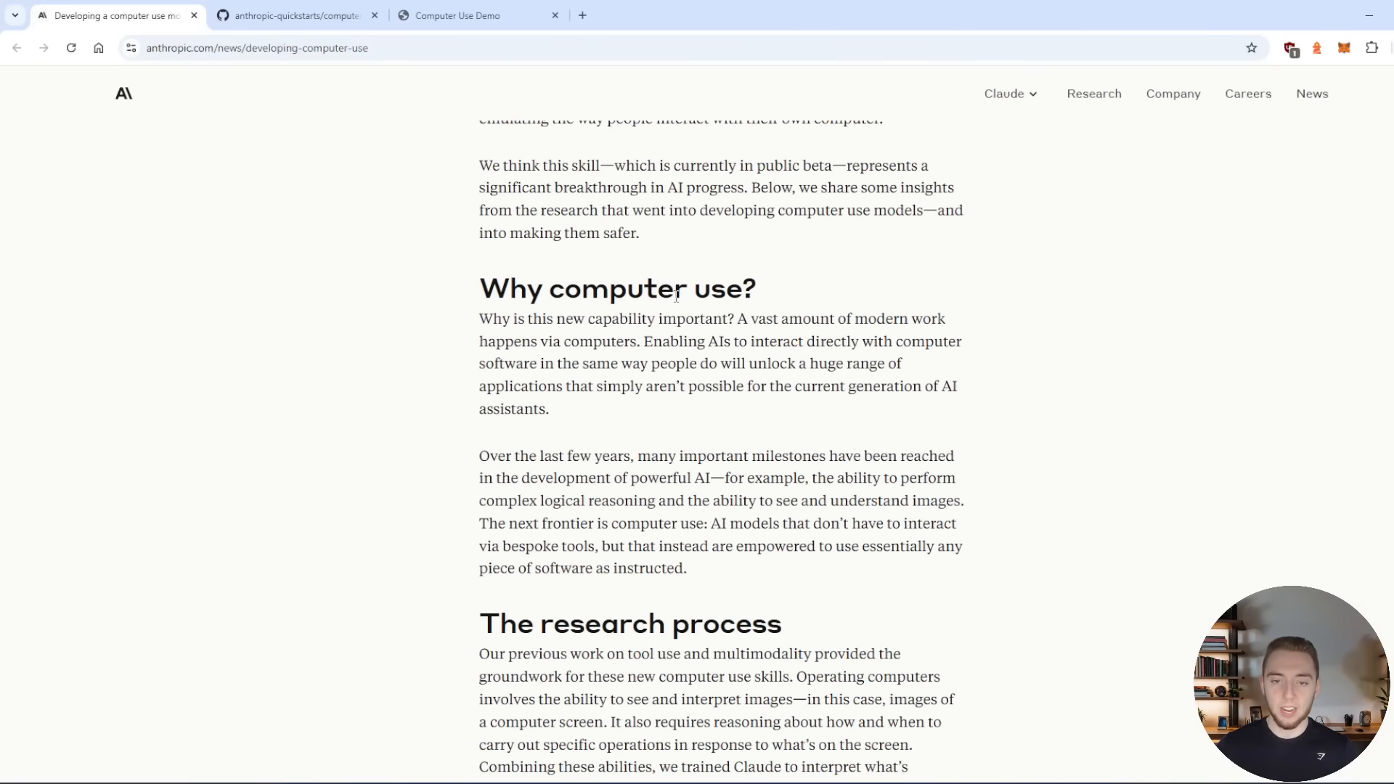
scroll("down", 3)
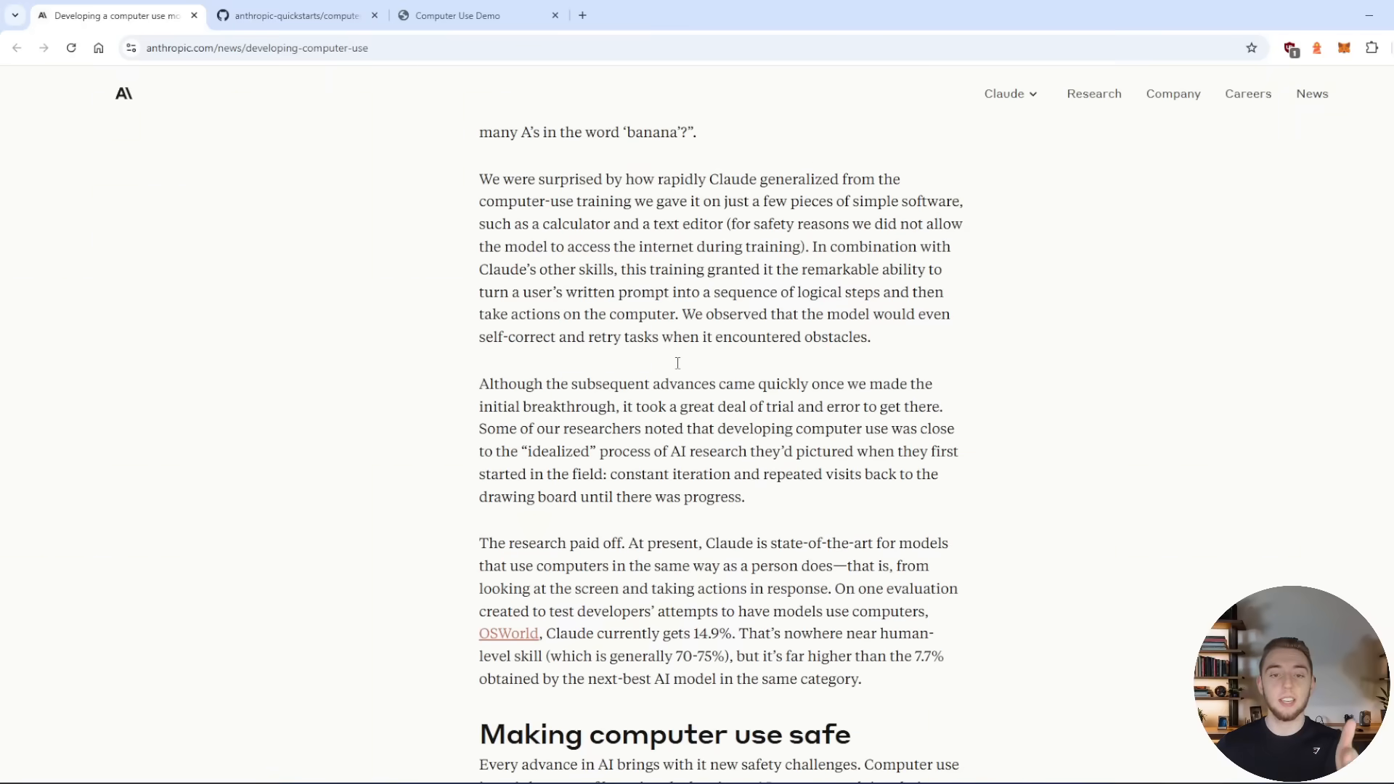
scroll("down", 3)
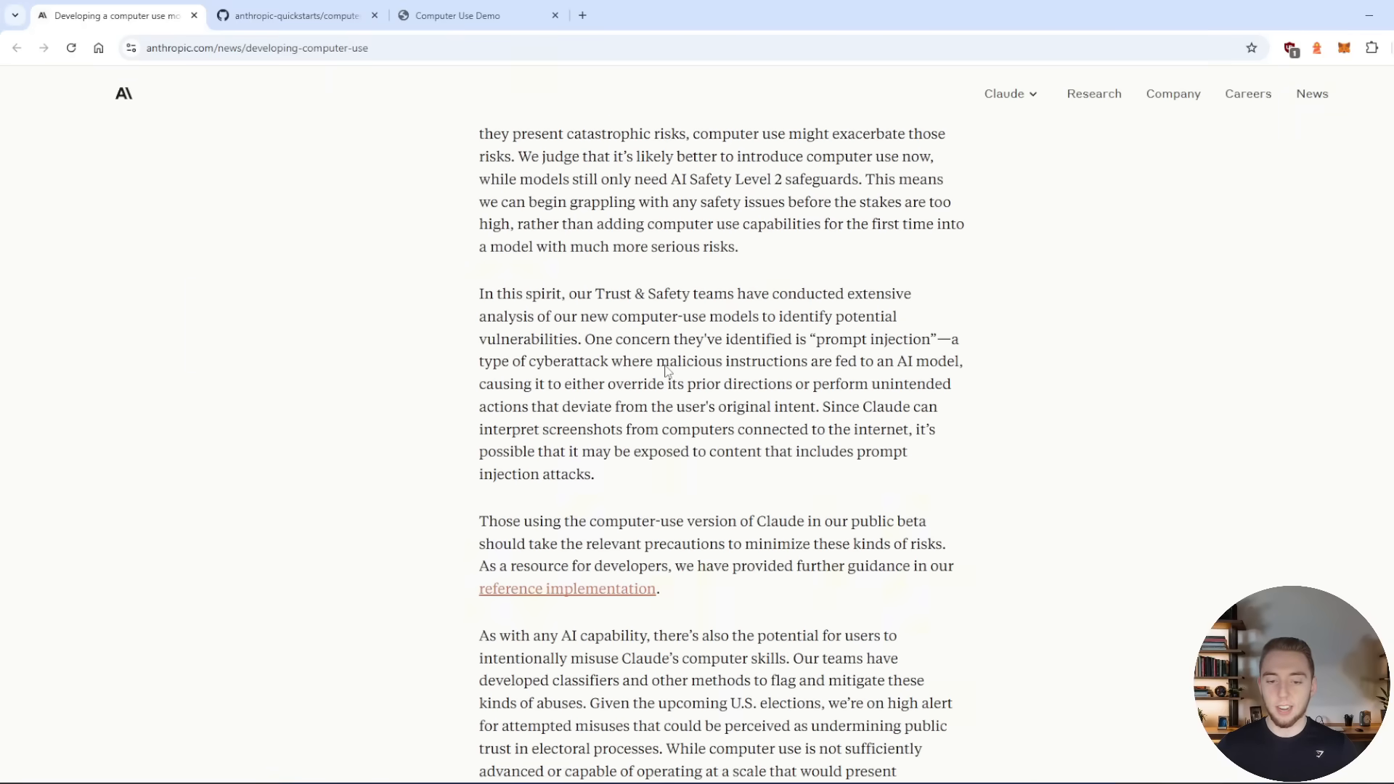
scroll("down", 3)
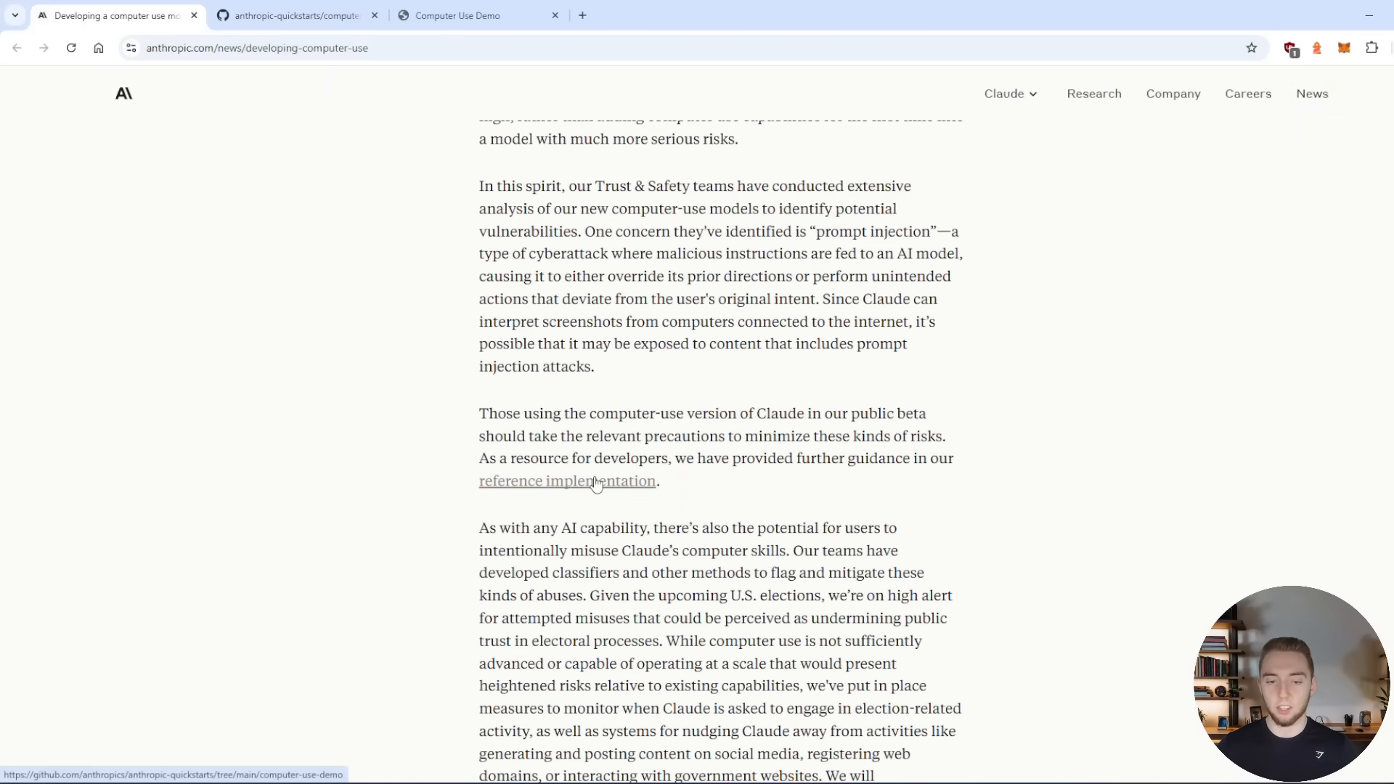
left_click(567, 481)
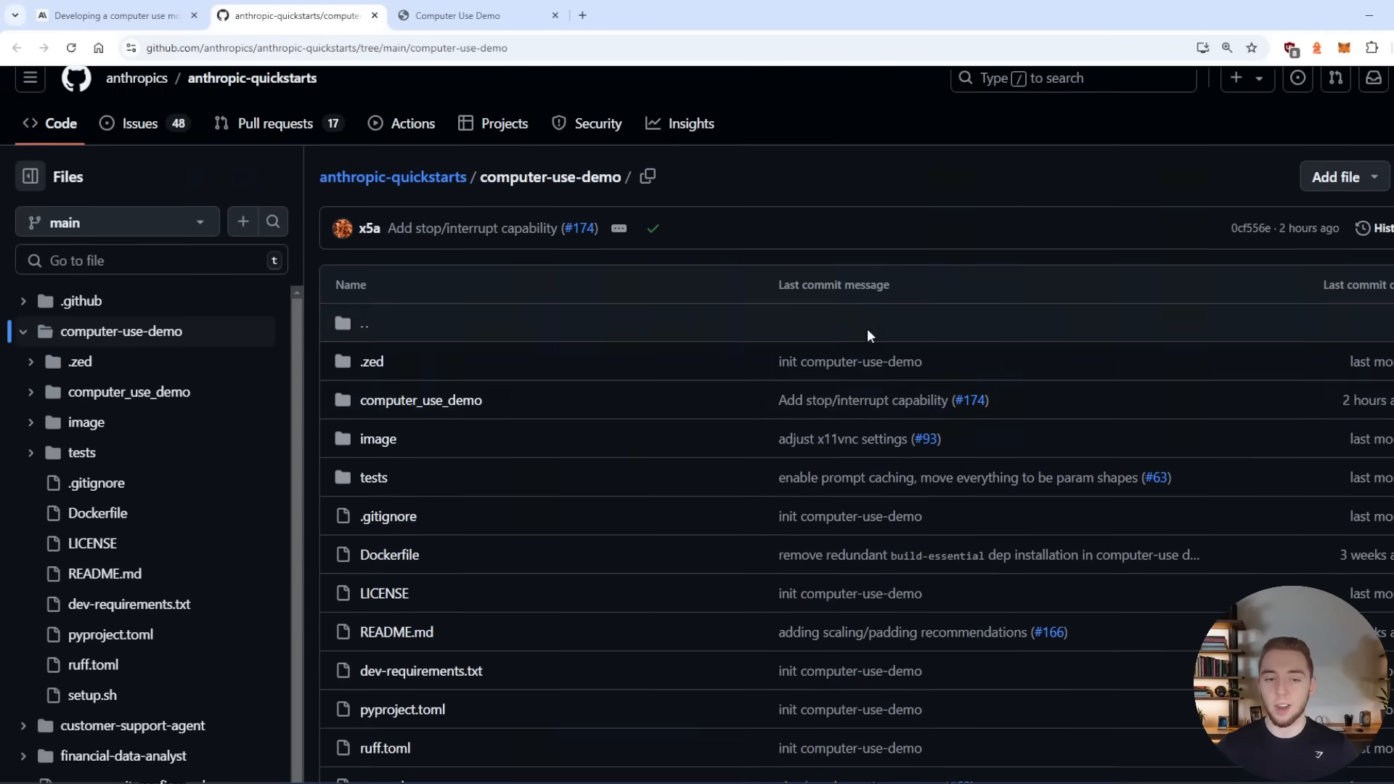
- Review the README's caution notes and Docker quickstart, then bring up the localhost:8080 Computer Use Demo
scroll("down", 3)
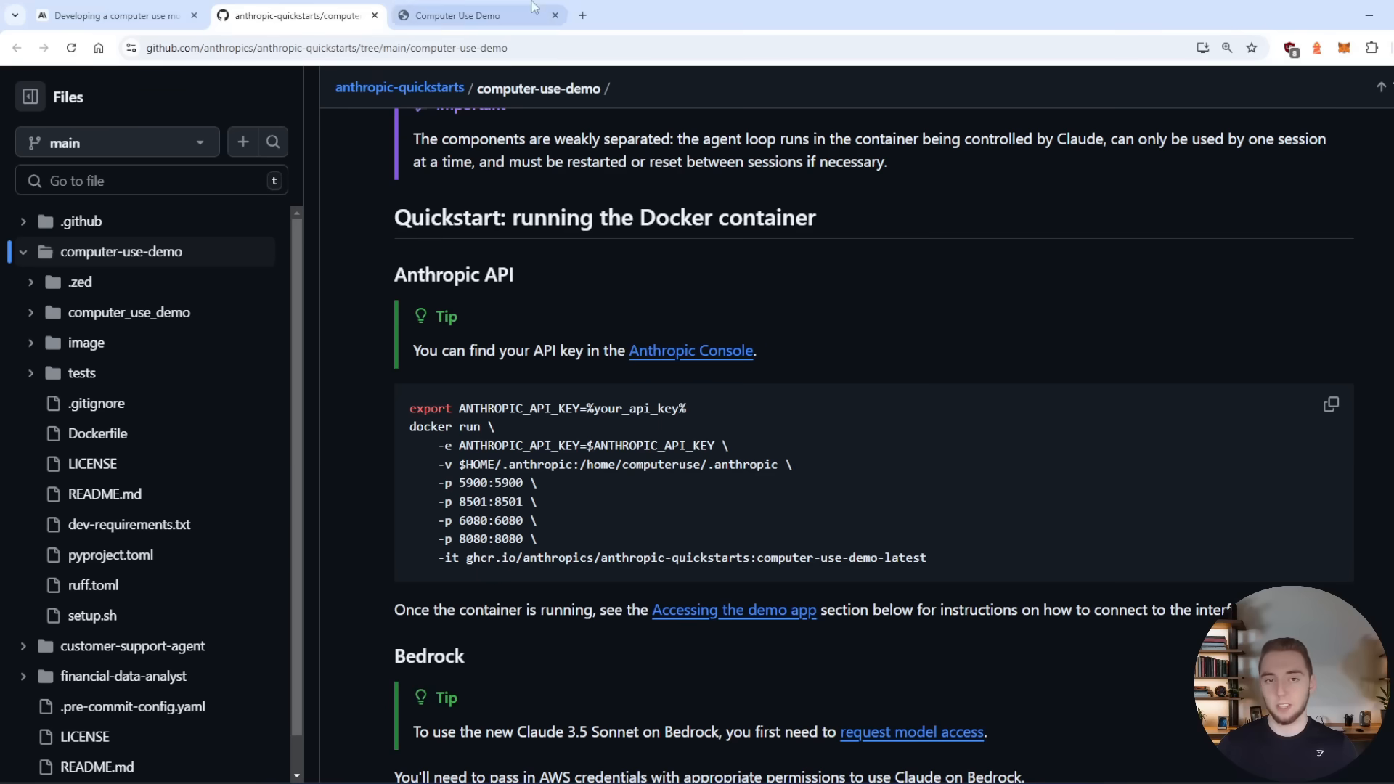
left_click(477, 16)
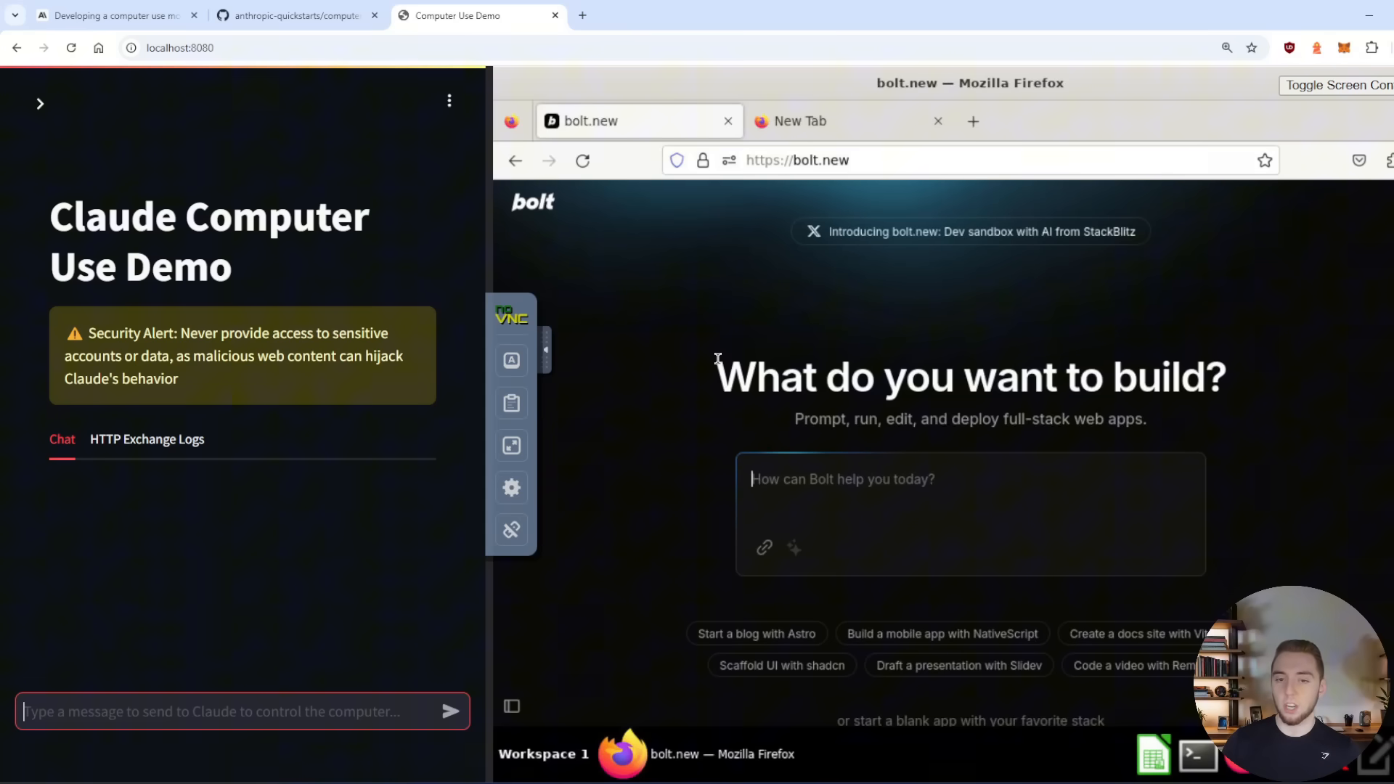
left_click(293, 15)
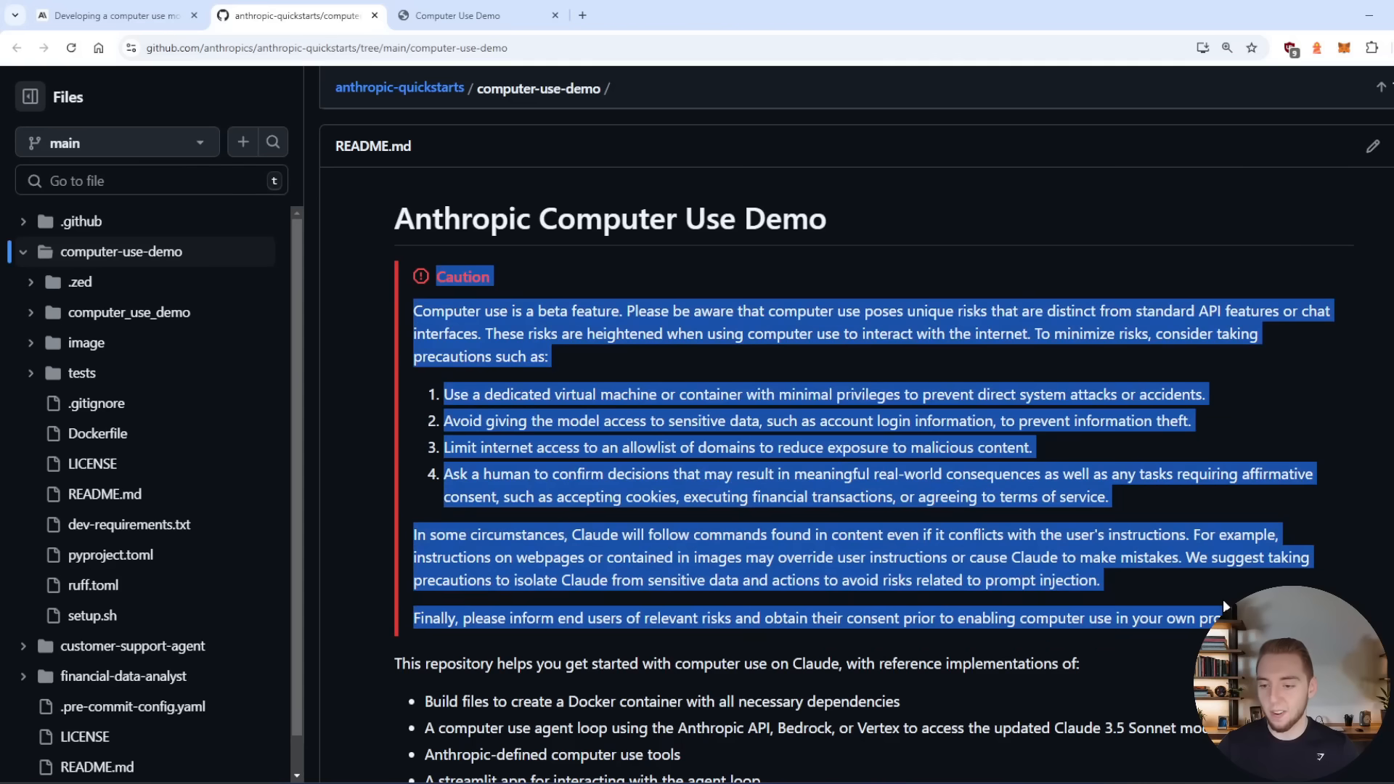
left_click(1085, 551)
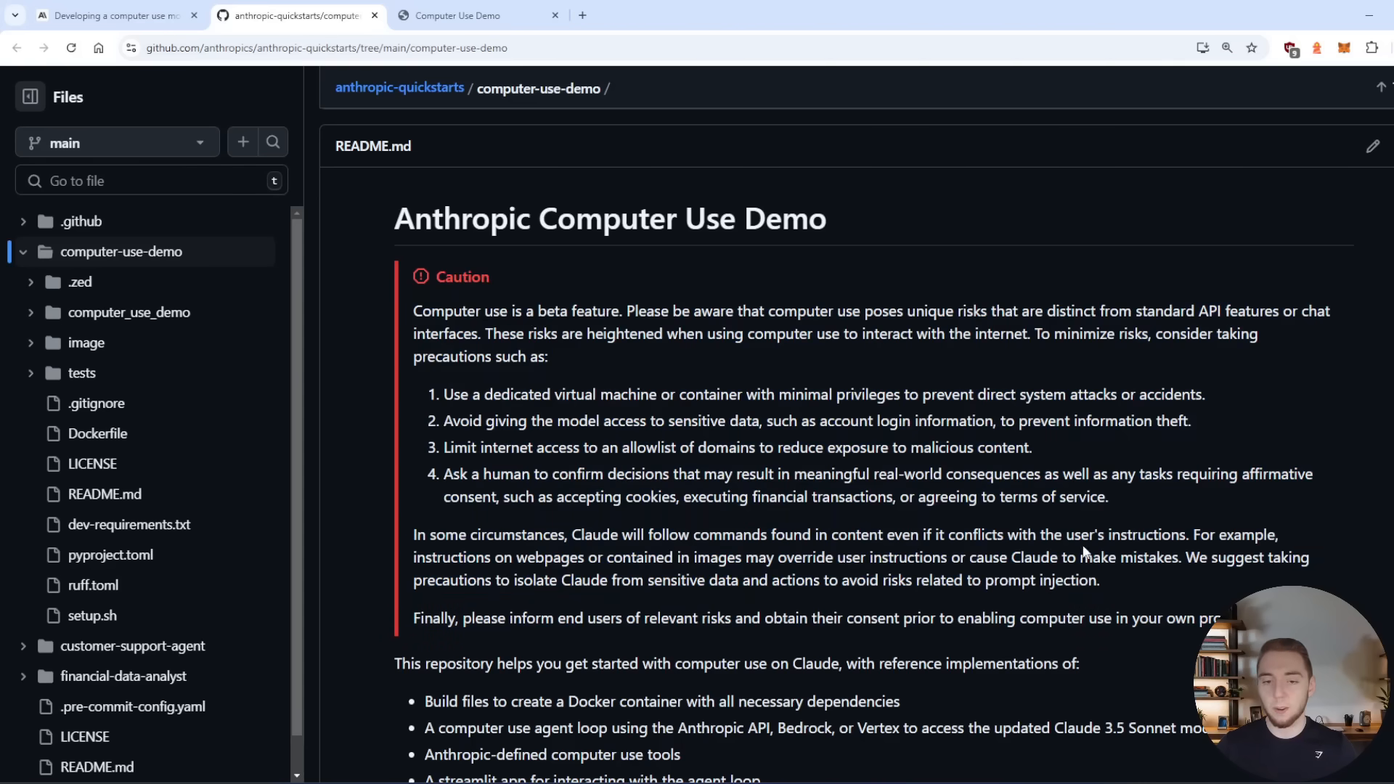
left_click(478, 15)
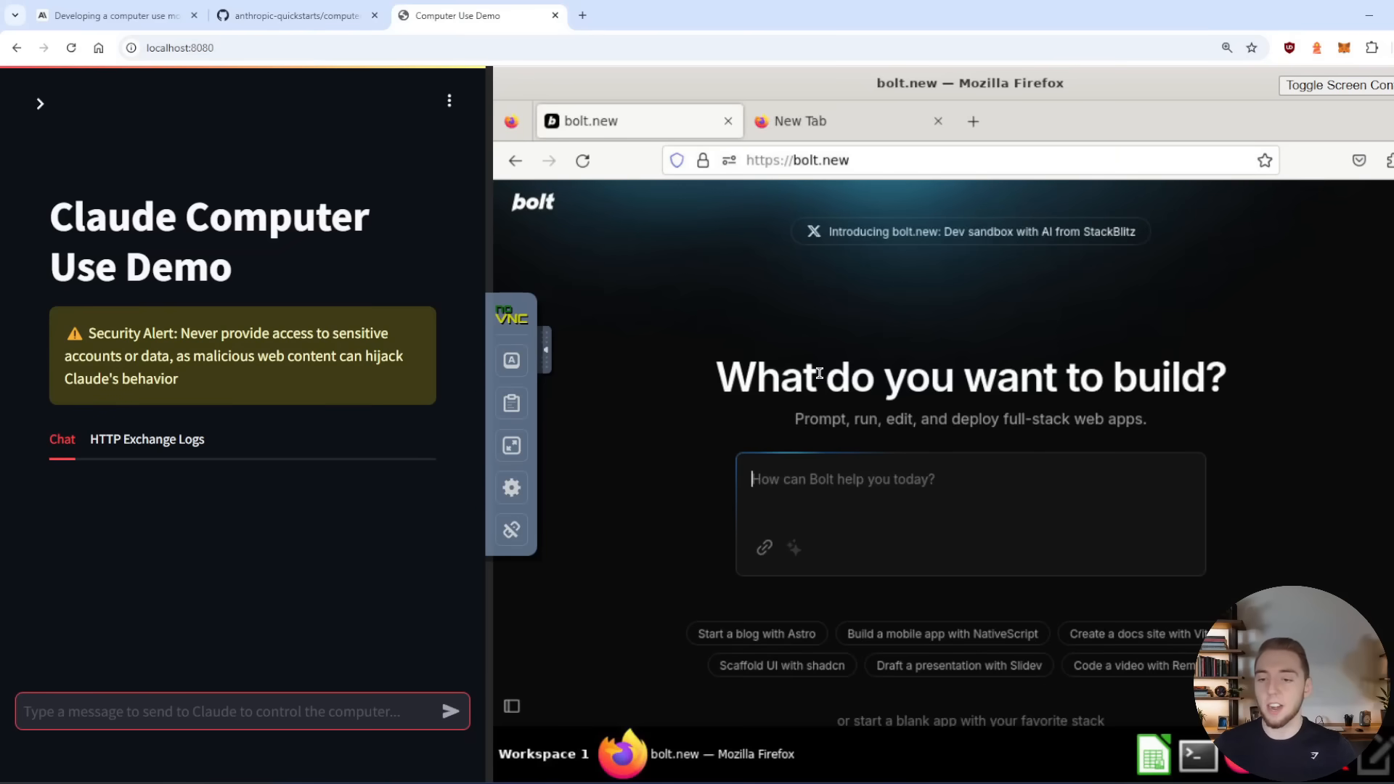
mouse_move(407, 246)
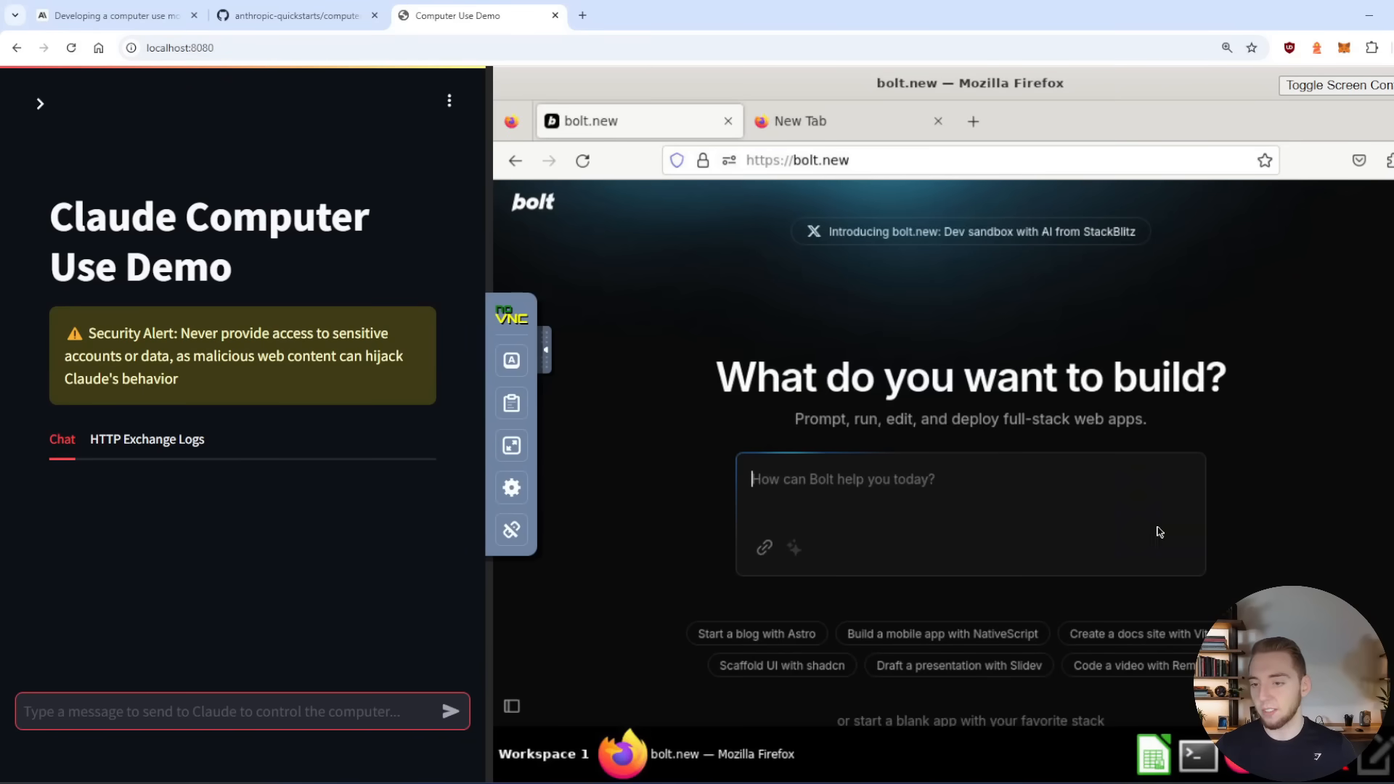
mouse_move(1237, 327)
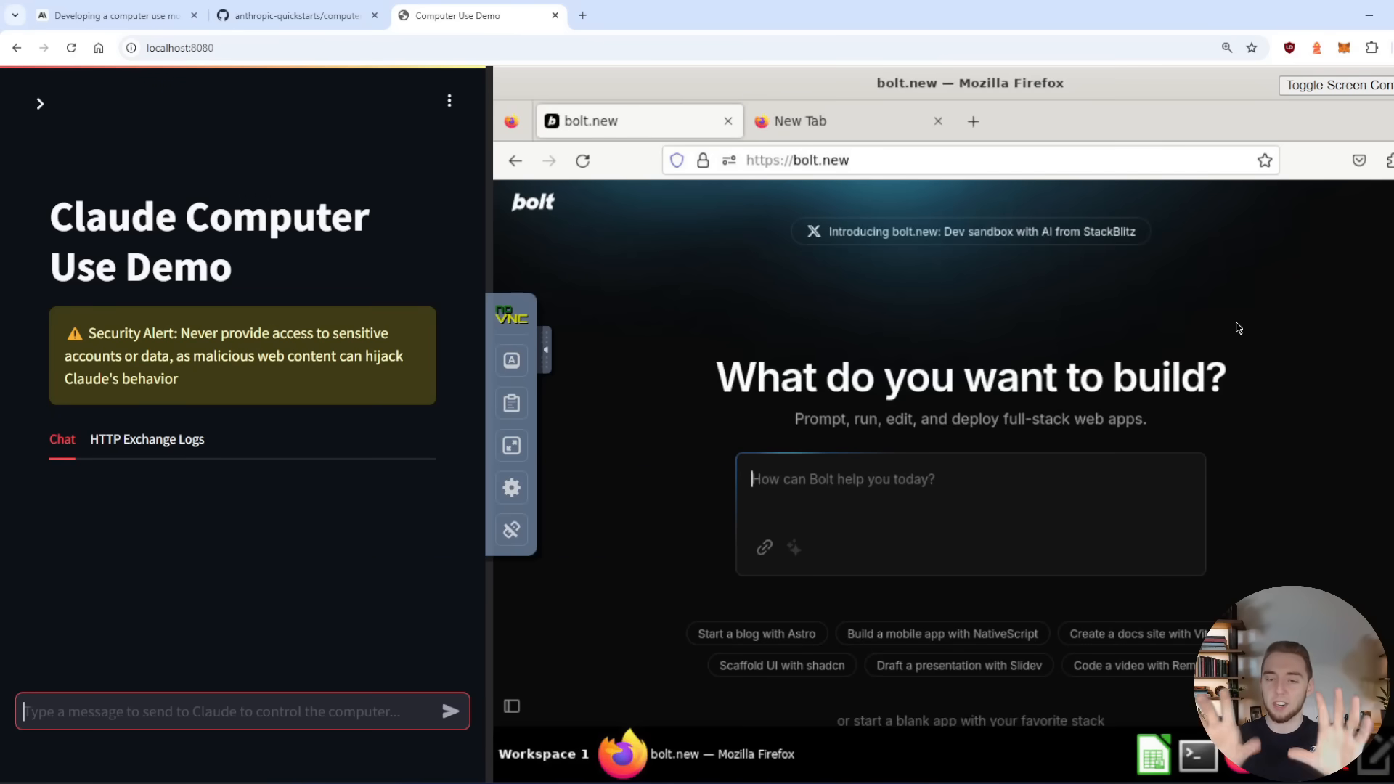
mouse_move(1190, 373)
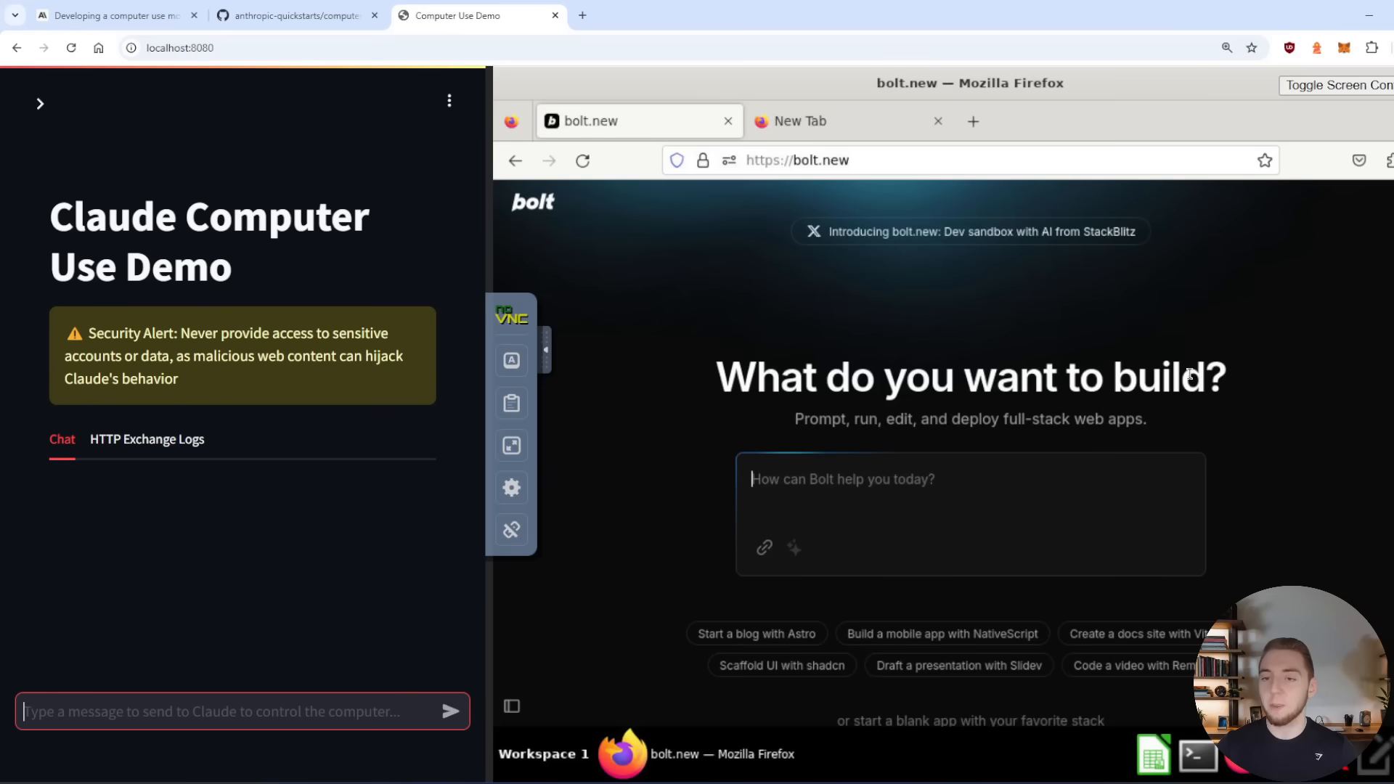
mouse_move(870, 317)
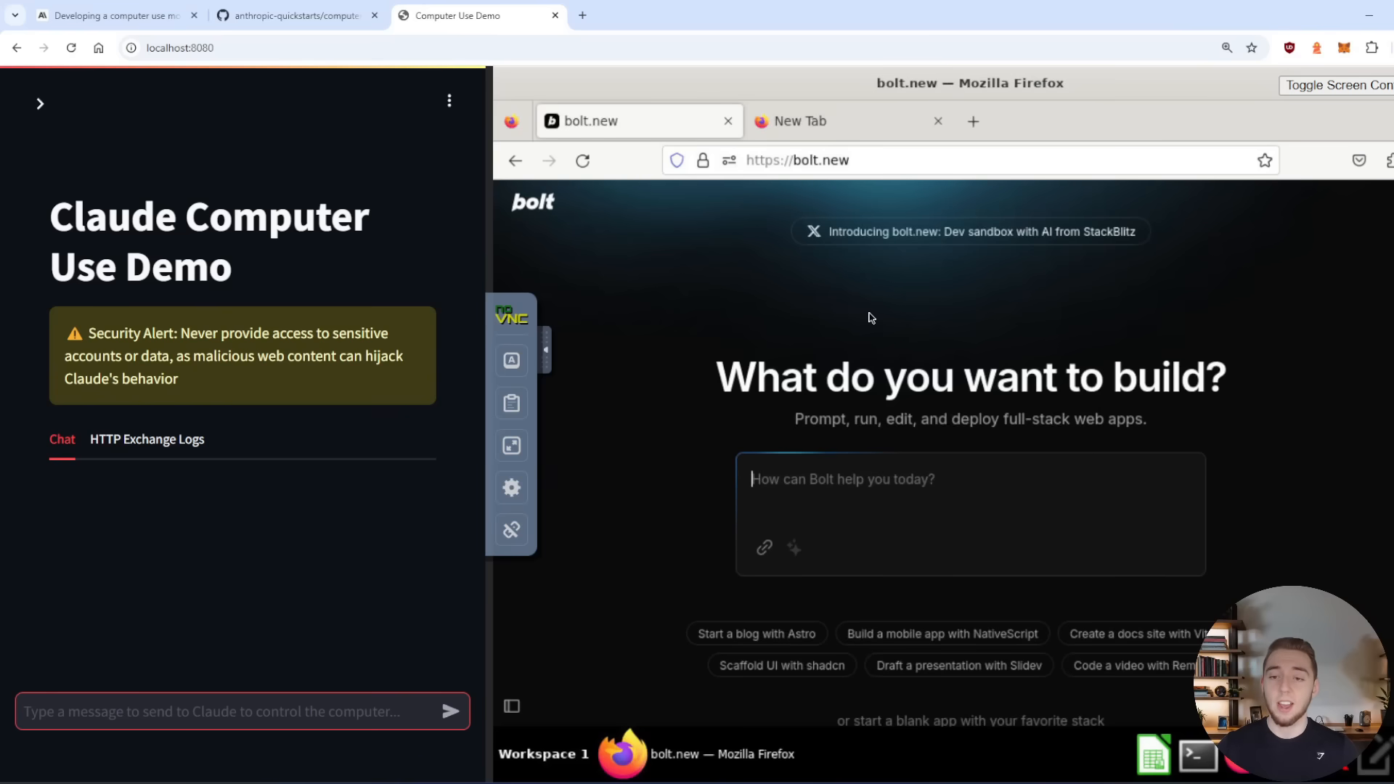
mouse_move(1064, 437)
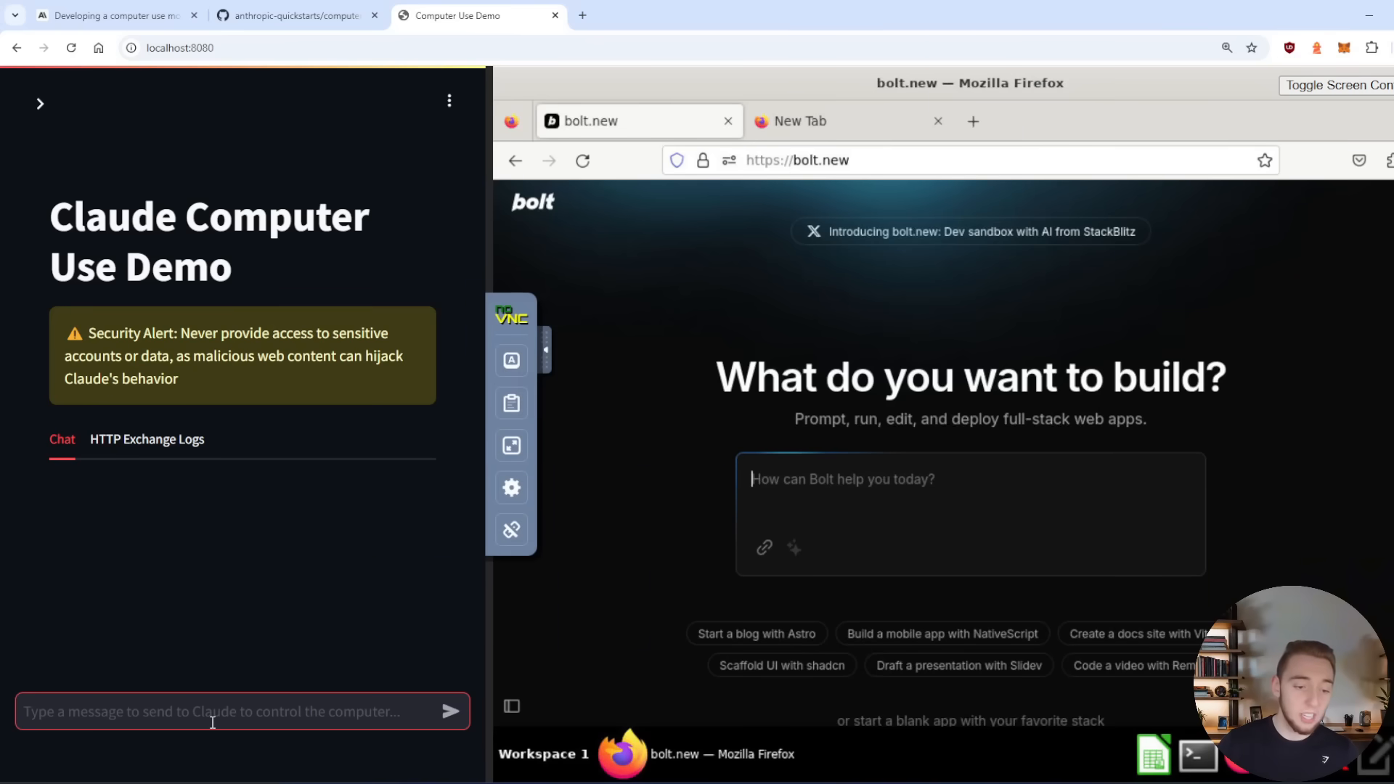
mouse_move(286, 560)
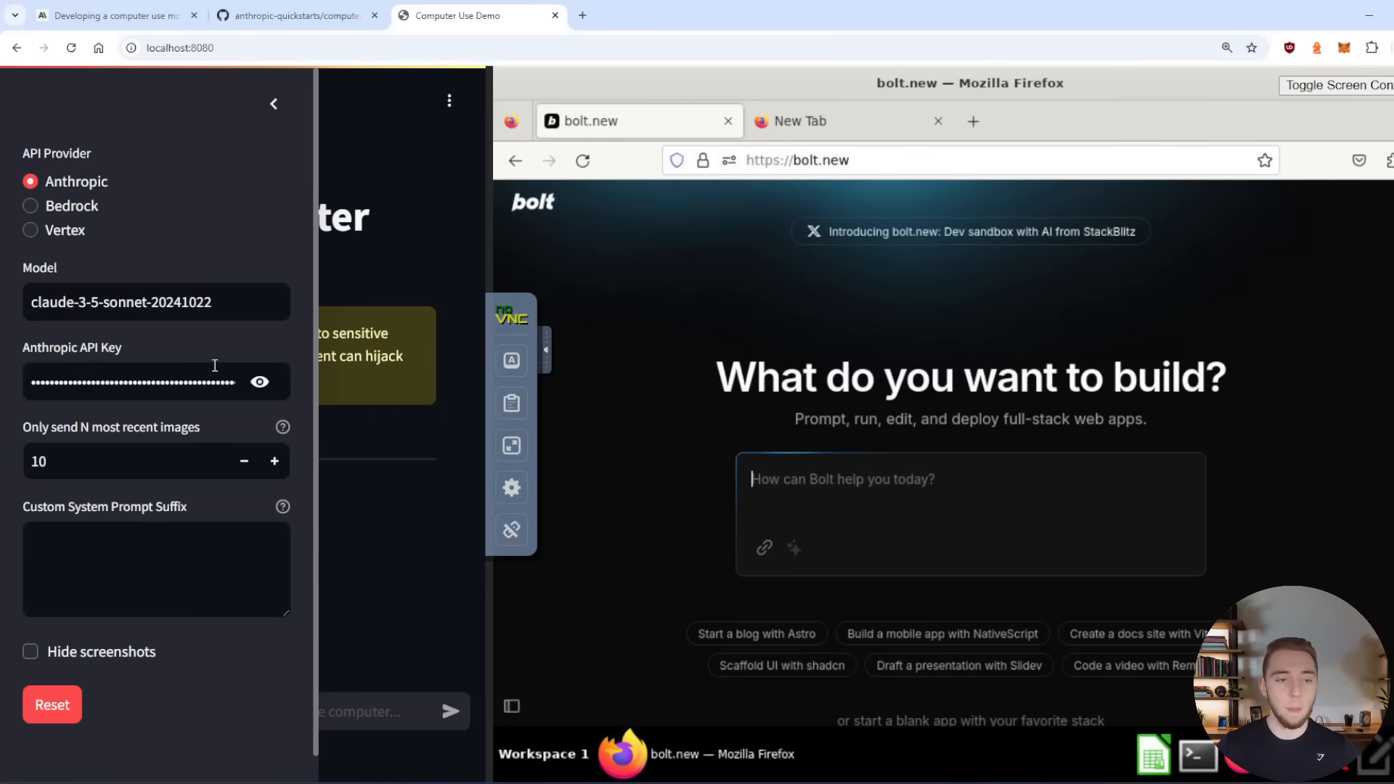
- Collapse the settings sidebar, leaving the empty chat beside the bolt.new remote desktop
left_click(273, 103)
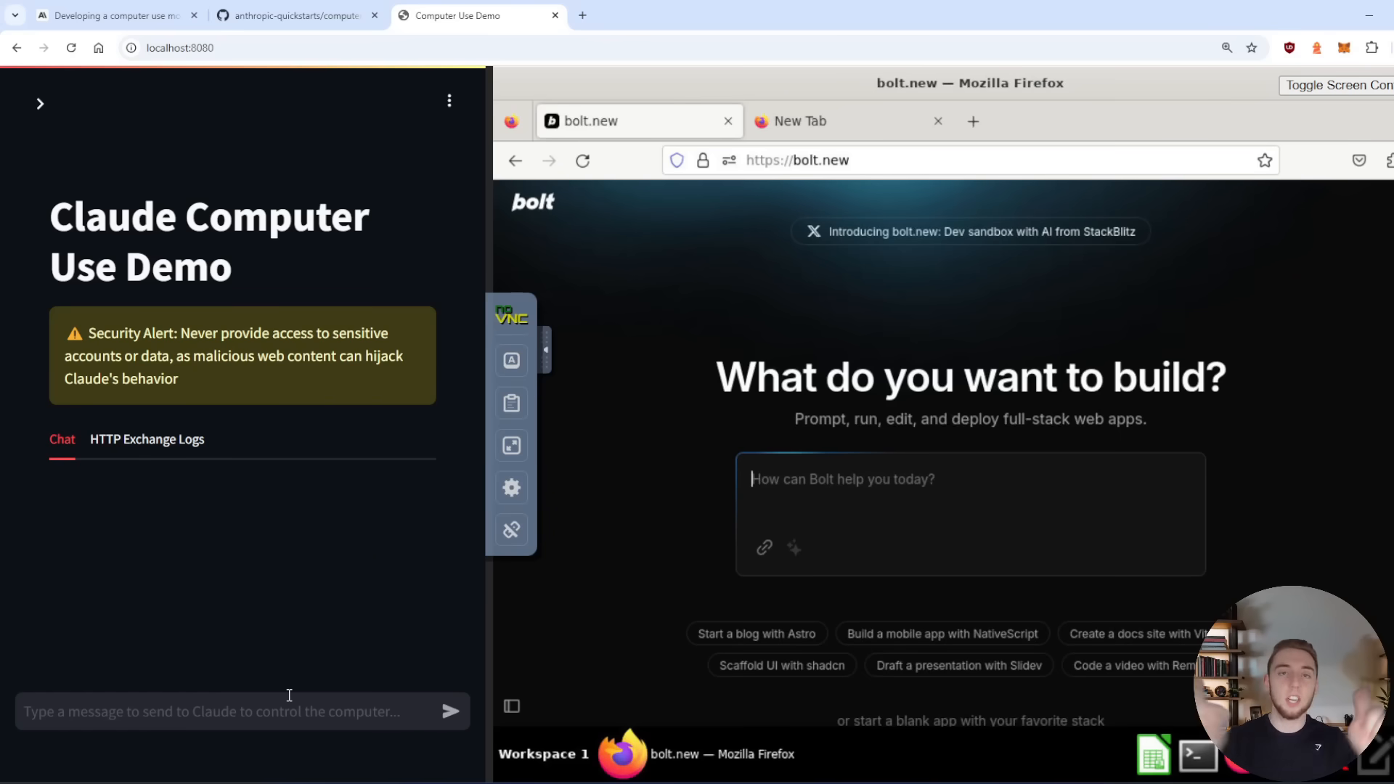
mouse_move(917, 456)
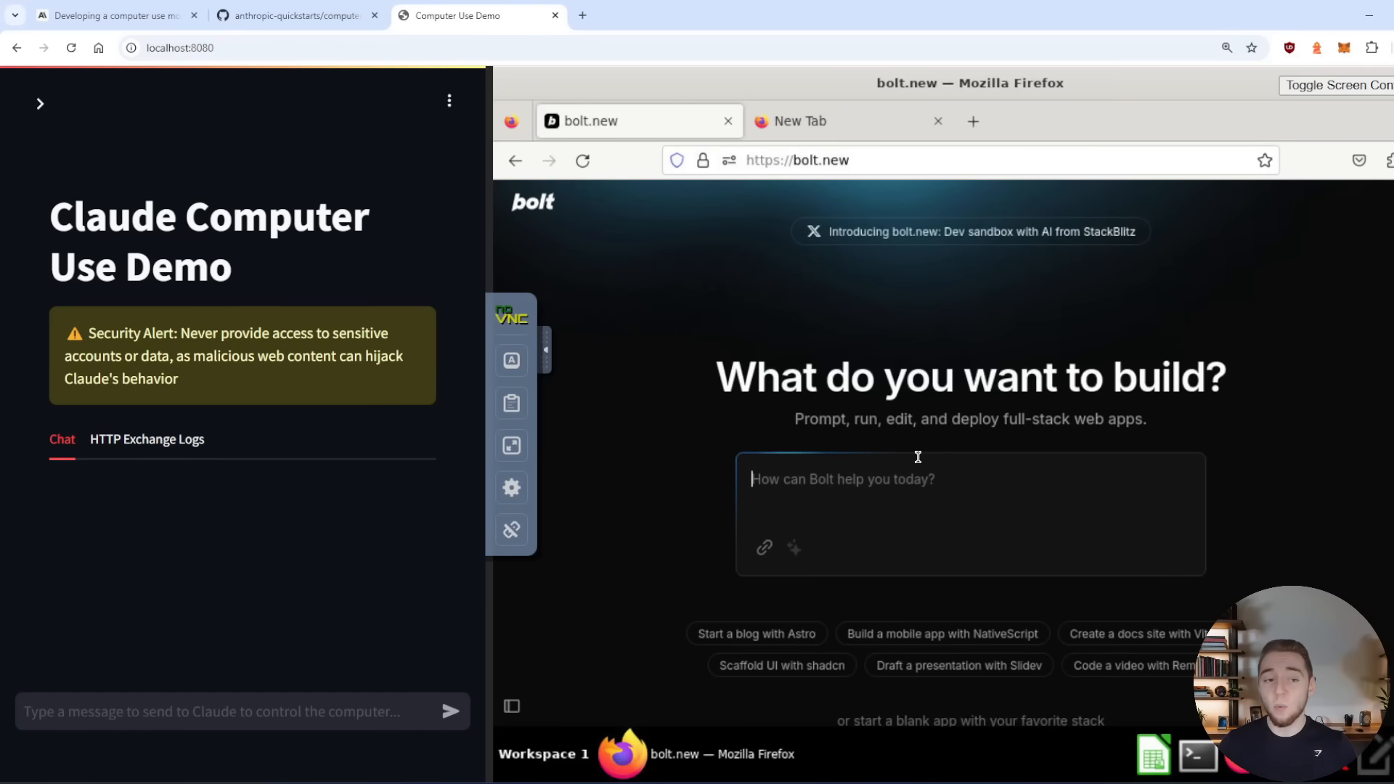
mouse_move(1100, 599)
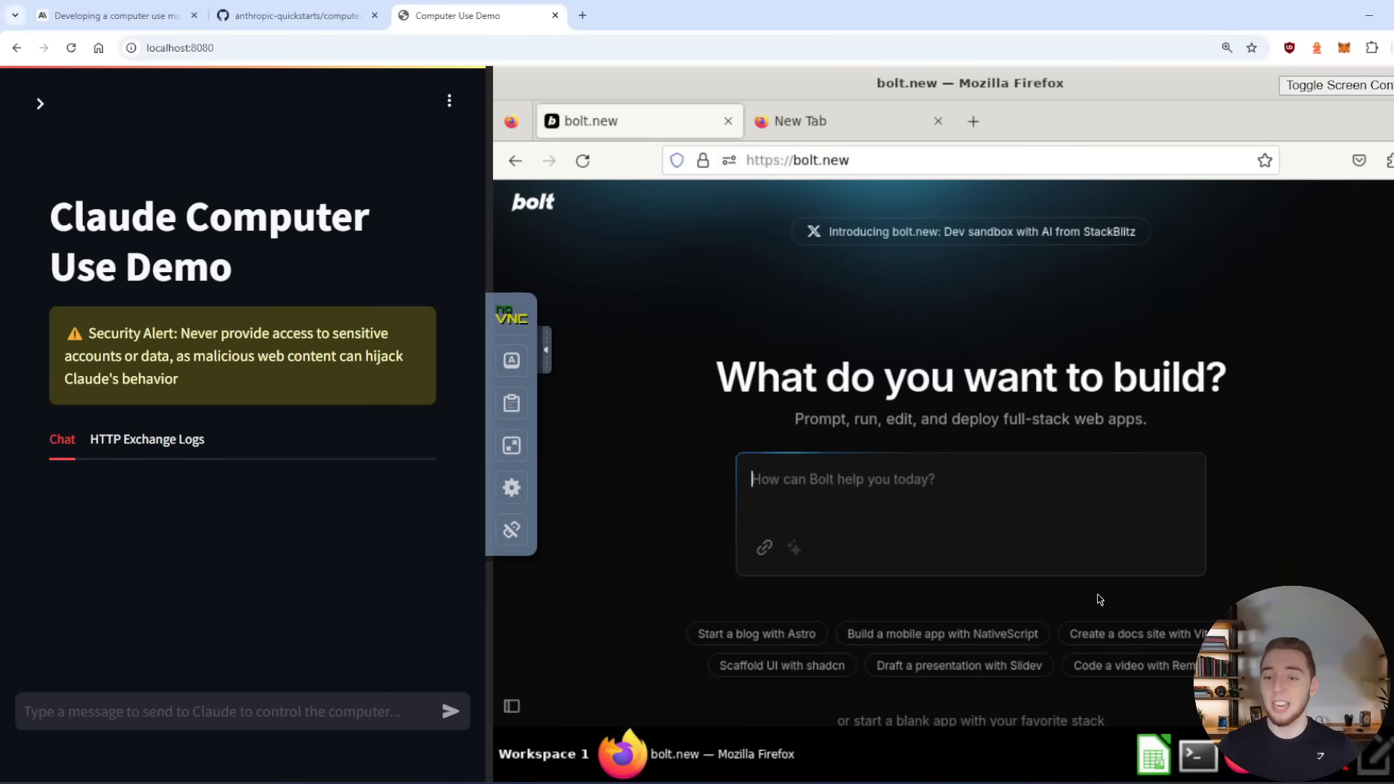
mouse_move(847, 388)
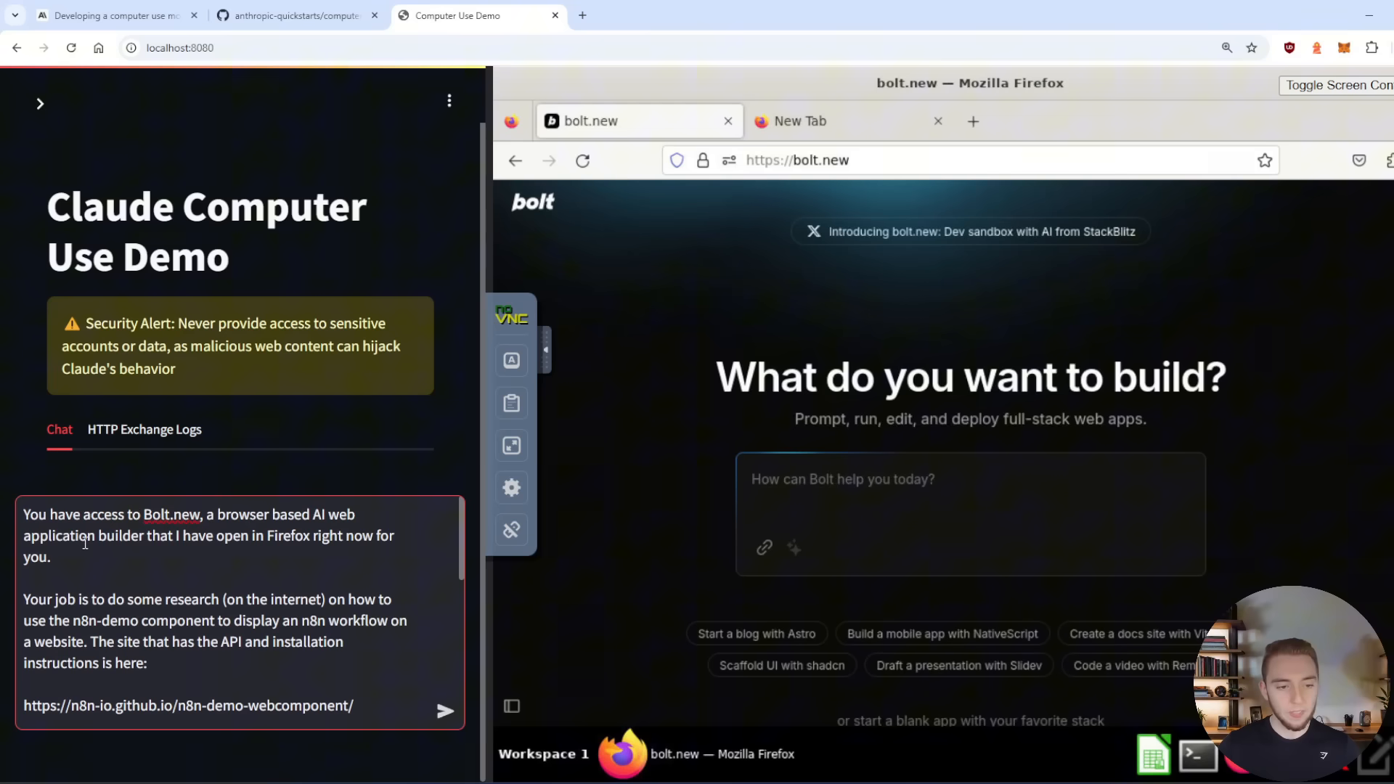
- Review the five-step n8n-demo research prompt, open a blank remote browser tab, and send it
double_click(98, 535)
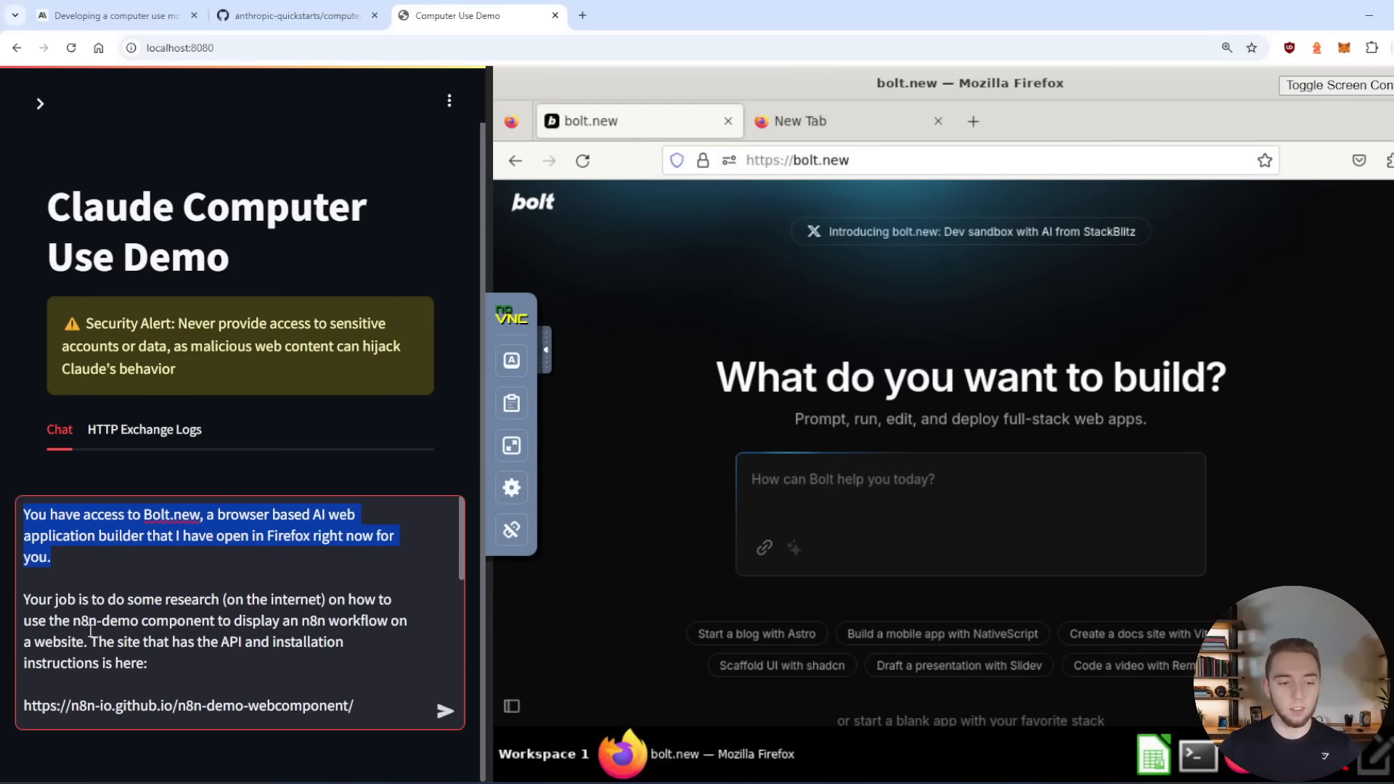
scroll("down", 3)
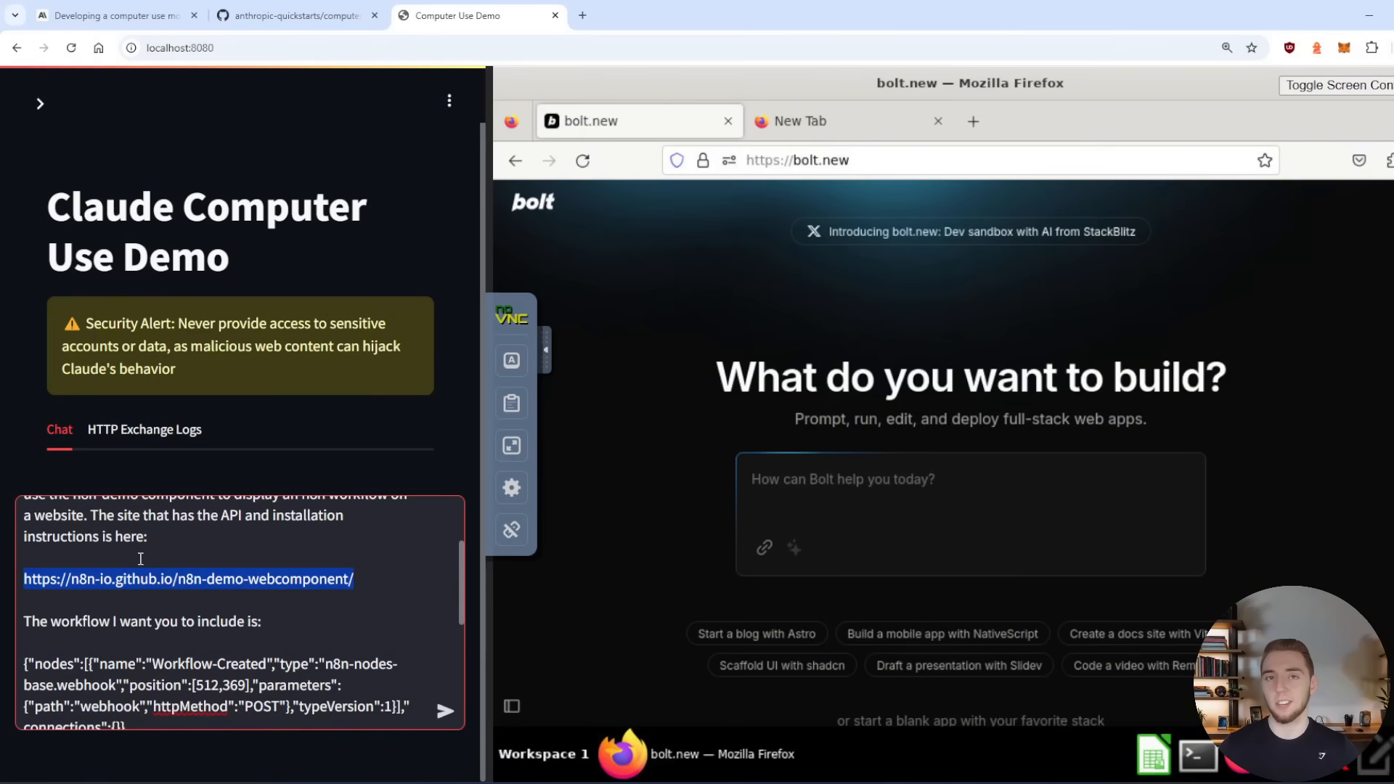
scroll("up", 3)
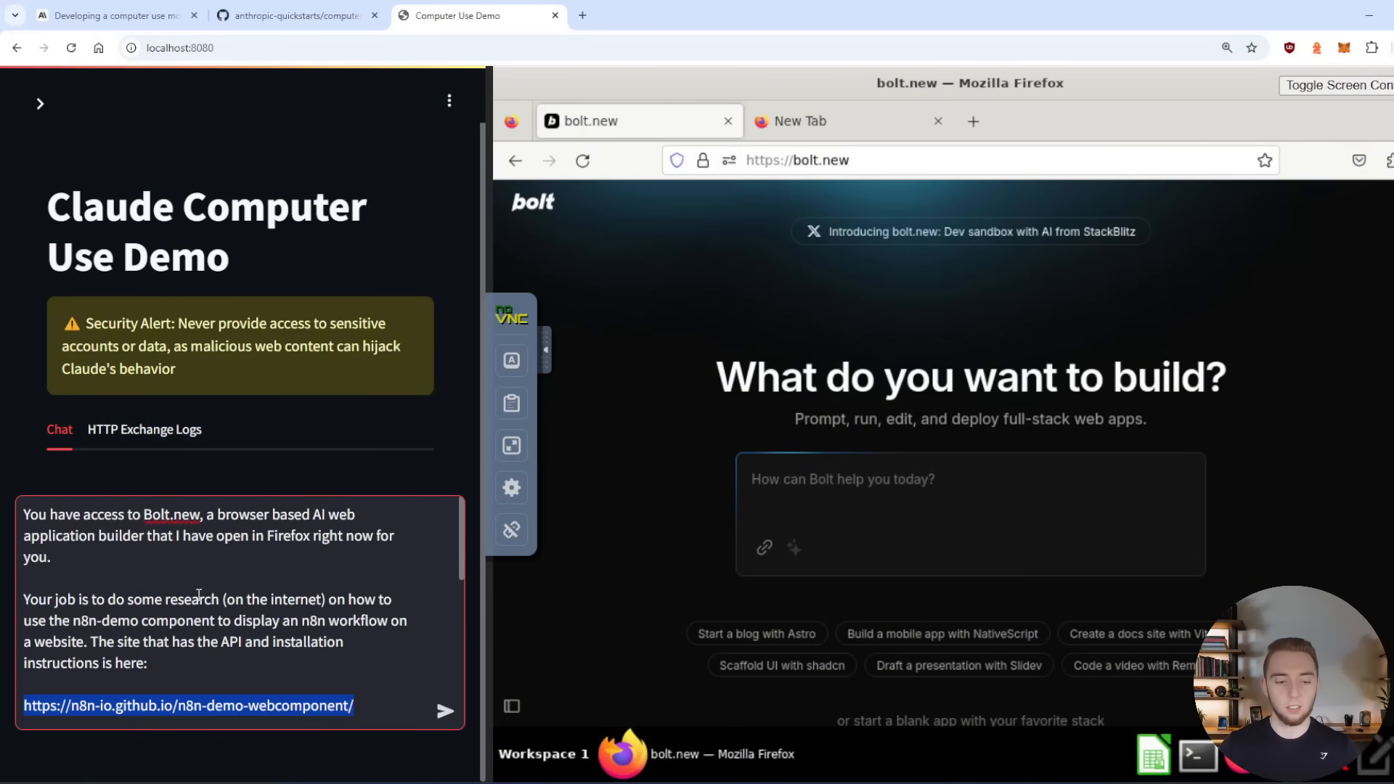
scroll("down", 3)
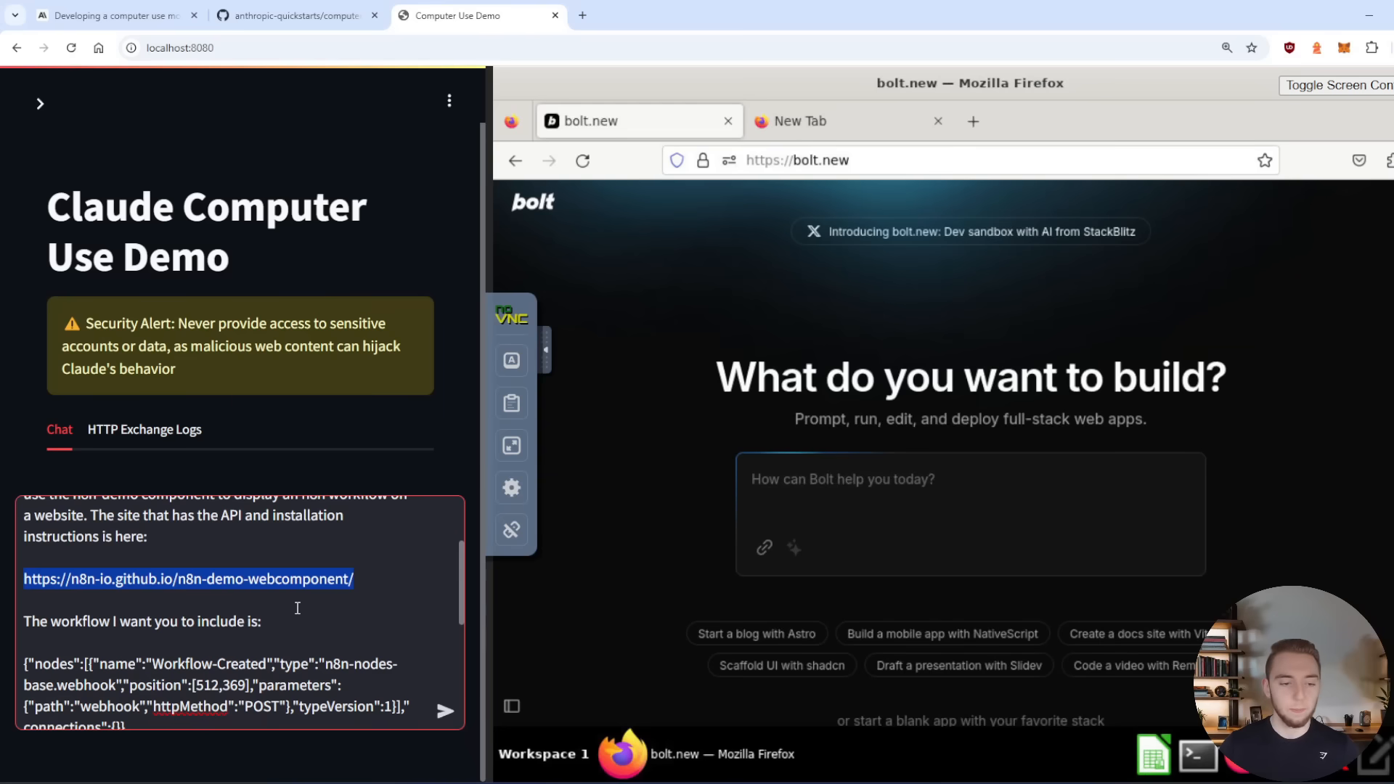
scroll("down", 3)
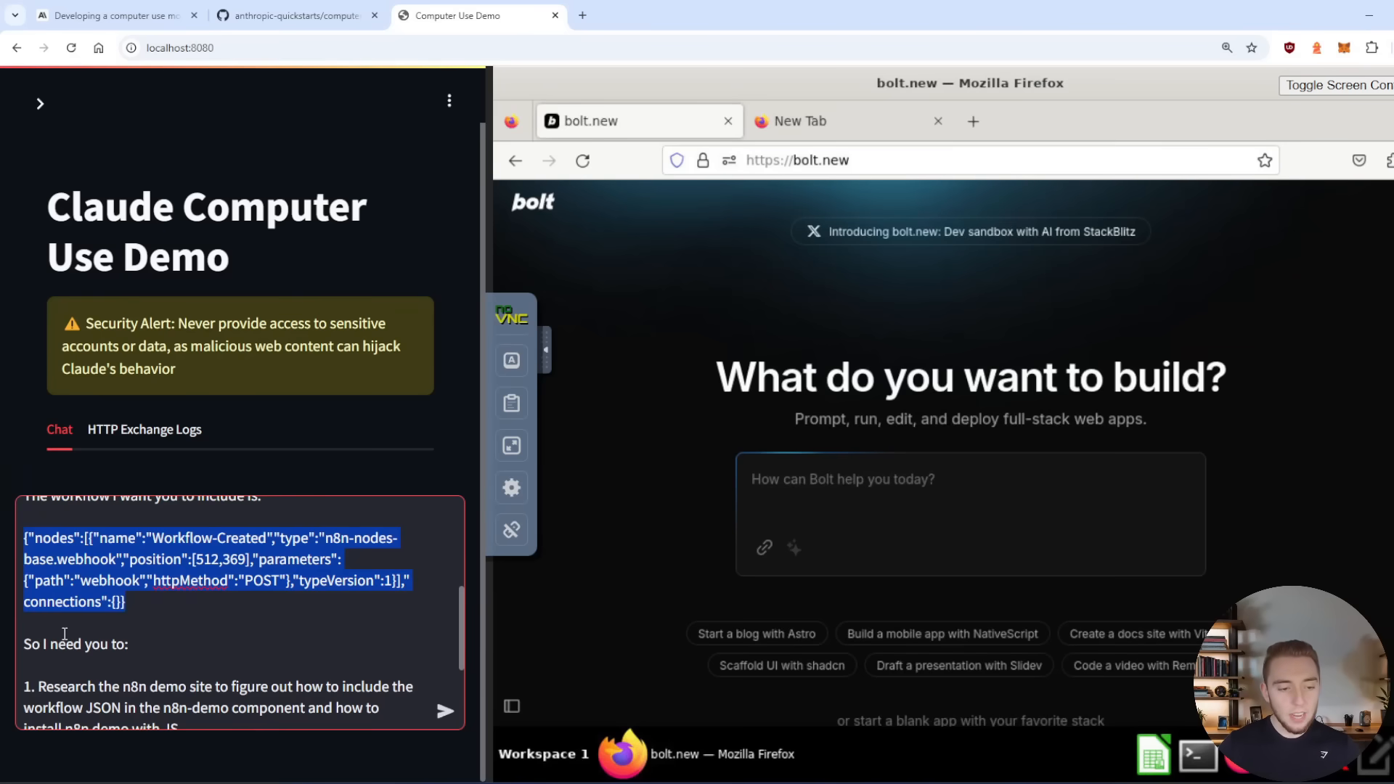
scroll("down", 3)
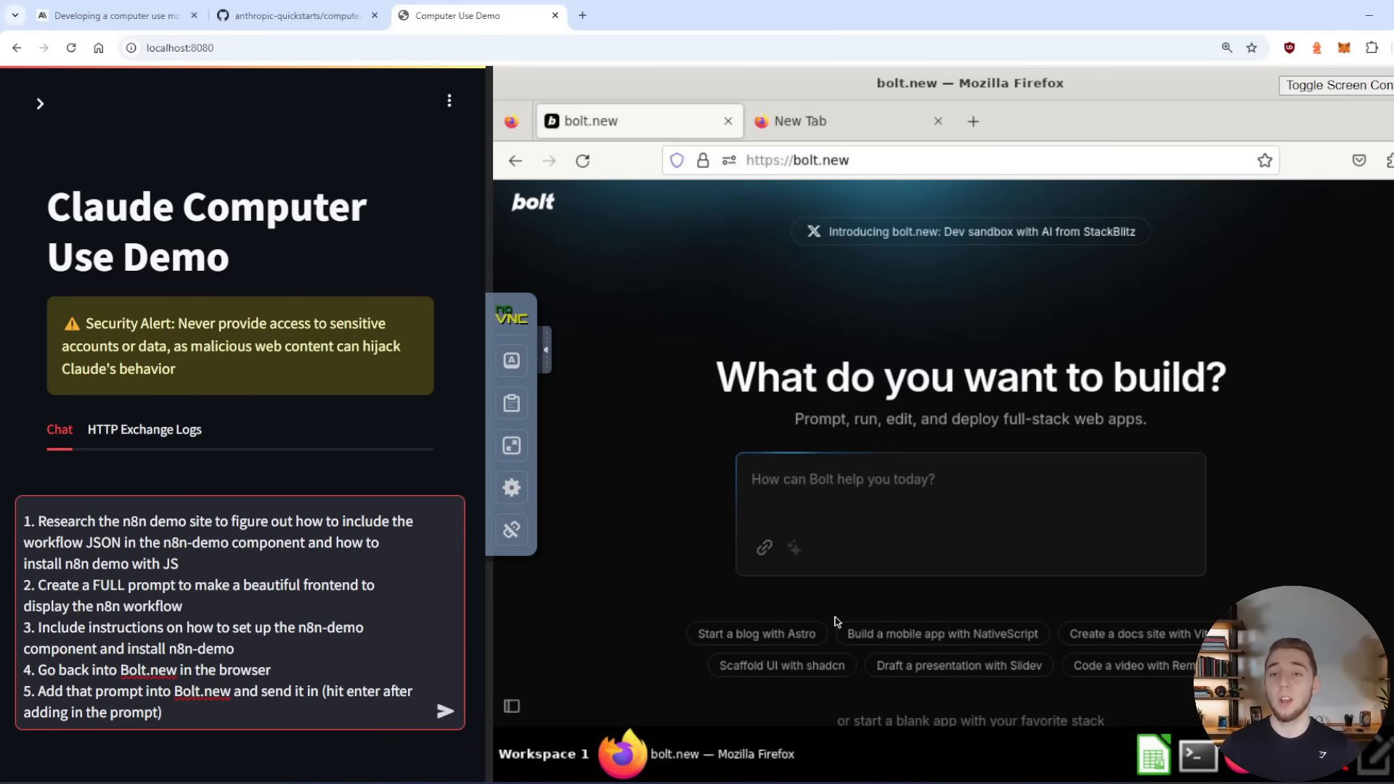
left_click(834, 121)
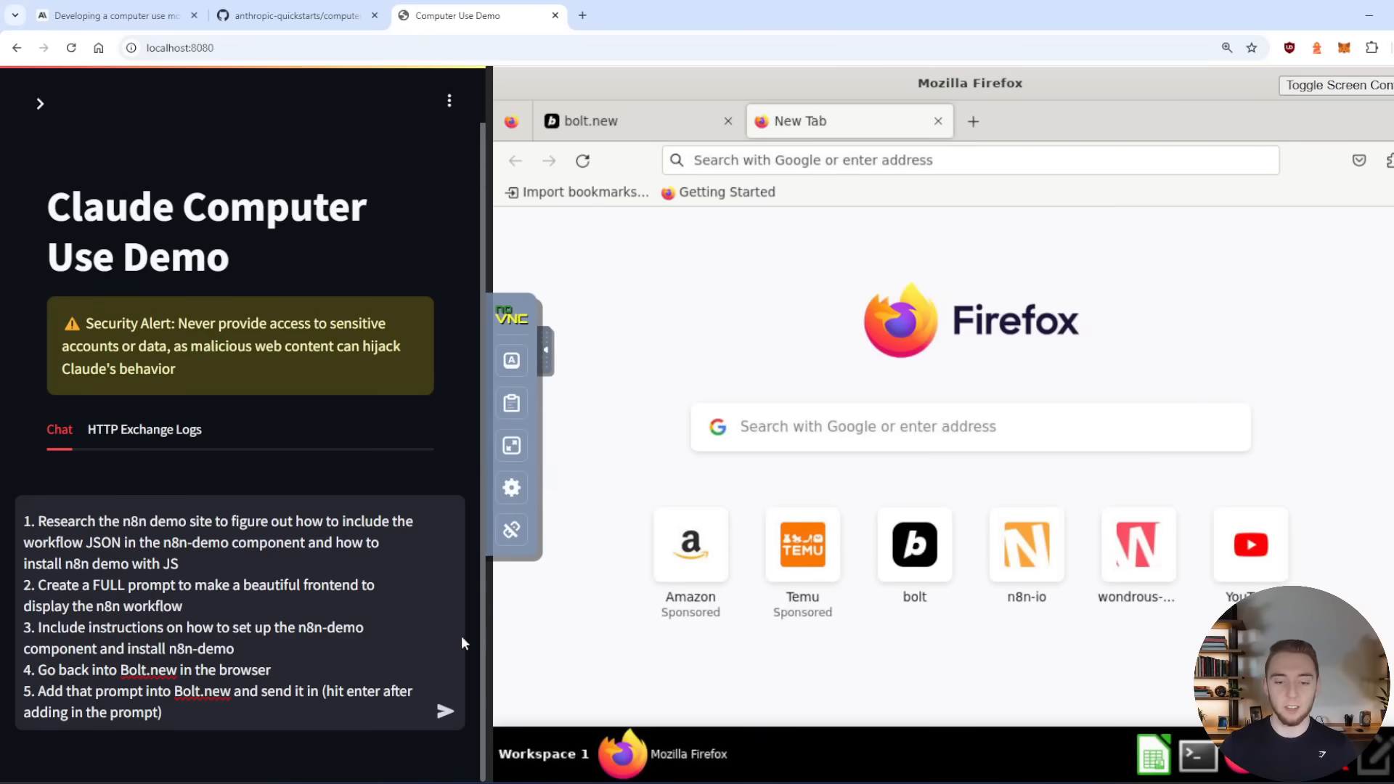
left_click(444, 710)
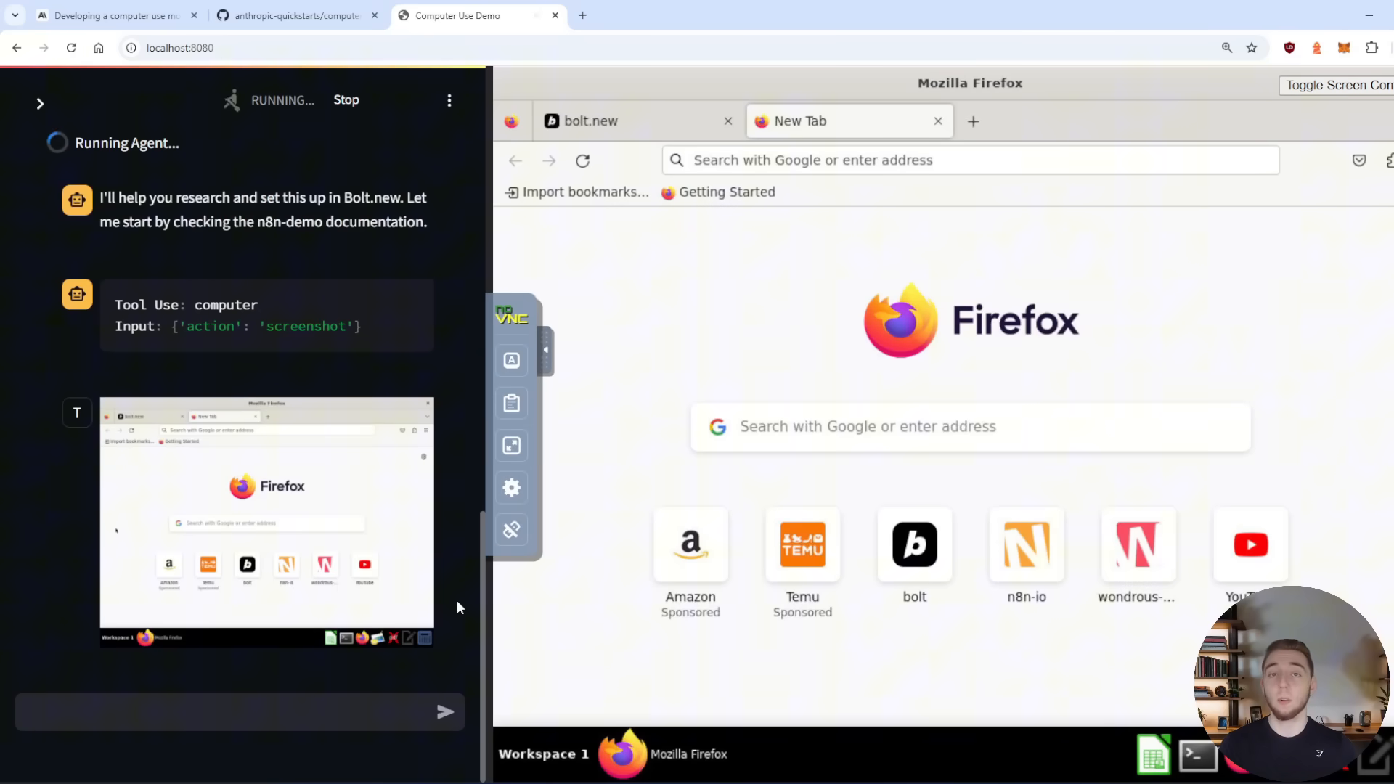
- Follow the agent as it browses the n8n-demo docs and submits the viewer prompt to Bolt.new
scroll("down", 3)
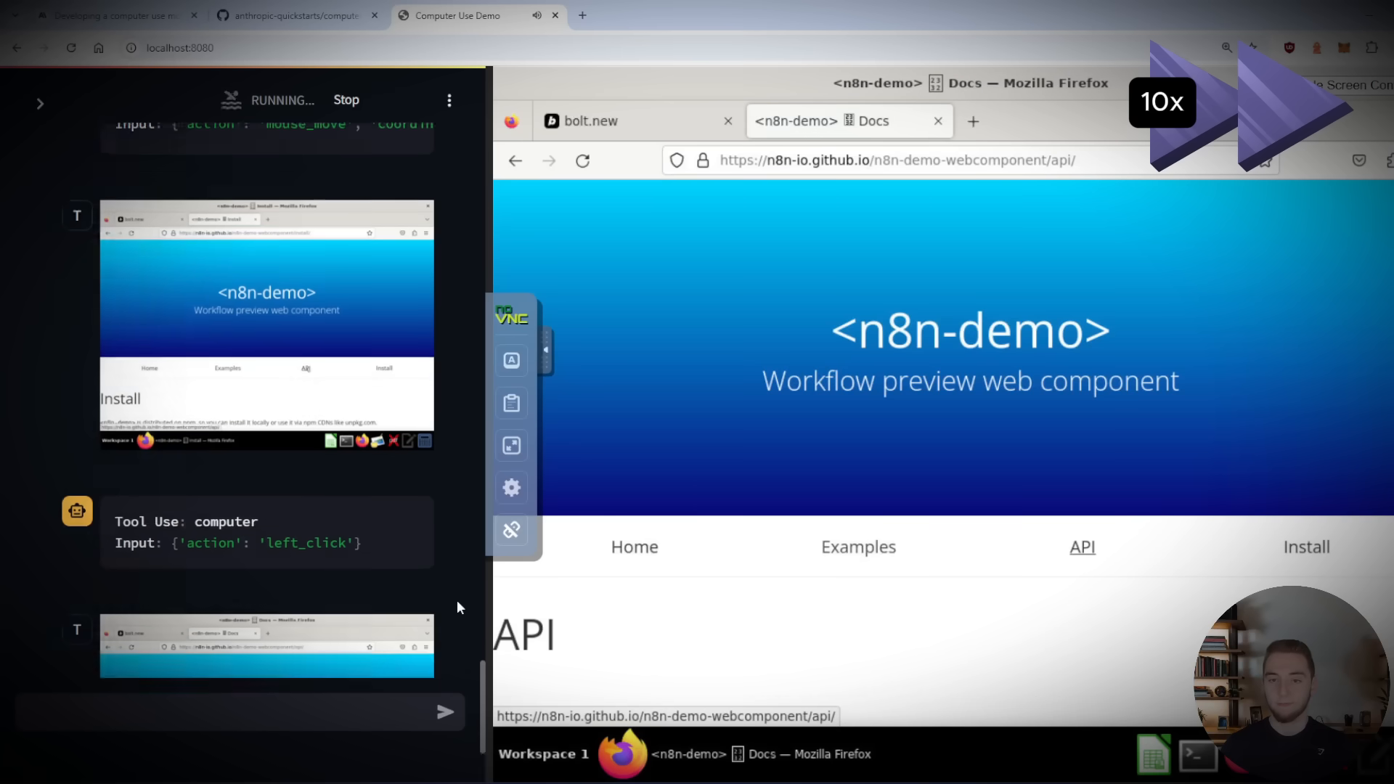
left_click(857, 547)
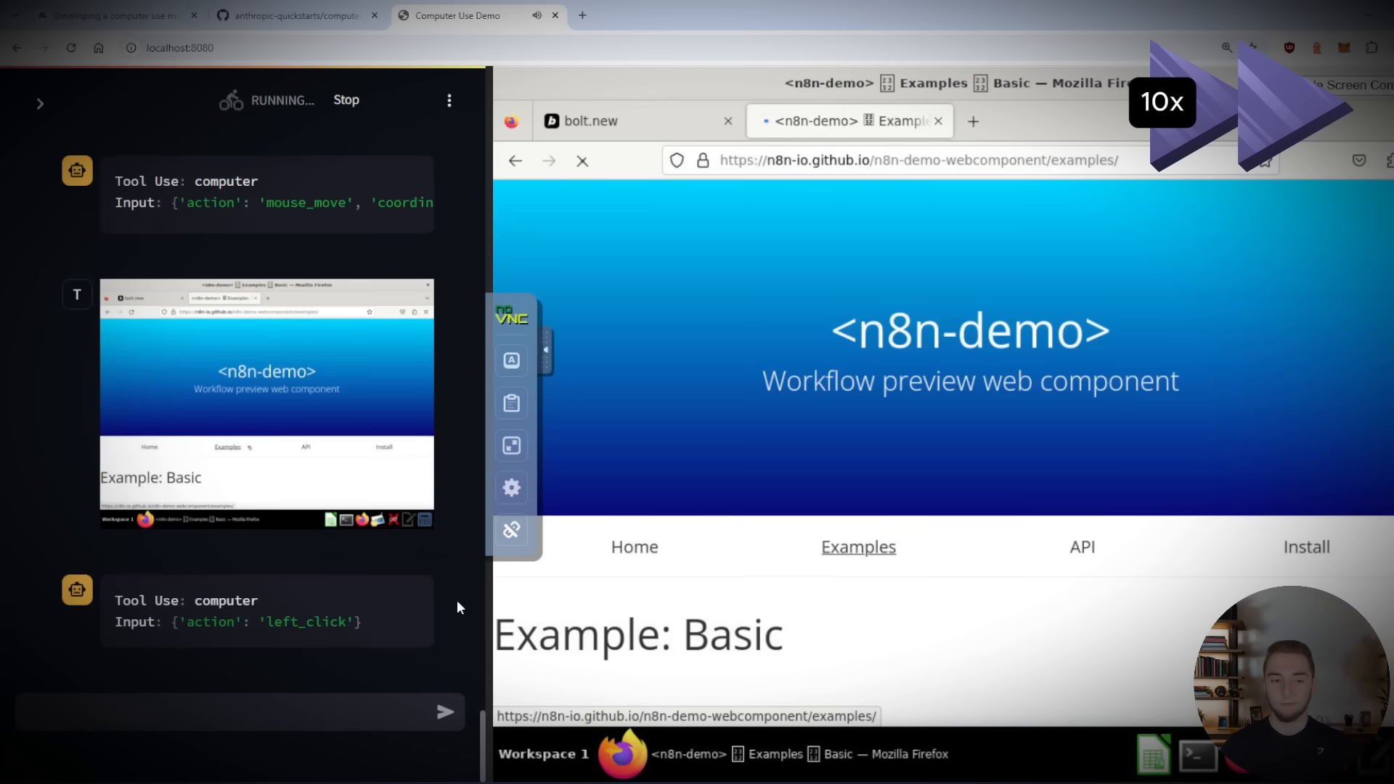
scroll("down", 3)
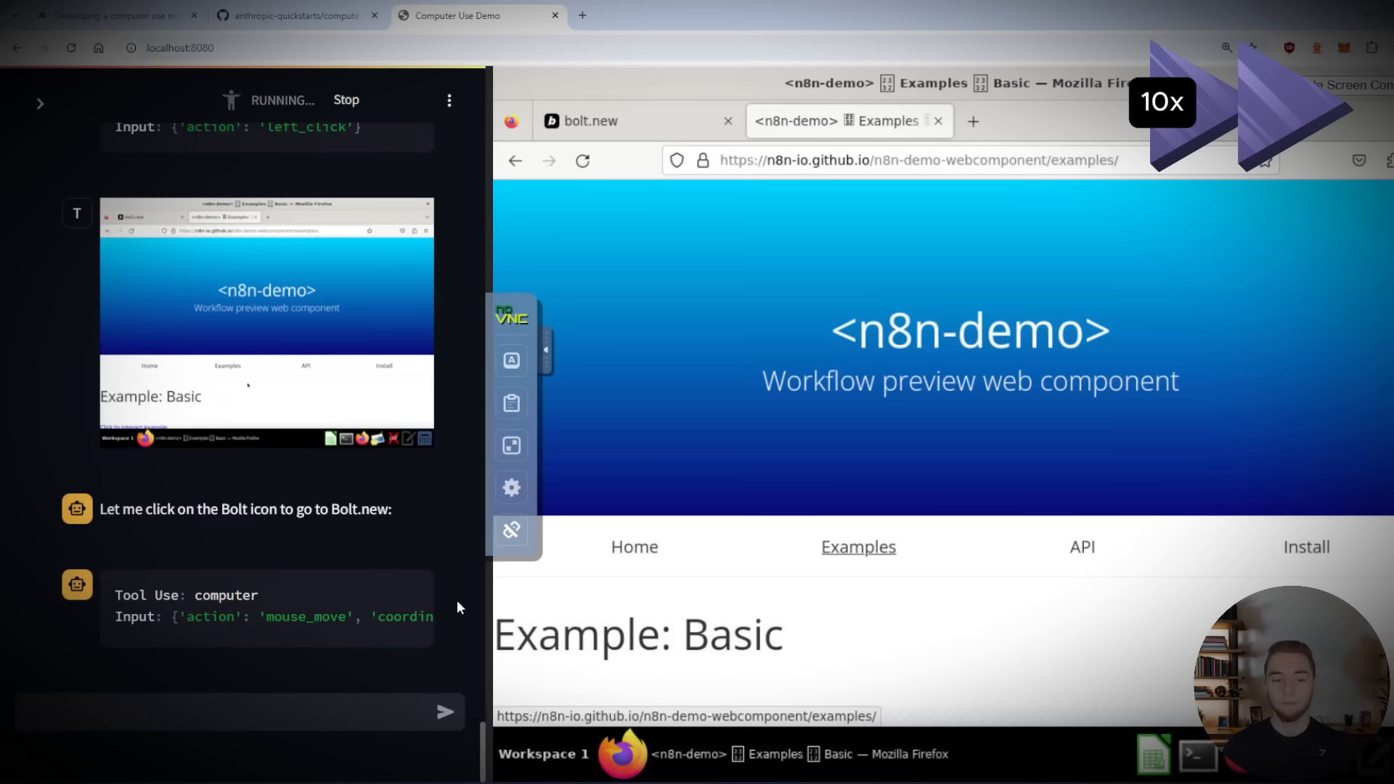
left_click(625, 121)
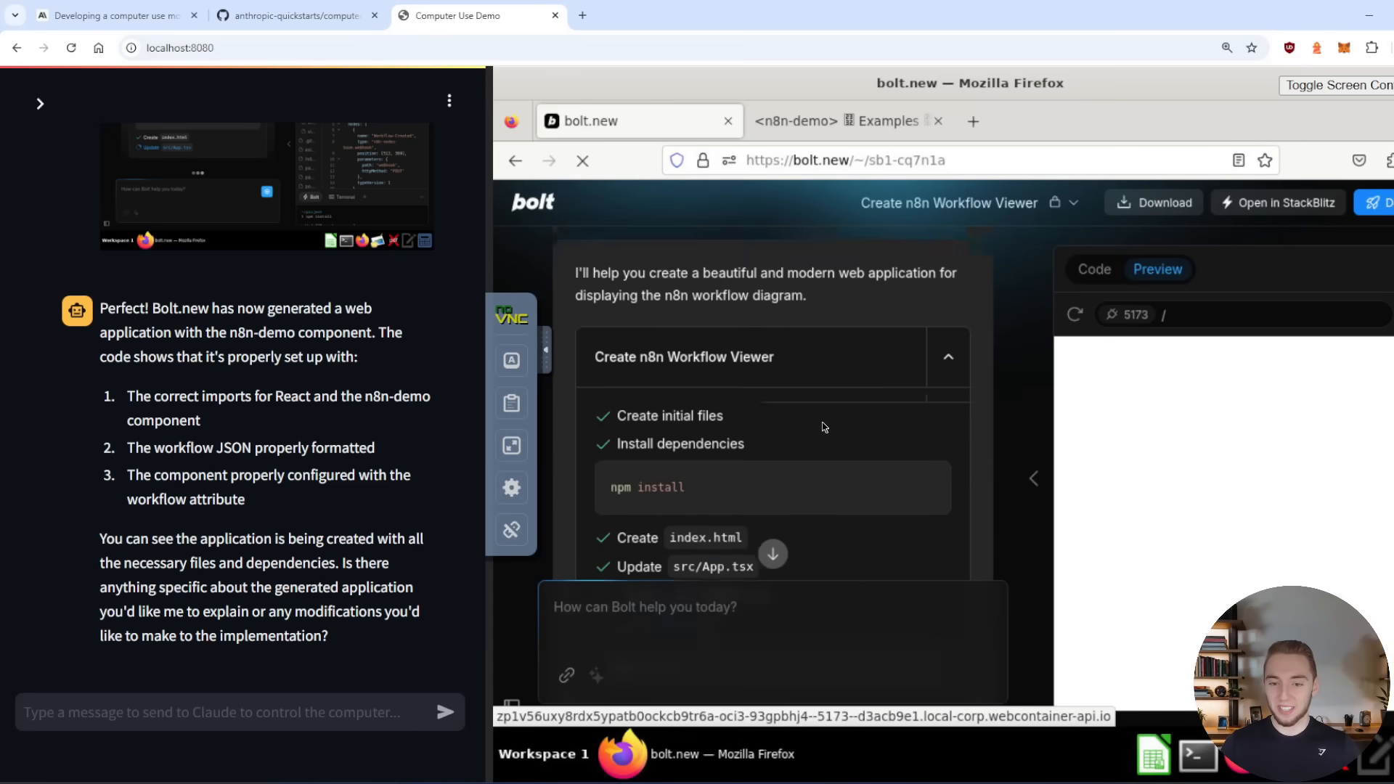
- Review the three script tags on the n8n-demo Install page, then return to Bolt.new
scroll("up", 3)
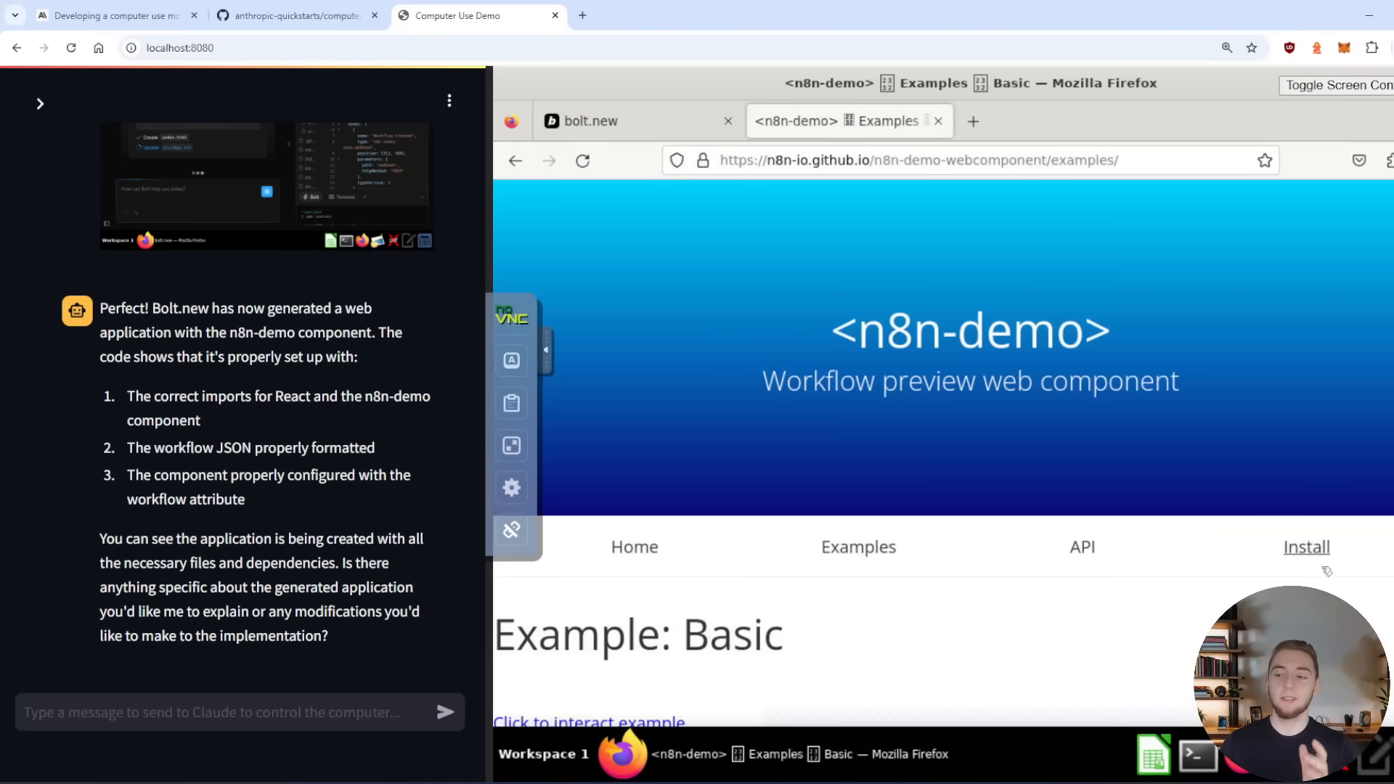
left_click(1305, 547)
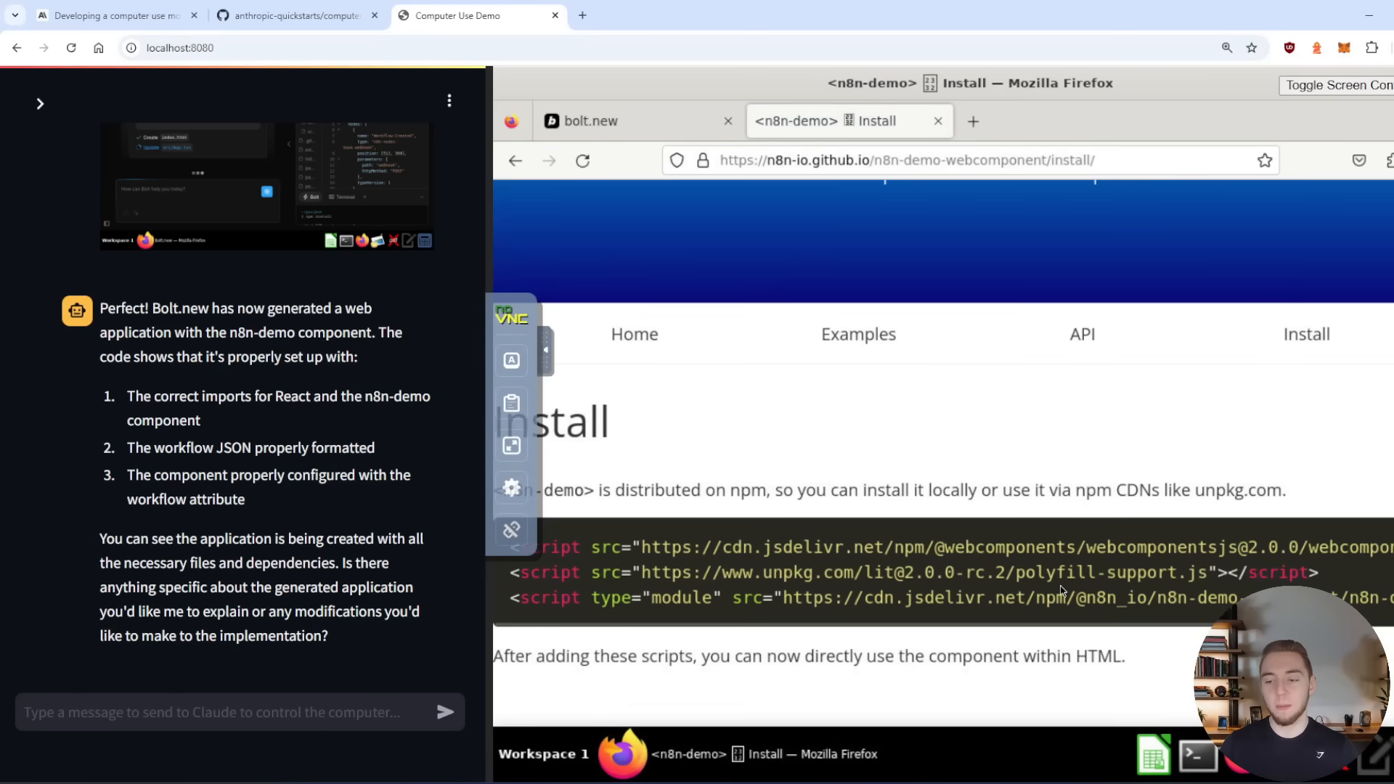
scroll("right", 3)
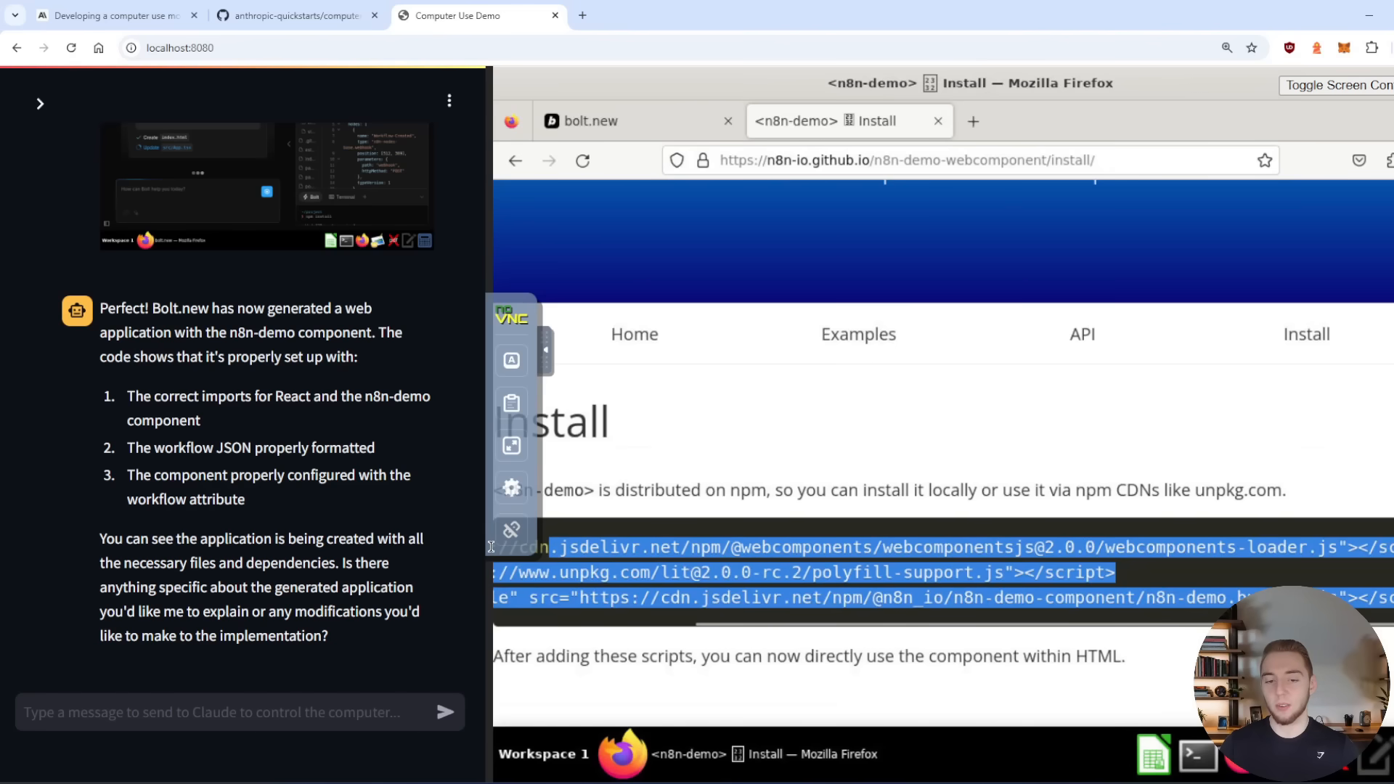
scroll("left", 3)
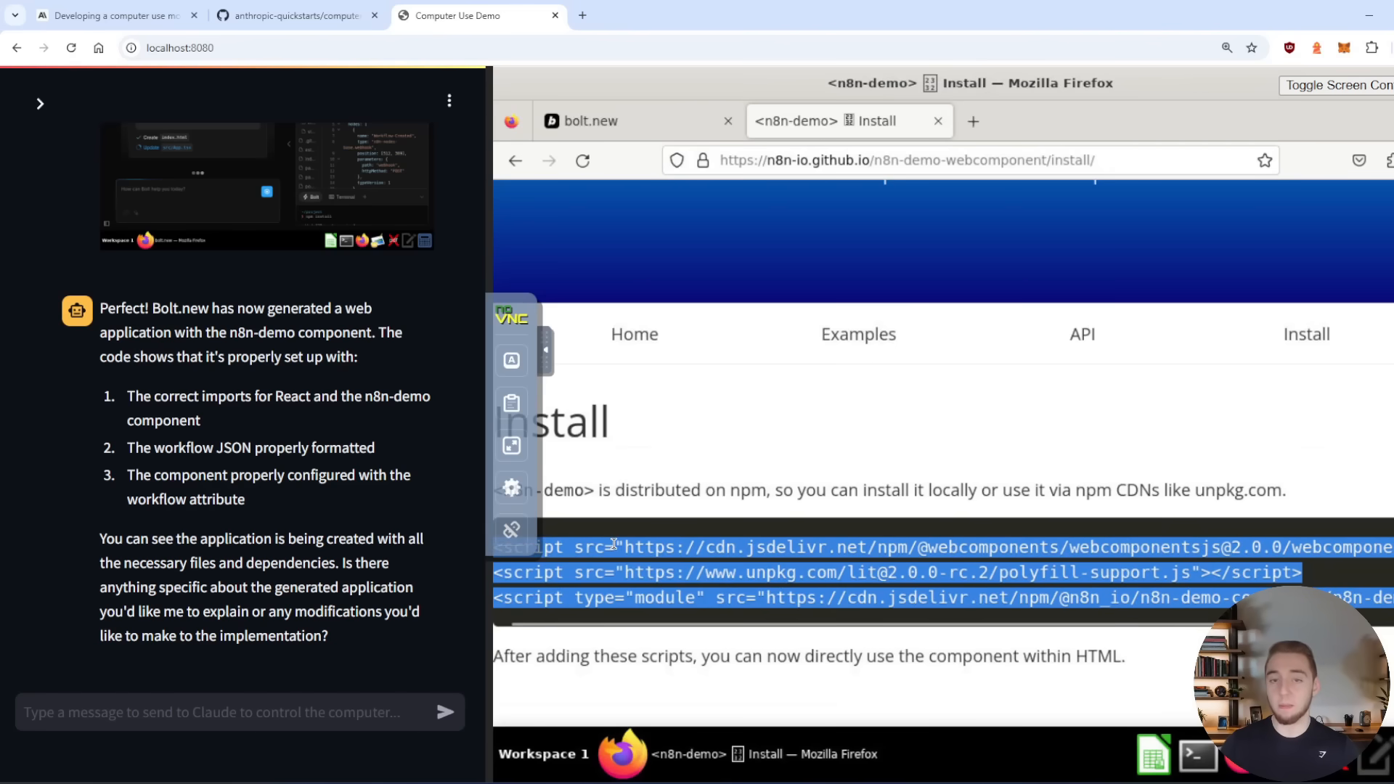
left_click(589, 121)
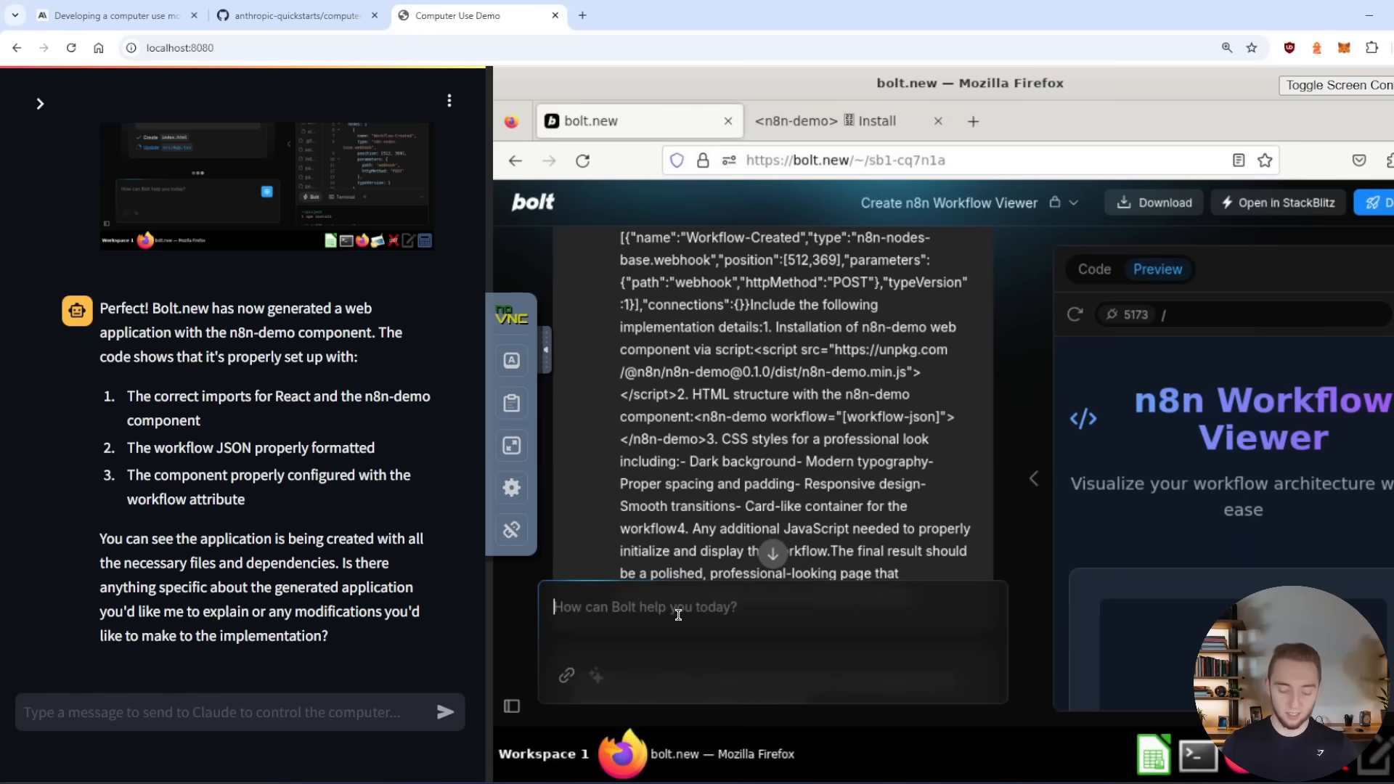
- Send Bolt the follow-up 'You need these 3 script tags:' listing the n8n-demo scripts
type("Yo")
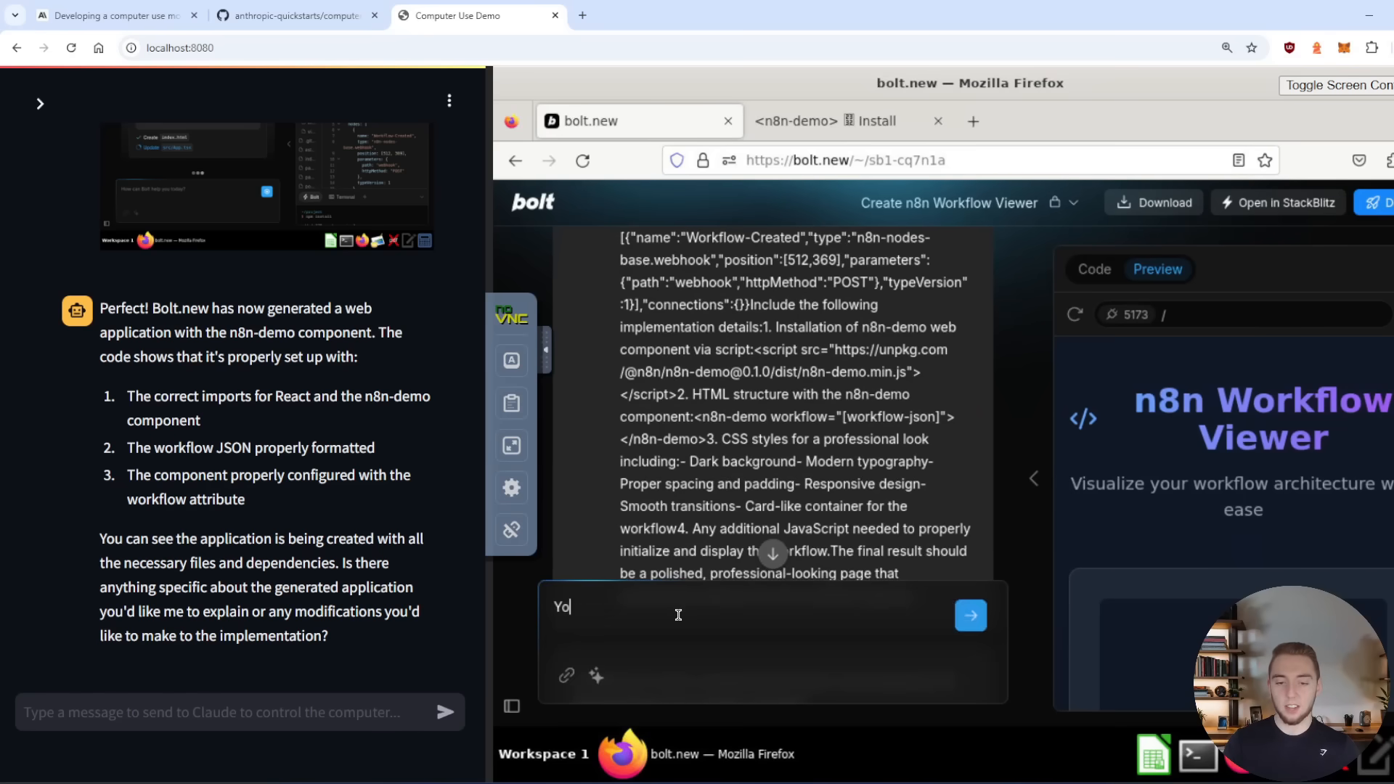
type("u need these 3")
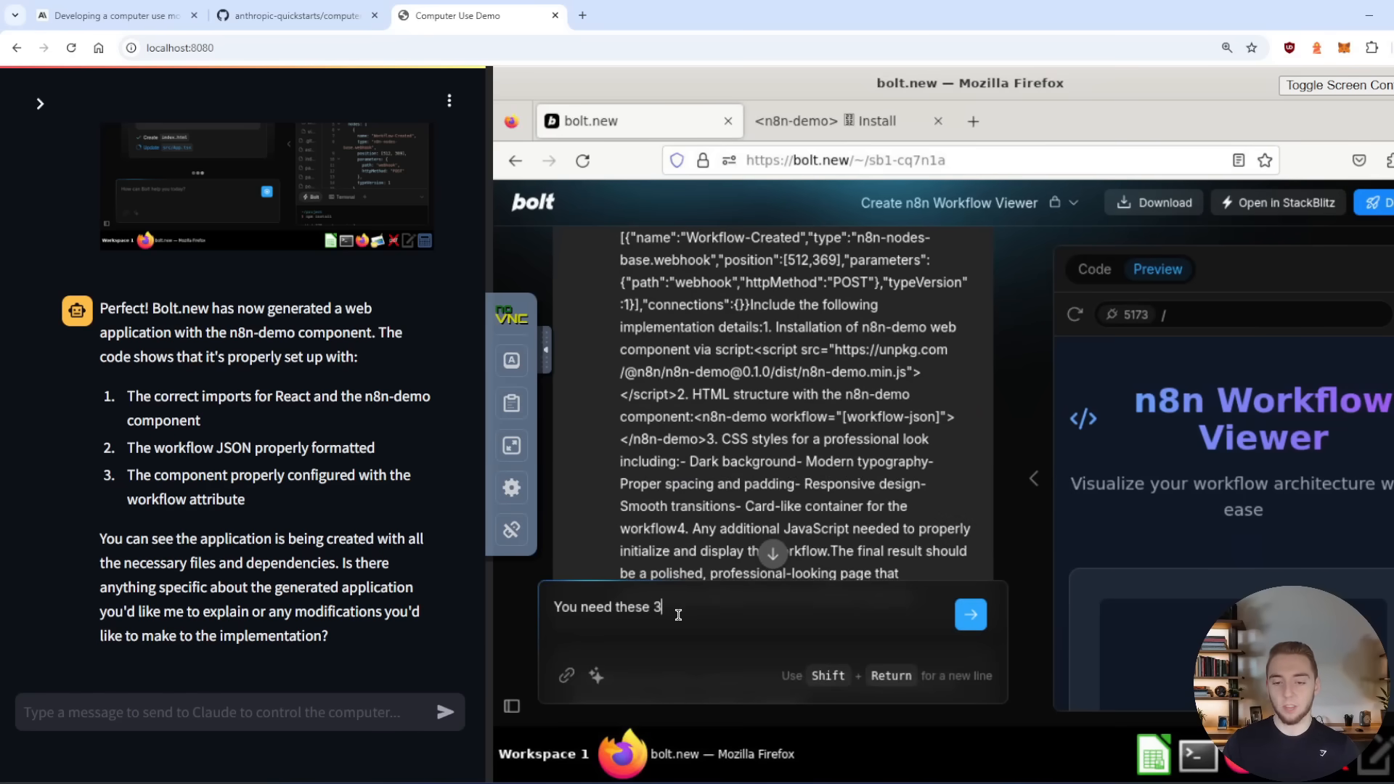
type("script tags:")
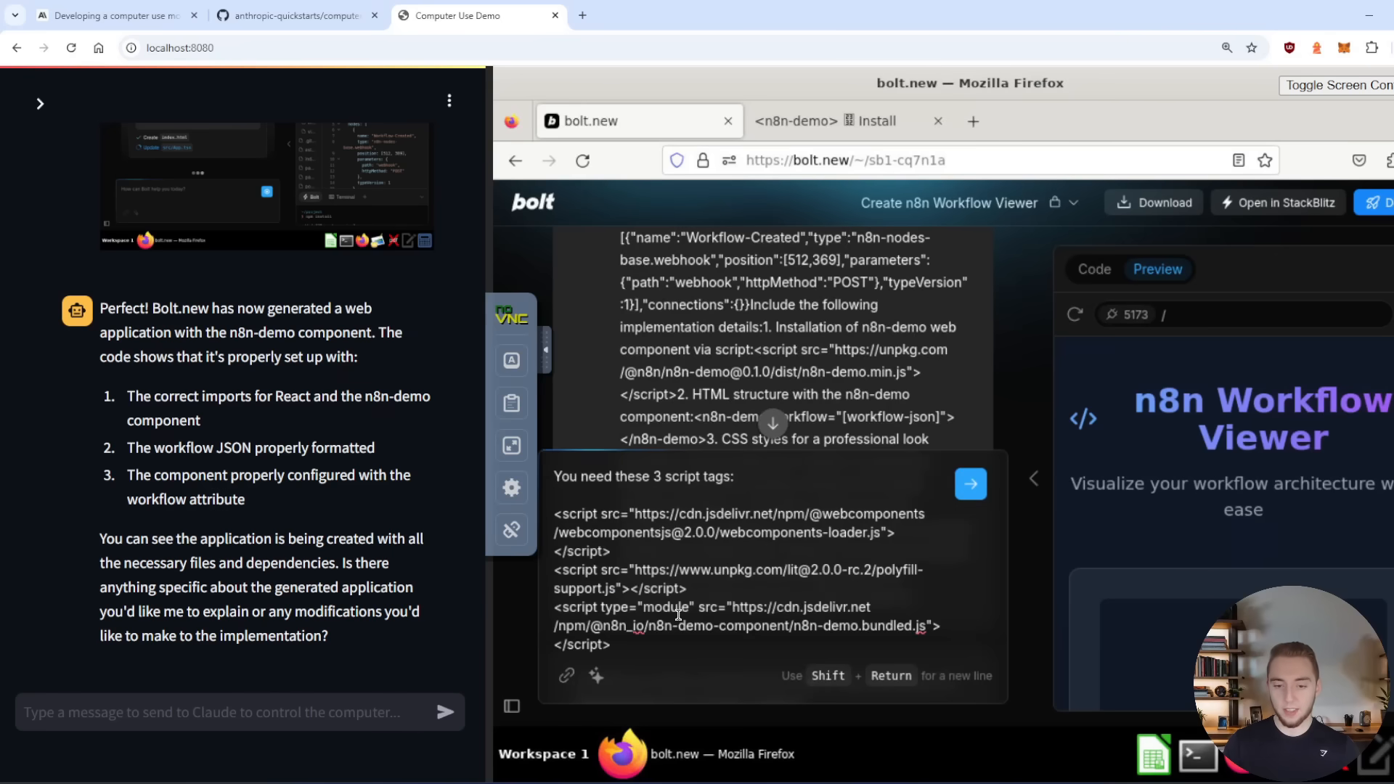
left_click(970, 484)
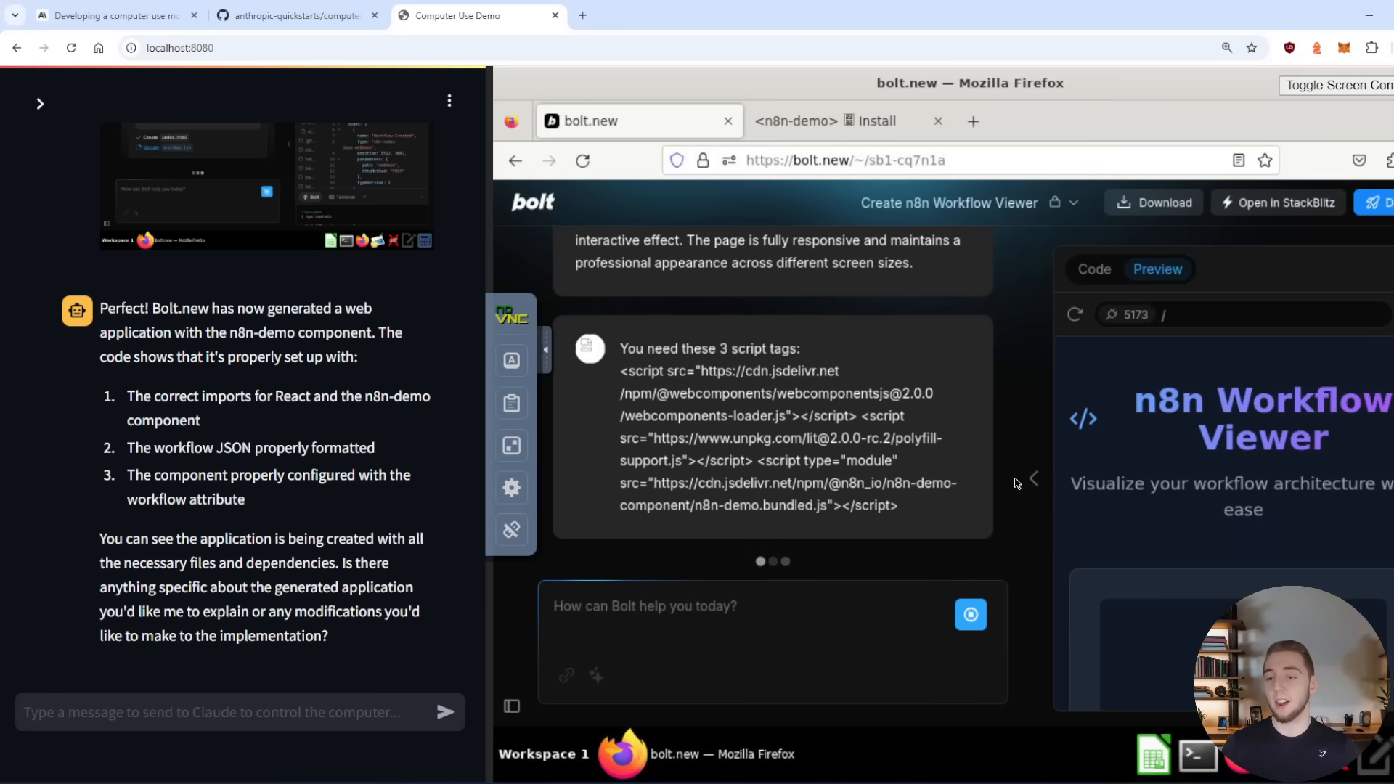
mouse_move(1001, 468)
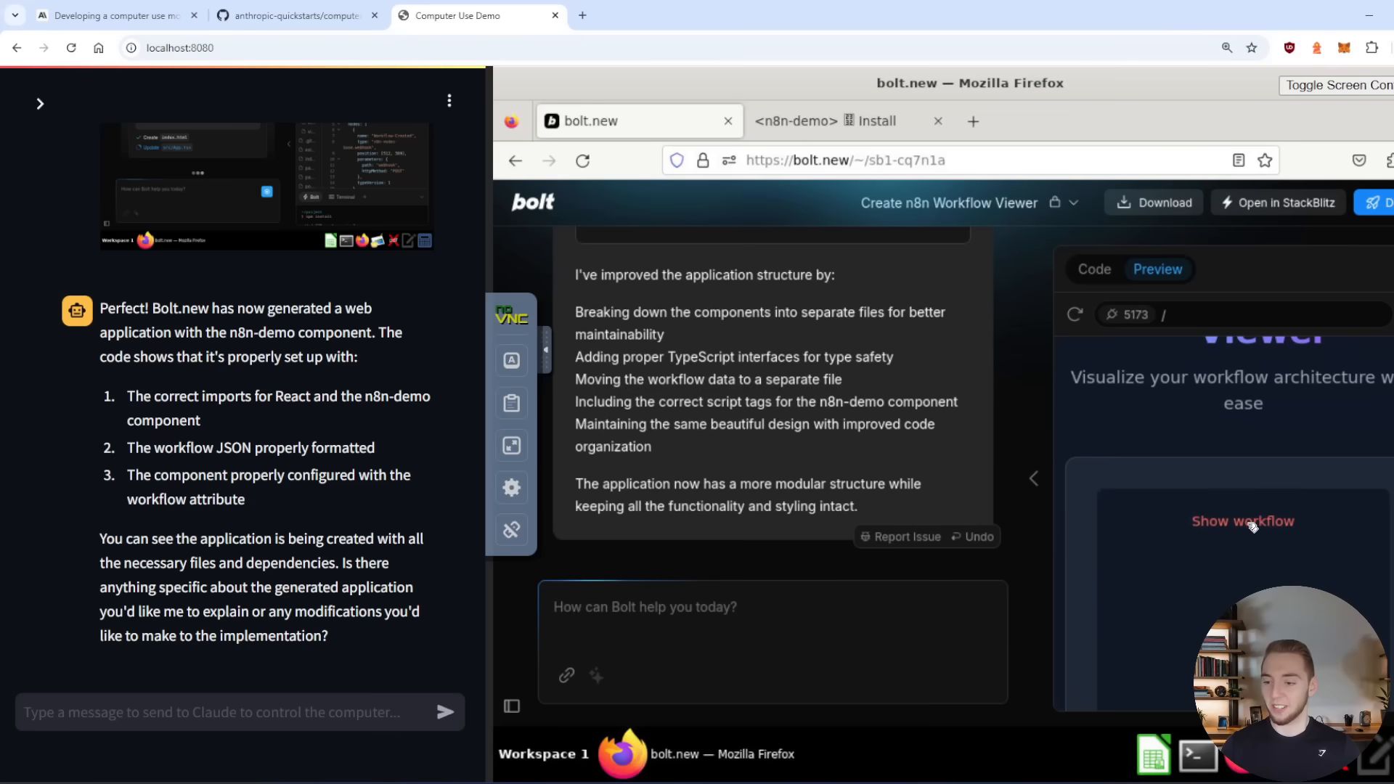
- Show the workflow in the app preview while Bolt deploys the viewer to Netlify
left_click(1242, 520)
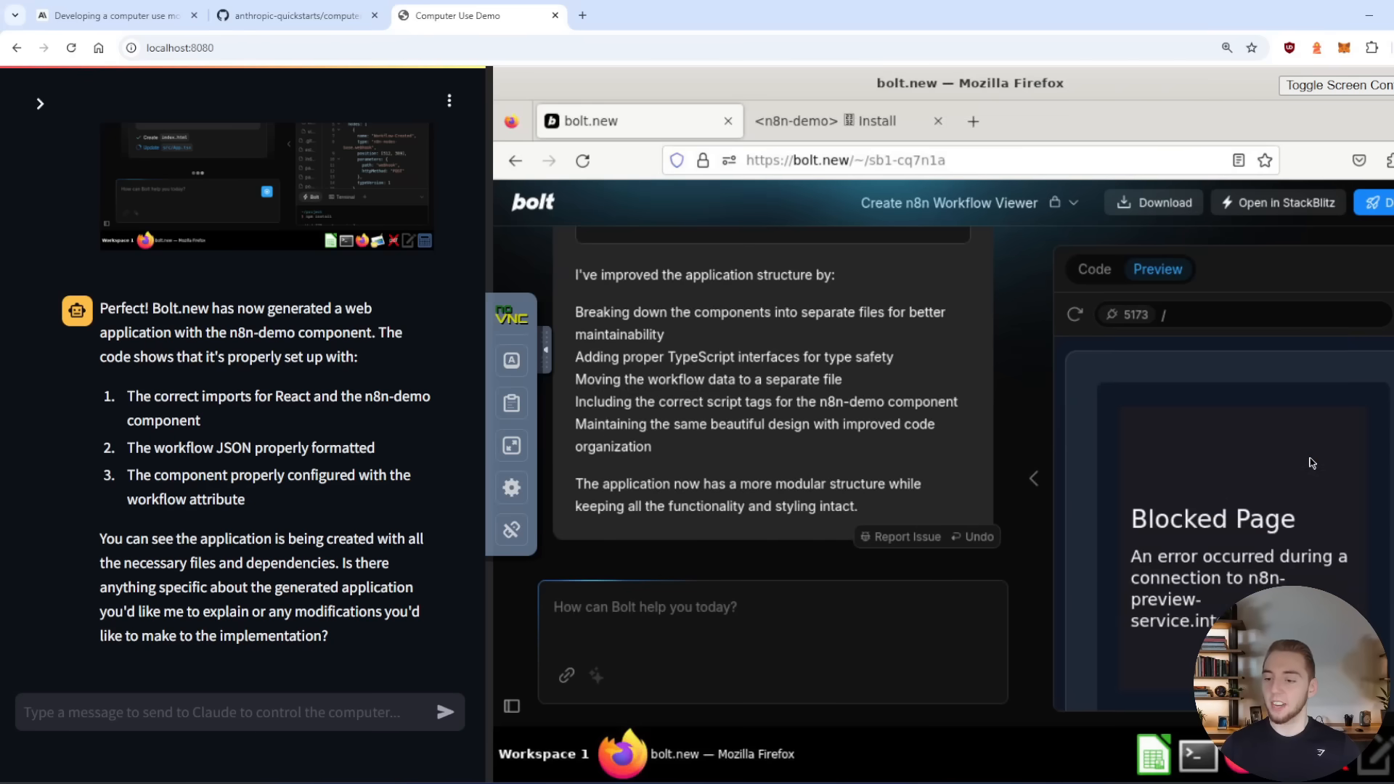
mouse_move(1257, 574)
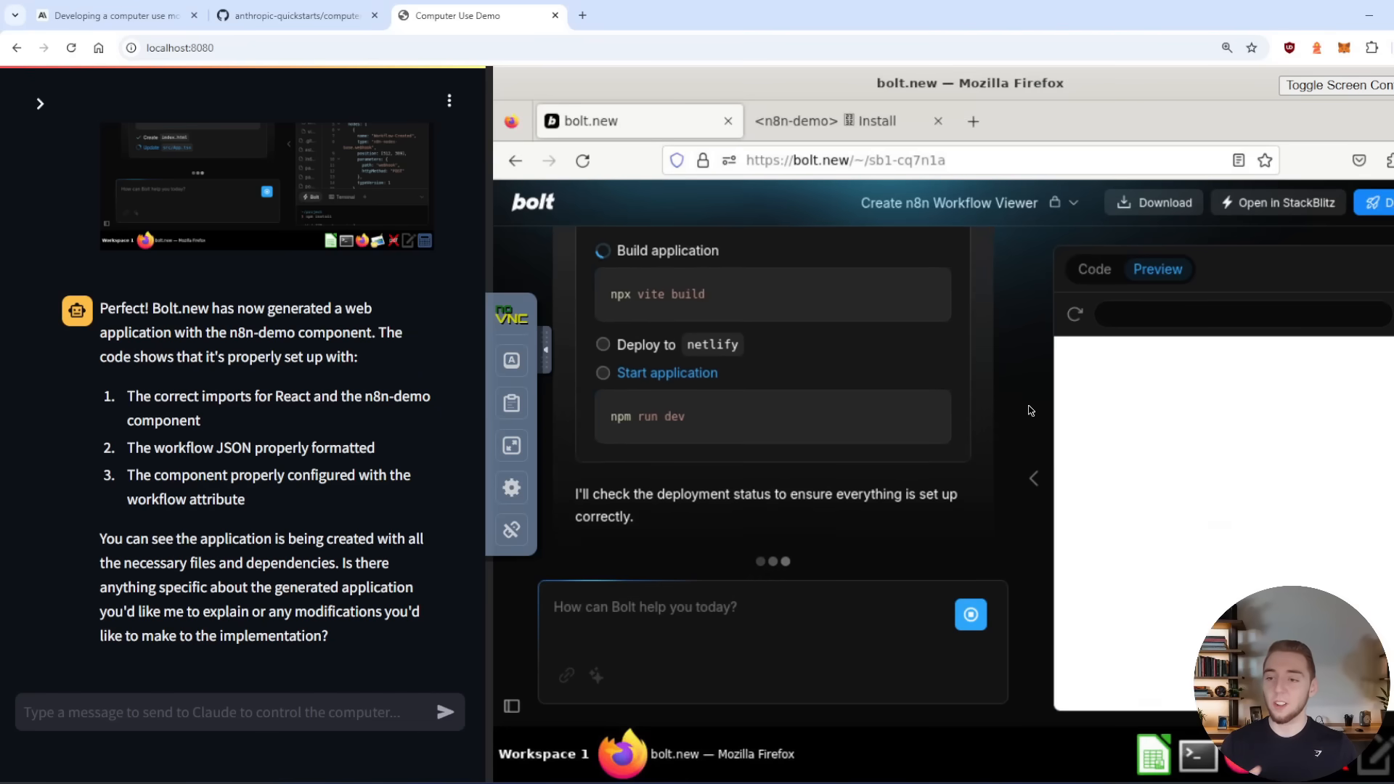
scroll("up", 3)
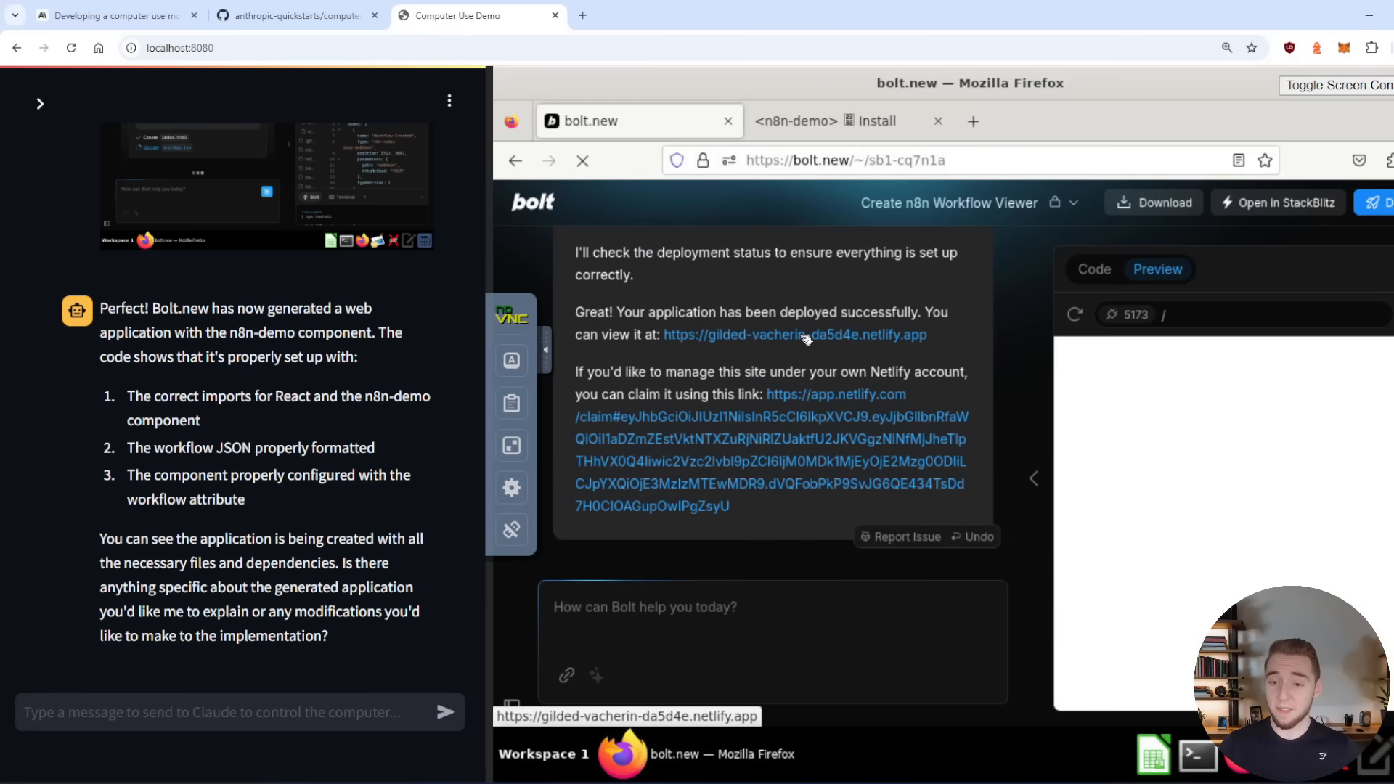
- Open the deployed netlify.app site full screen and fit the workflow to the preview area
left_click(794, 334)
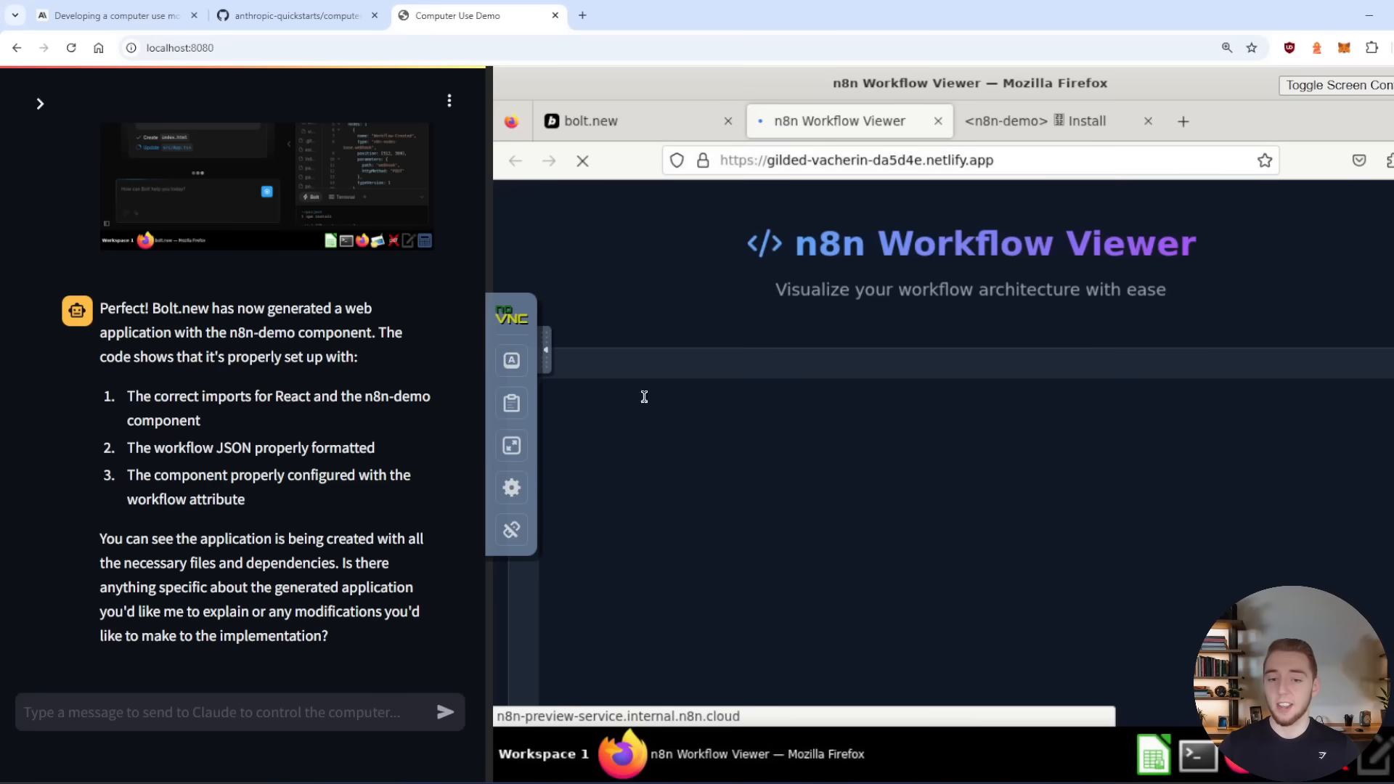
key("f11")
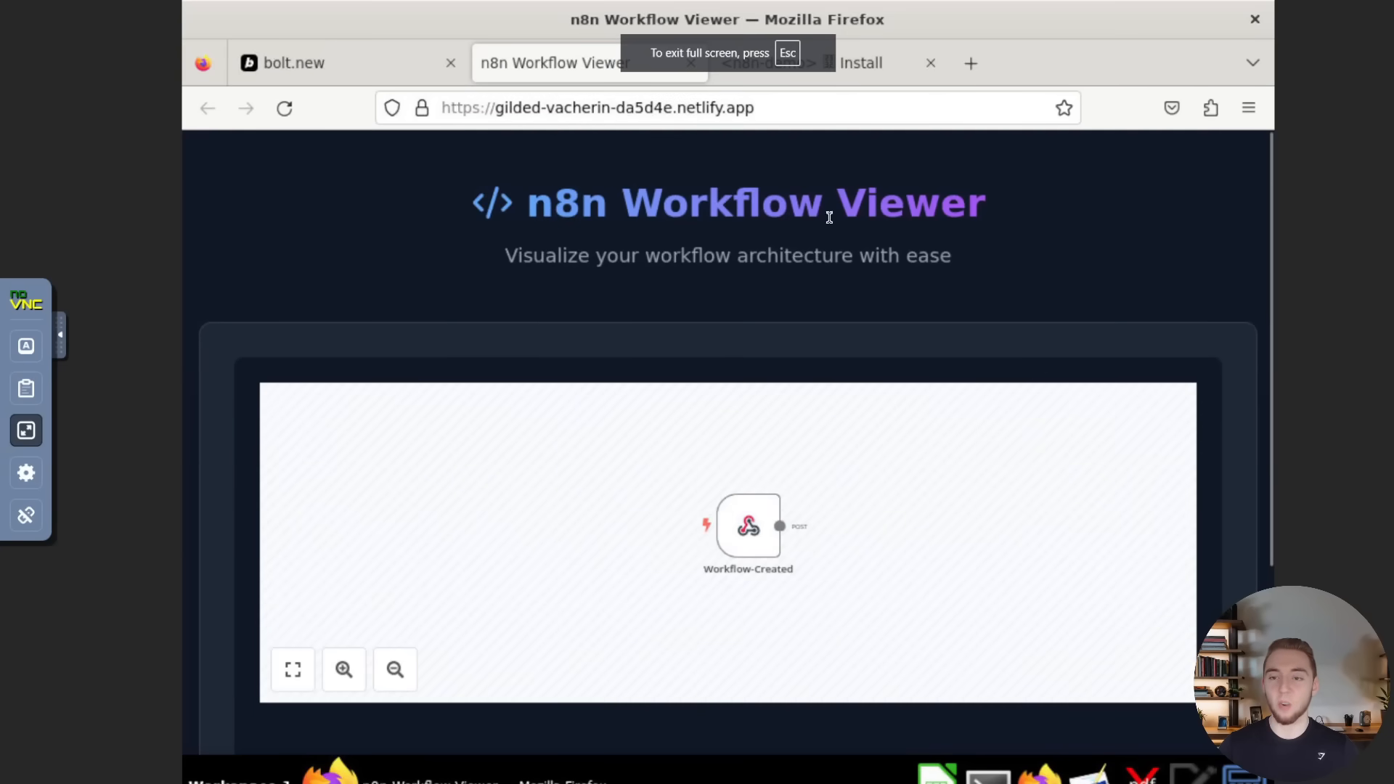
scroll("down", 3)
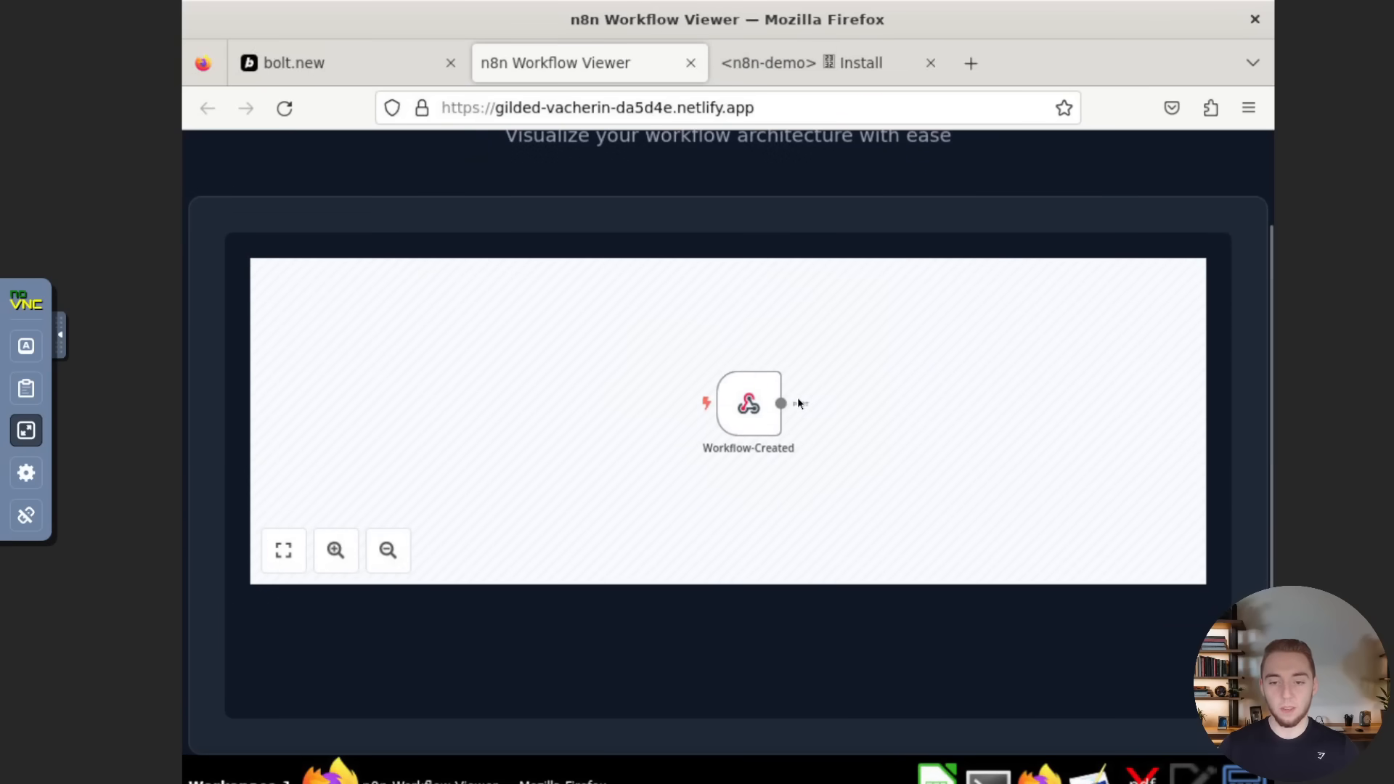
left_click(283, 550)
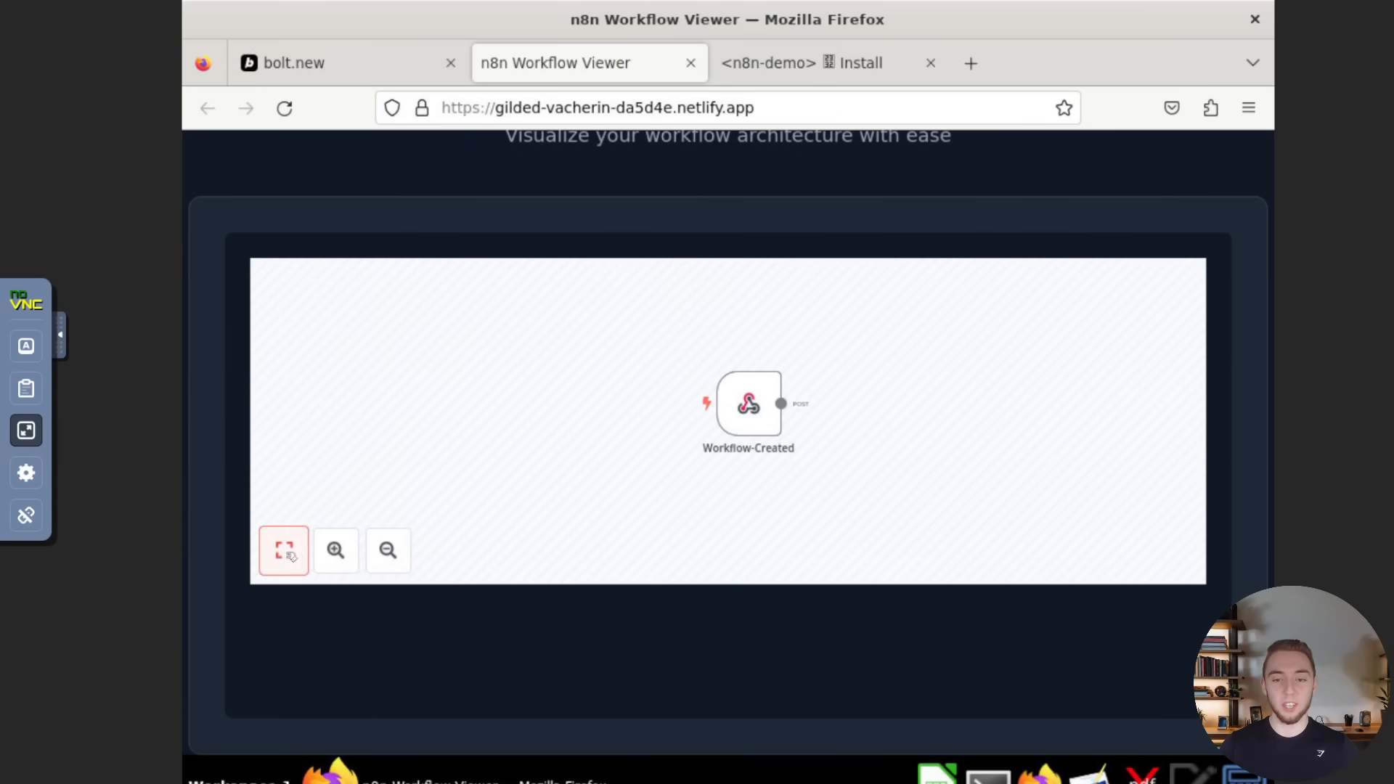
- View the Workflow-Created node's parameters, return to the canvas, and zoom in on it
left_click(388, 550)
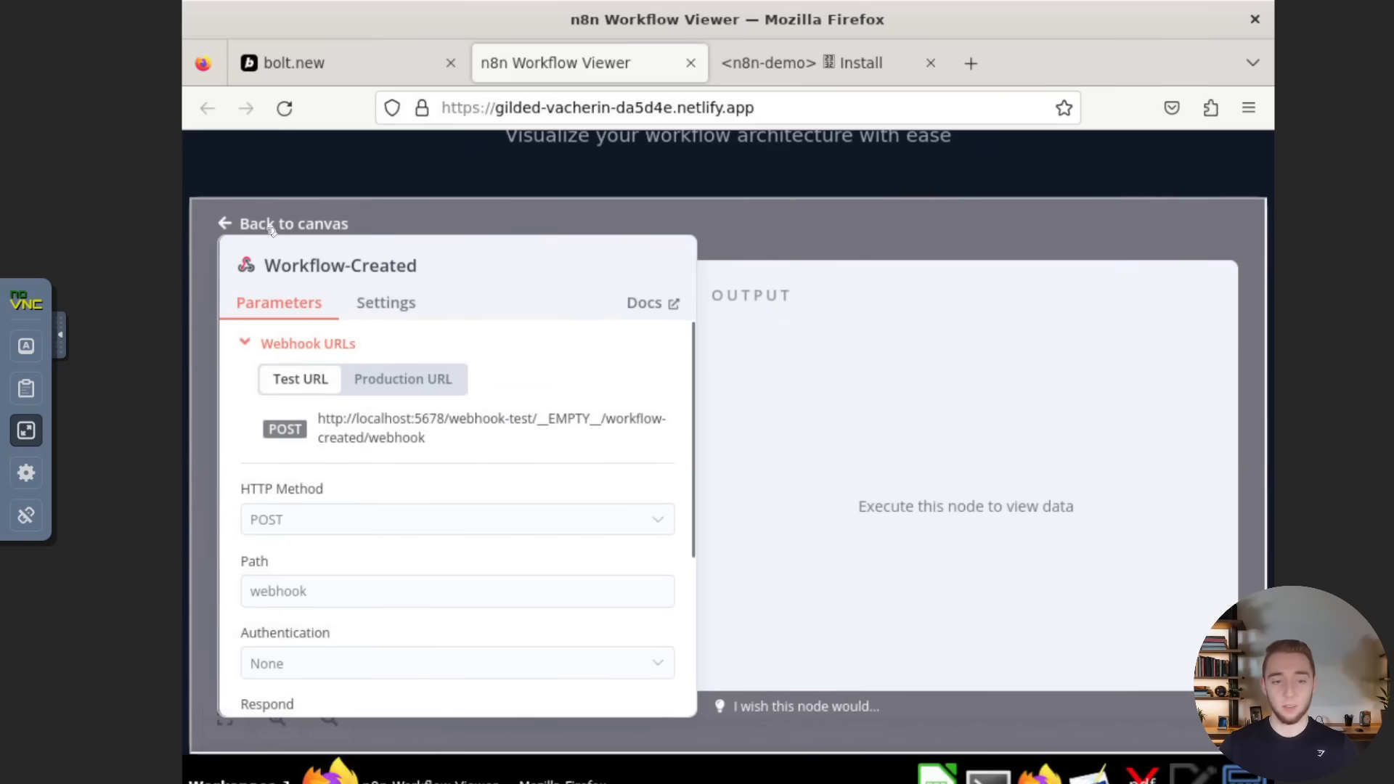
left_click(282, 223)
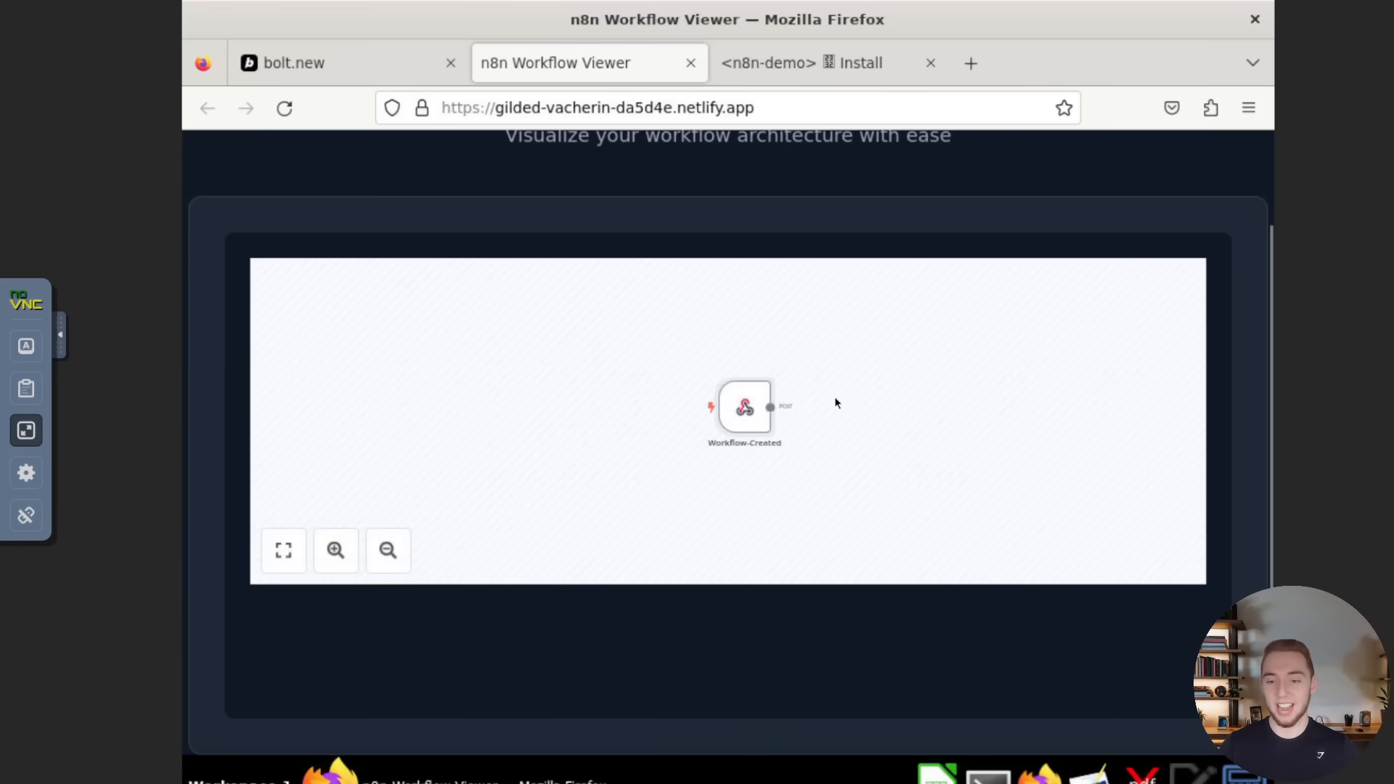
left_click(335, 549)
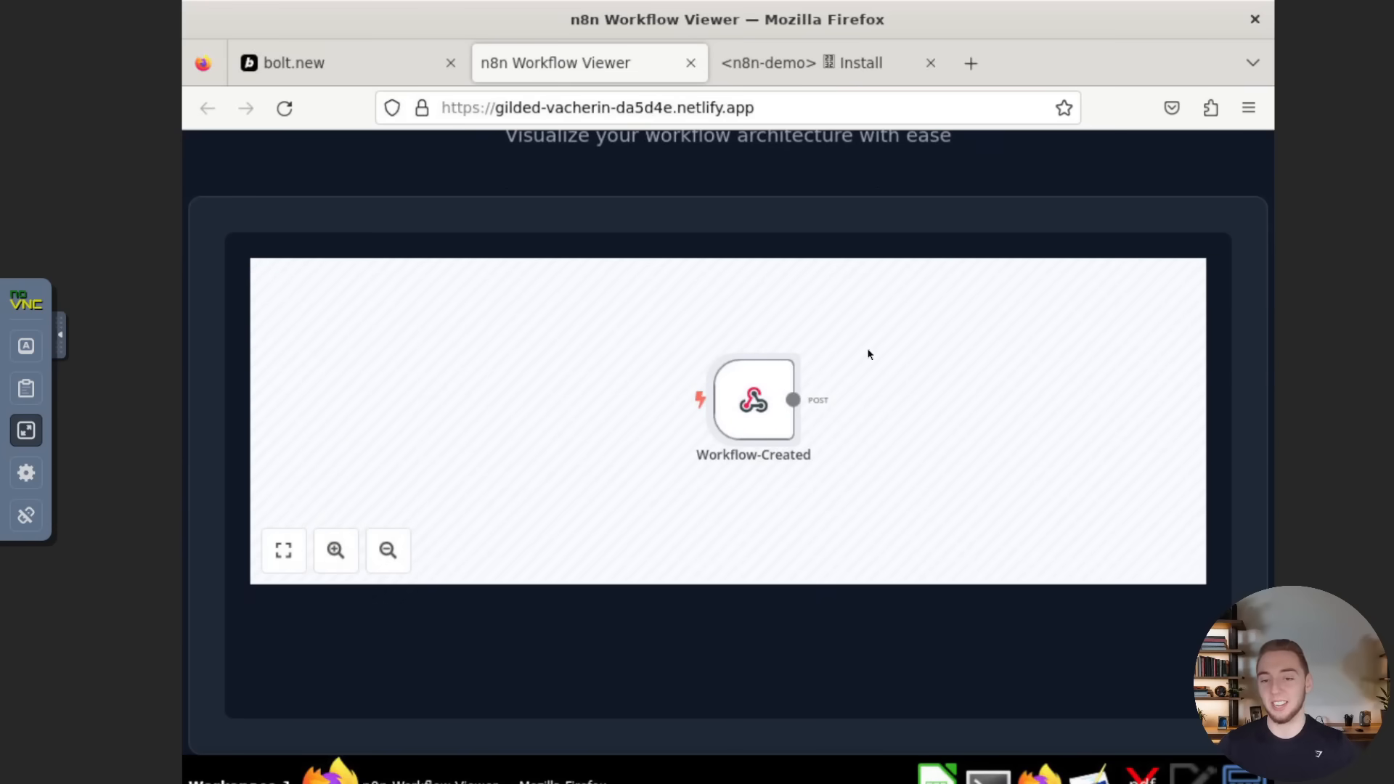
mouse_move(842, 376)
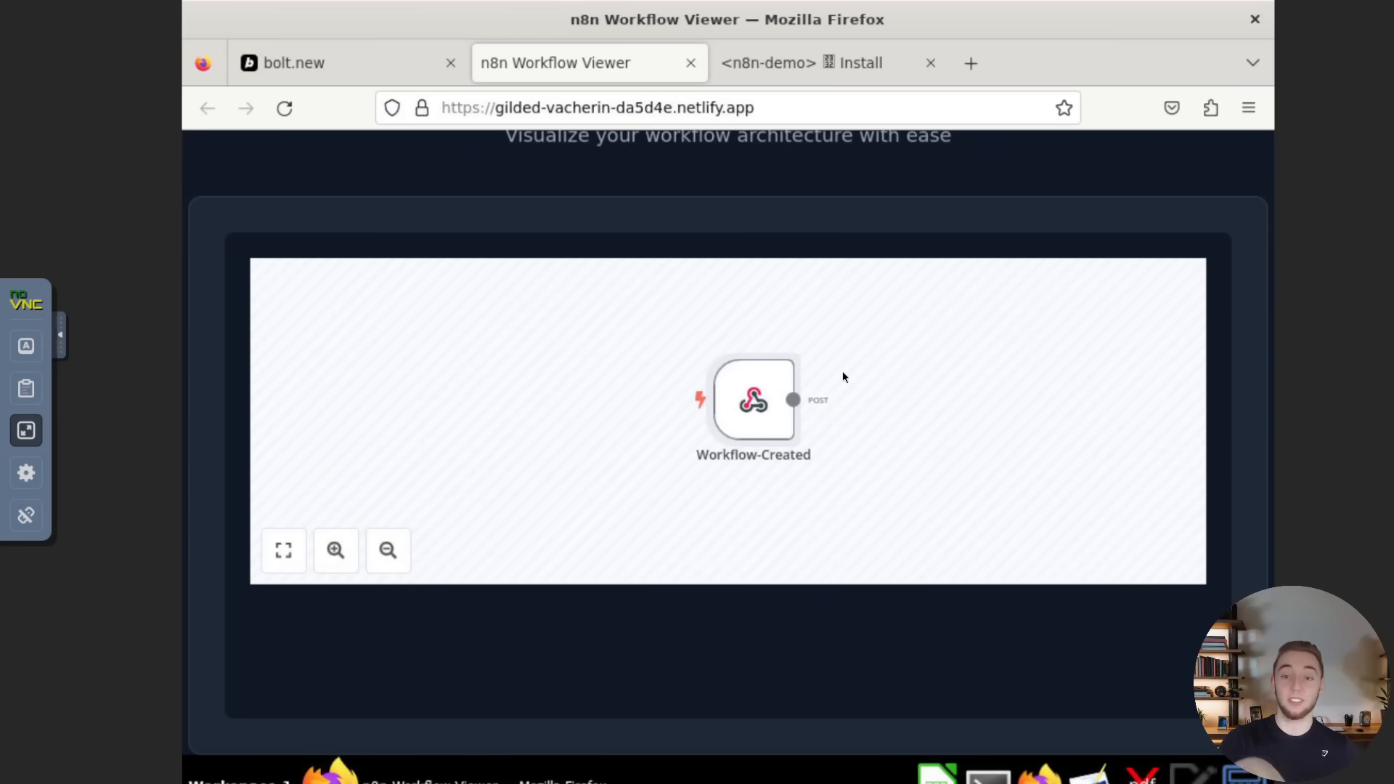